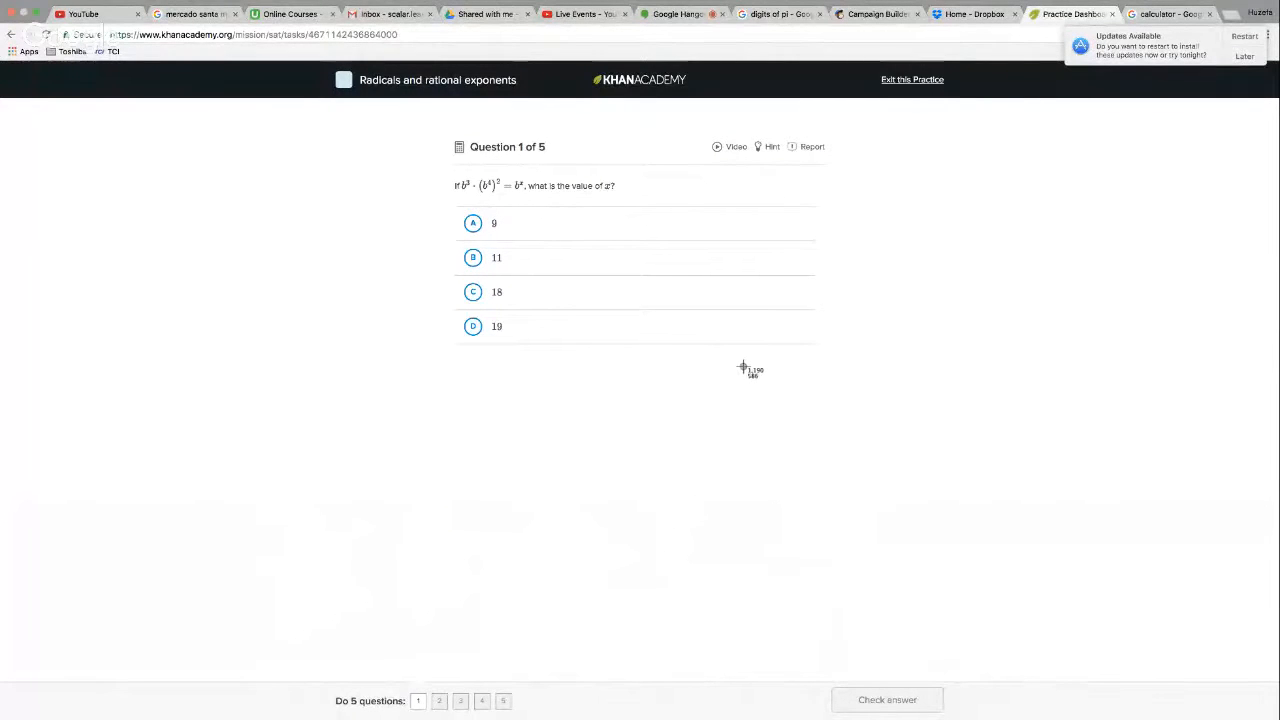
pyautogui.moveTo(726, 258)
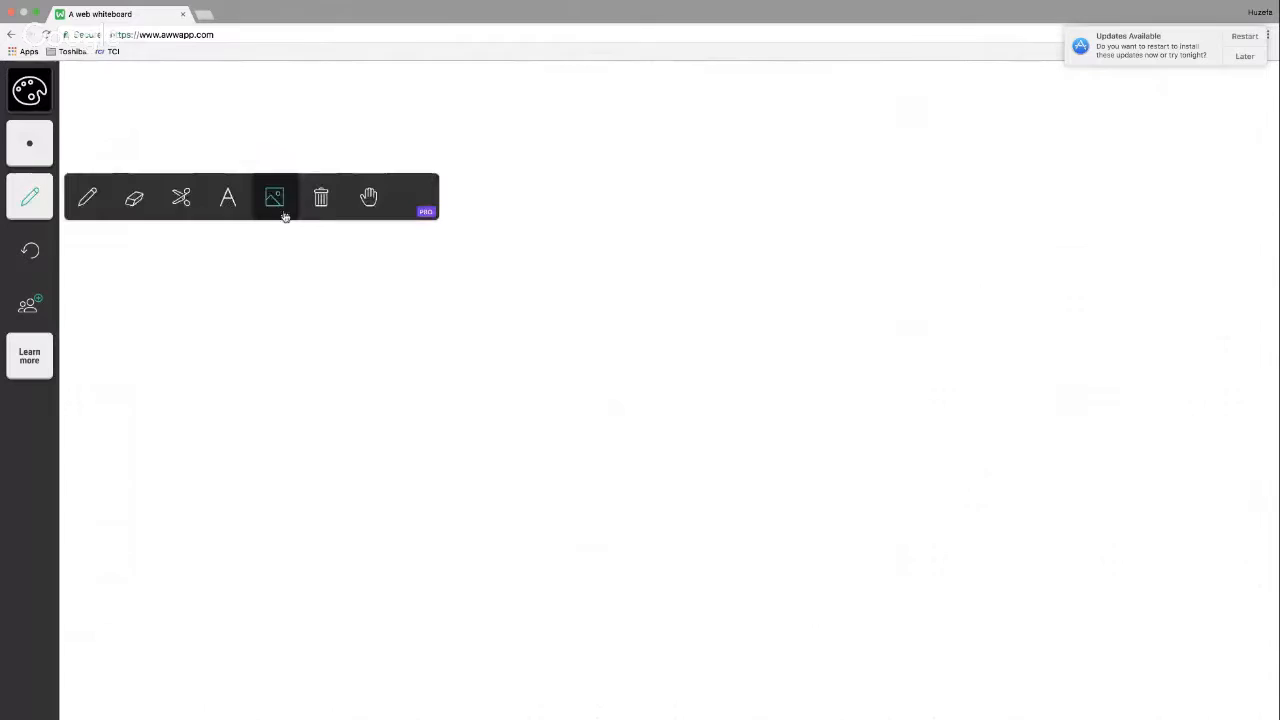
# - Insert the newest question 1 screenshot from the computer onto the whiteboard
pyautogui.click(274, 198)
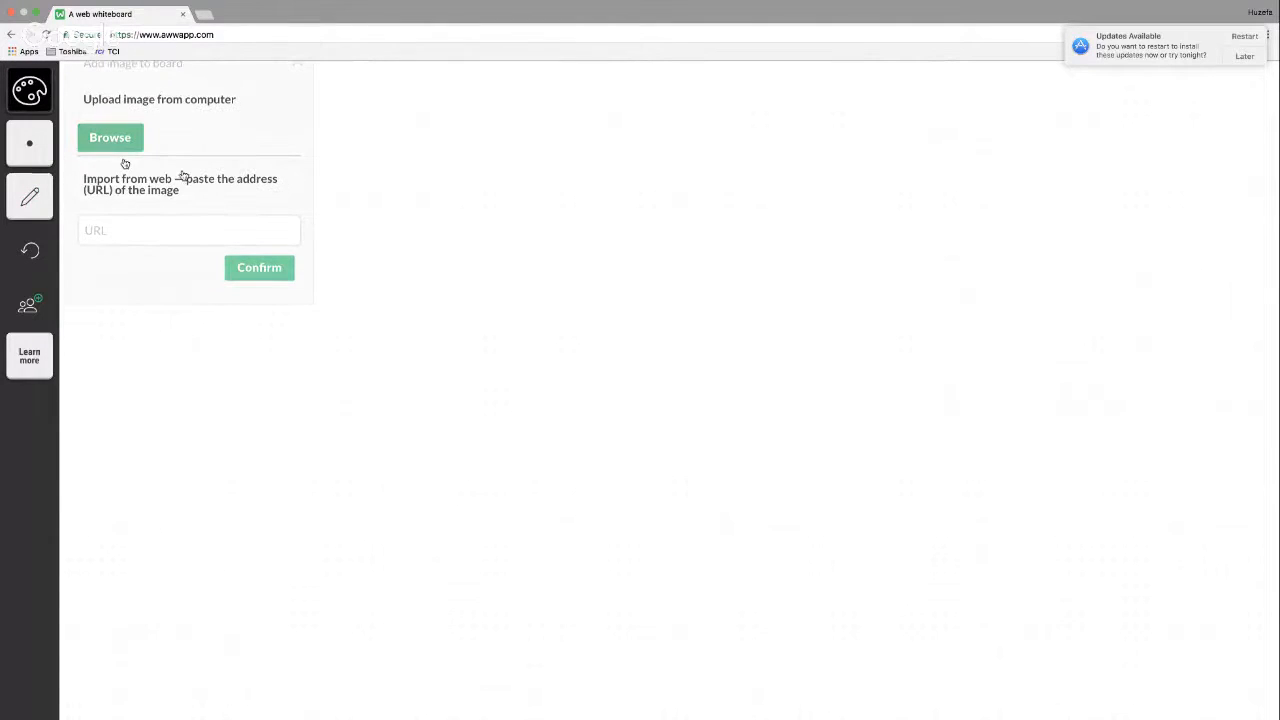
pyautogui.click(110, 136)
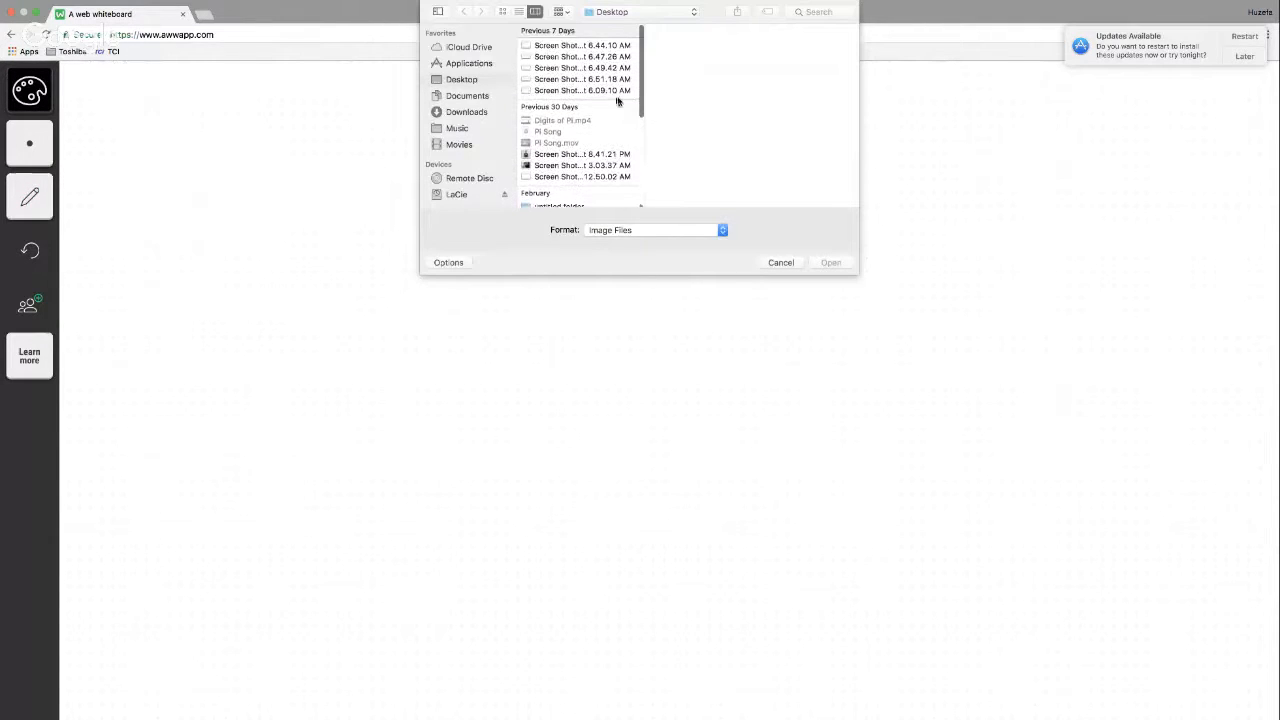
pyautogui.click(582, 90)
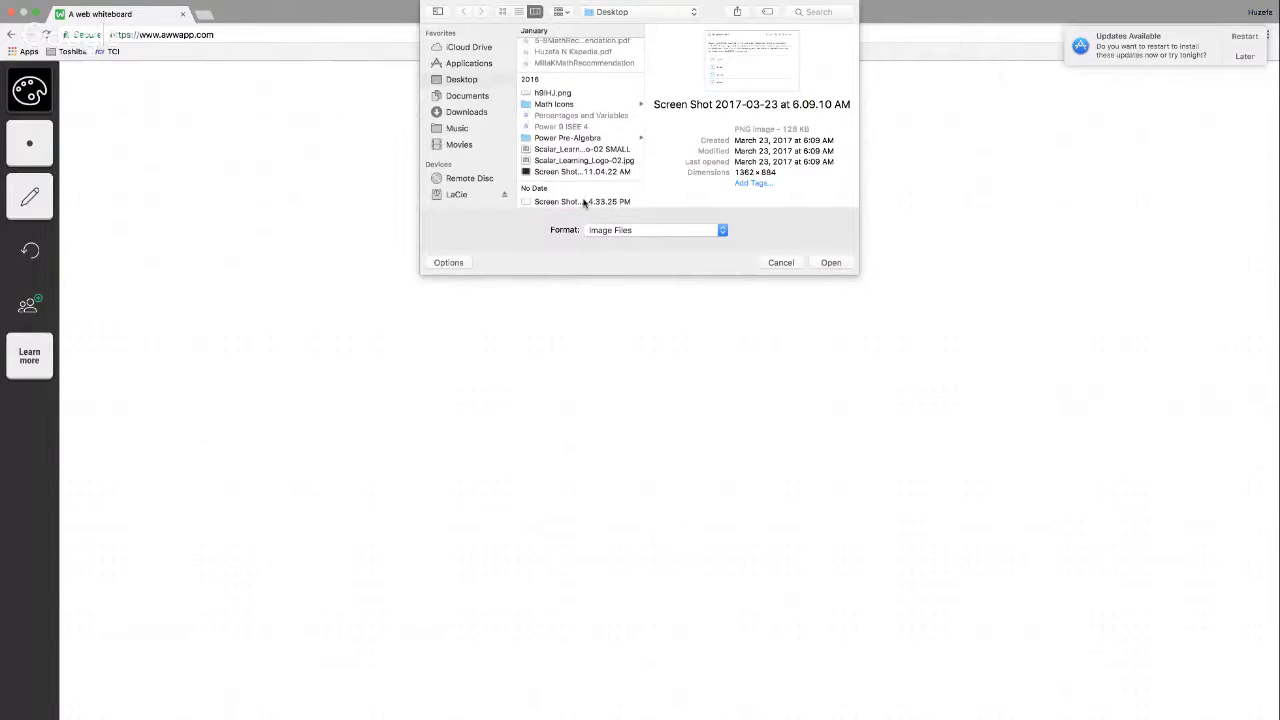
pyautogui.click(780, 262)
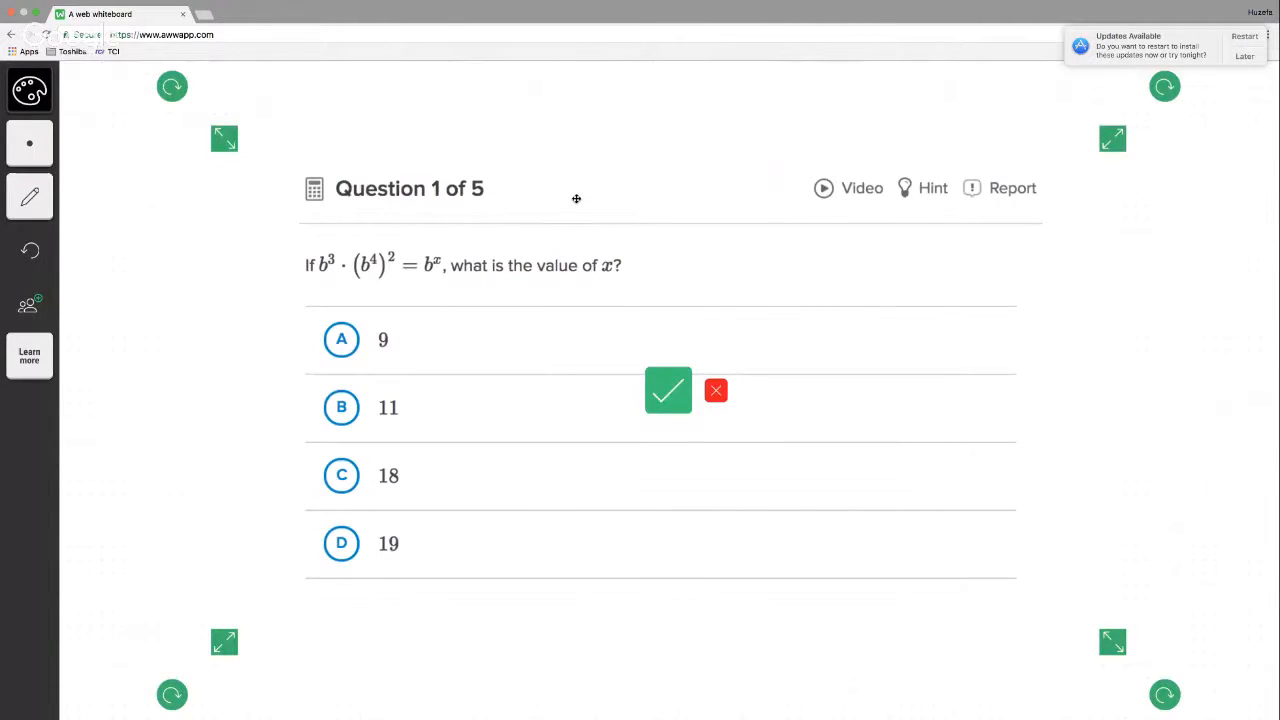
pyautogui.moveTo(796, 328)
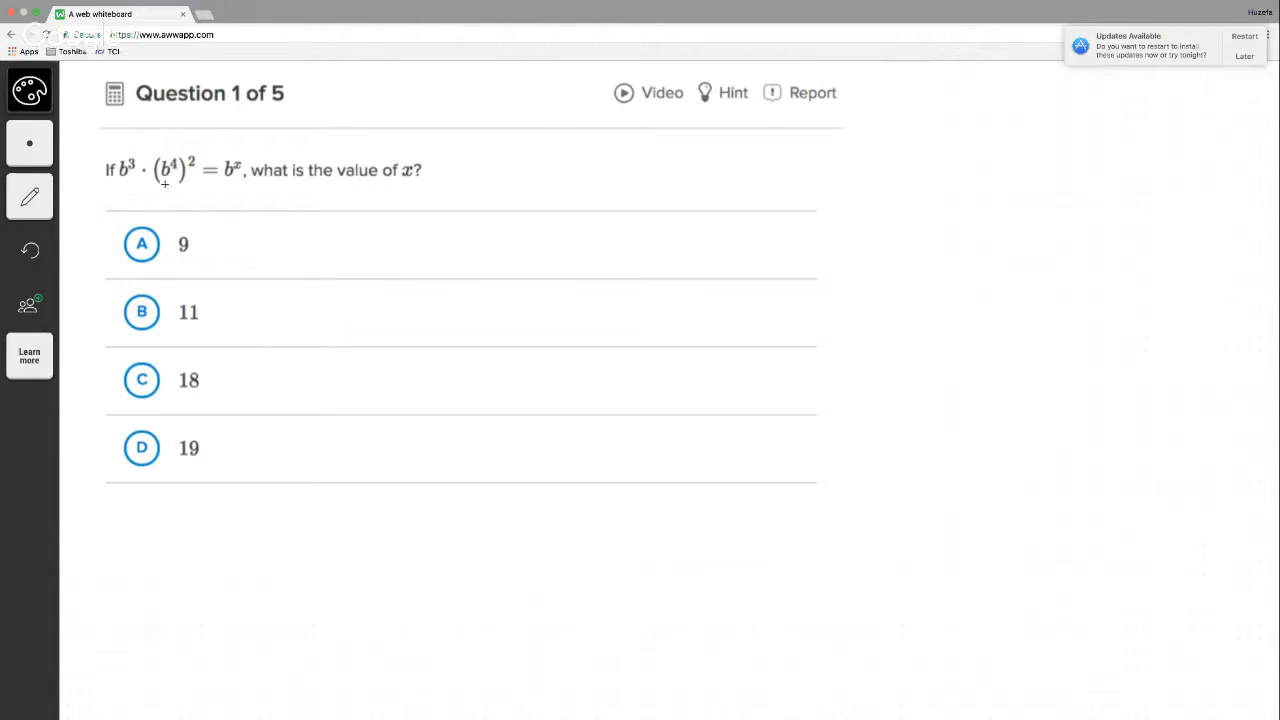
pyautogui.moveTo(224, 180)
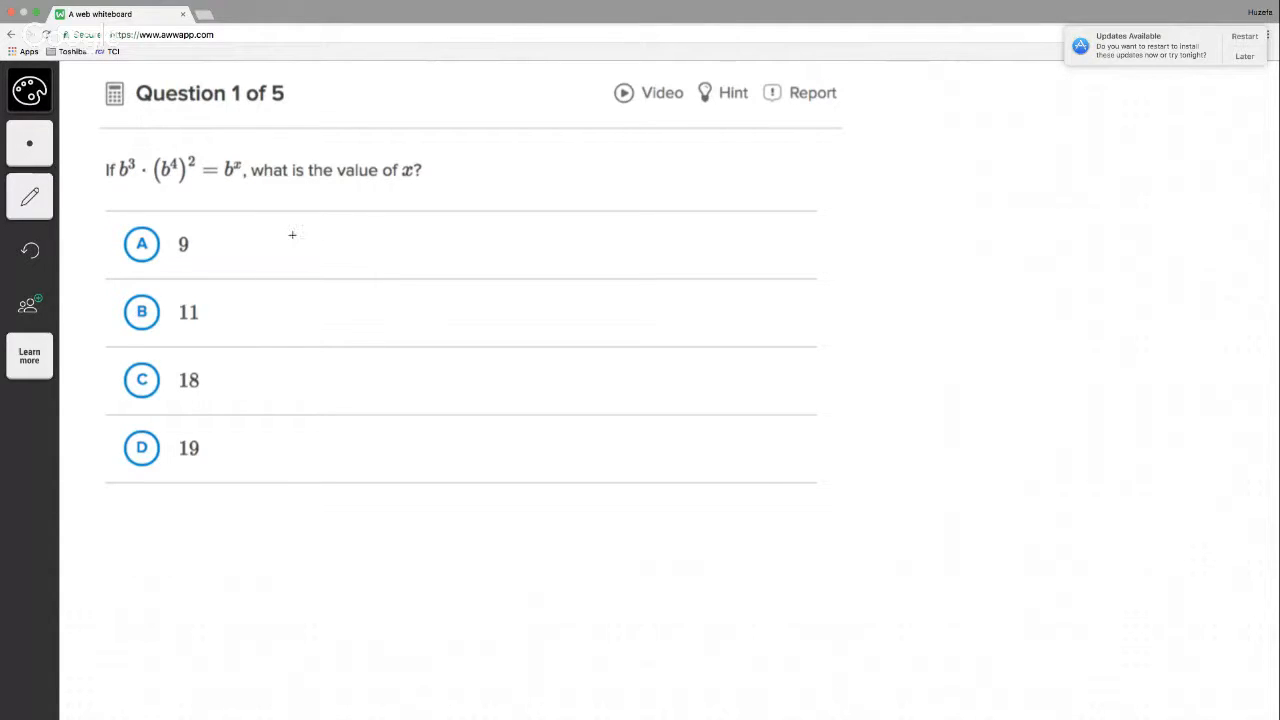
pyautogui.moveTo(588, 160)
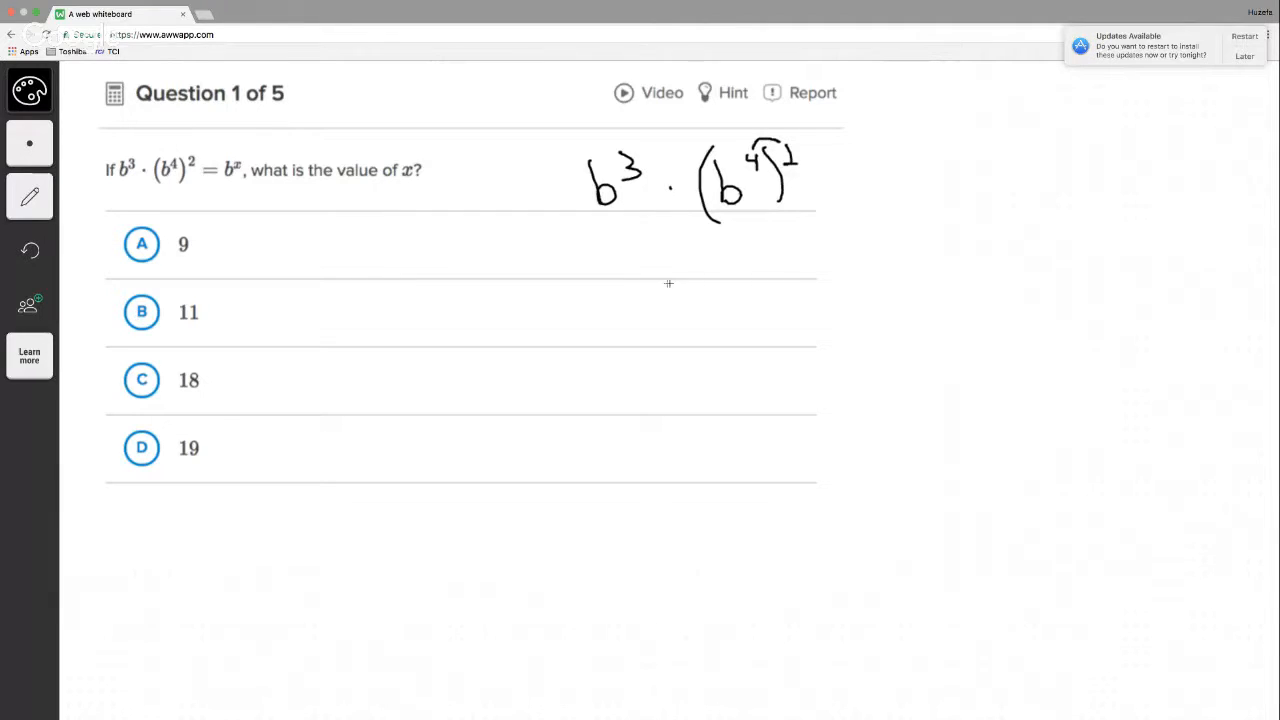
# - Handwrite b³·b⁸ below the original, underline it and write equals the combined power of b
pyautogui.moveTo(624, 240); pyautogui.dragTo(650, 264)
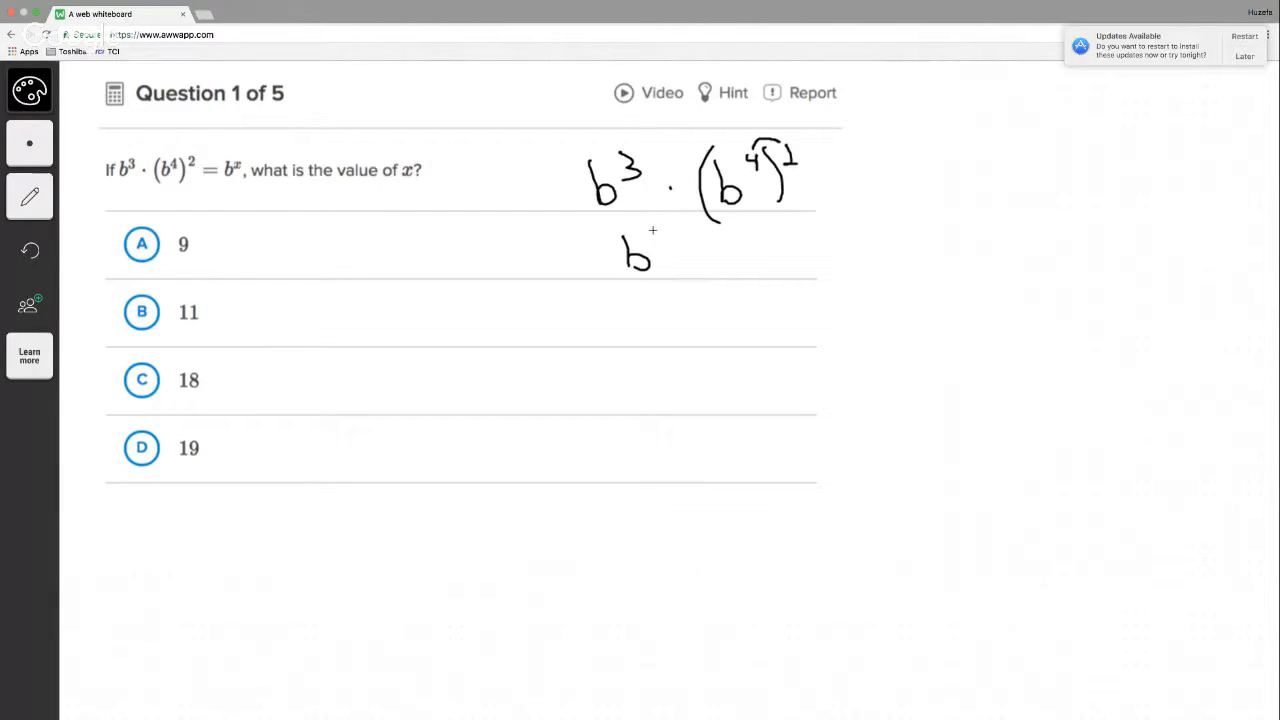
pyautogui.moveTo(650, 240); pyautogui.dragTo(684, 256)
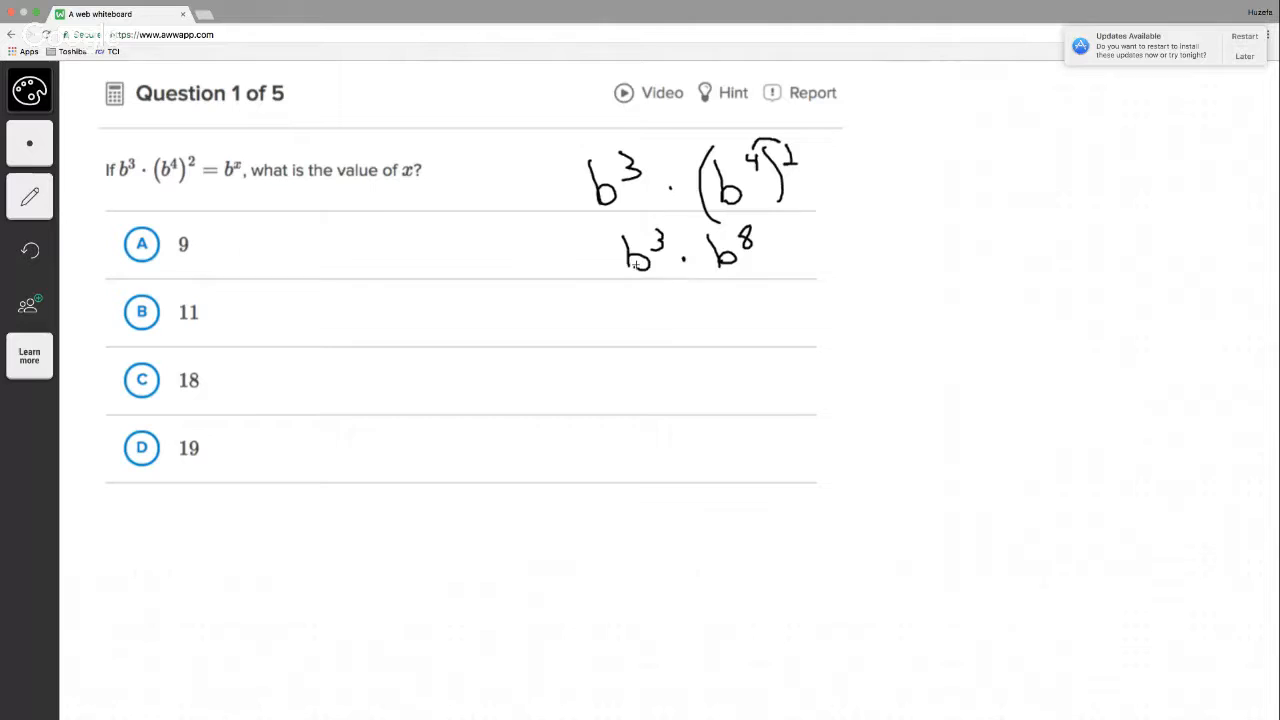
pyautogui.moveTo(624, 280); pyautogui.dragTo(750, 290)
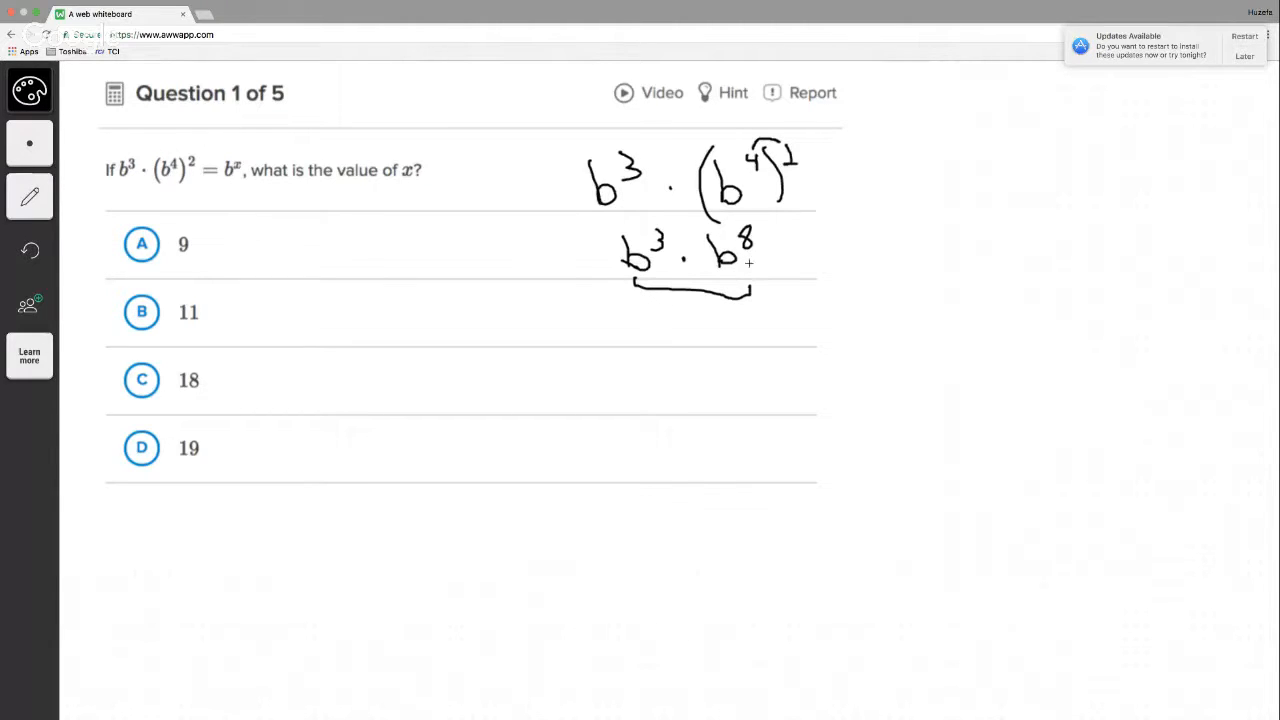
pyautogui.moveTo(760, 256); pyautogui.dragTo(796, 250)
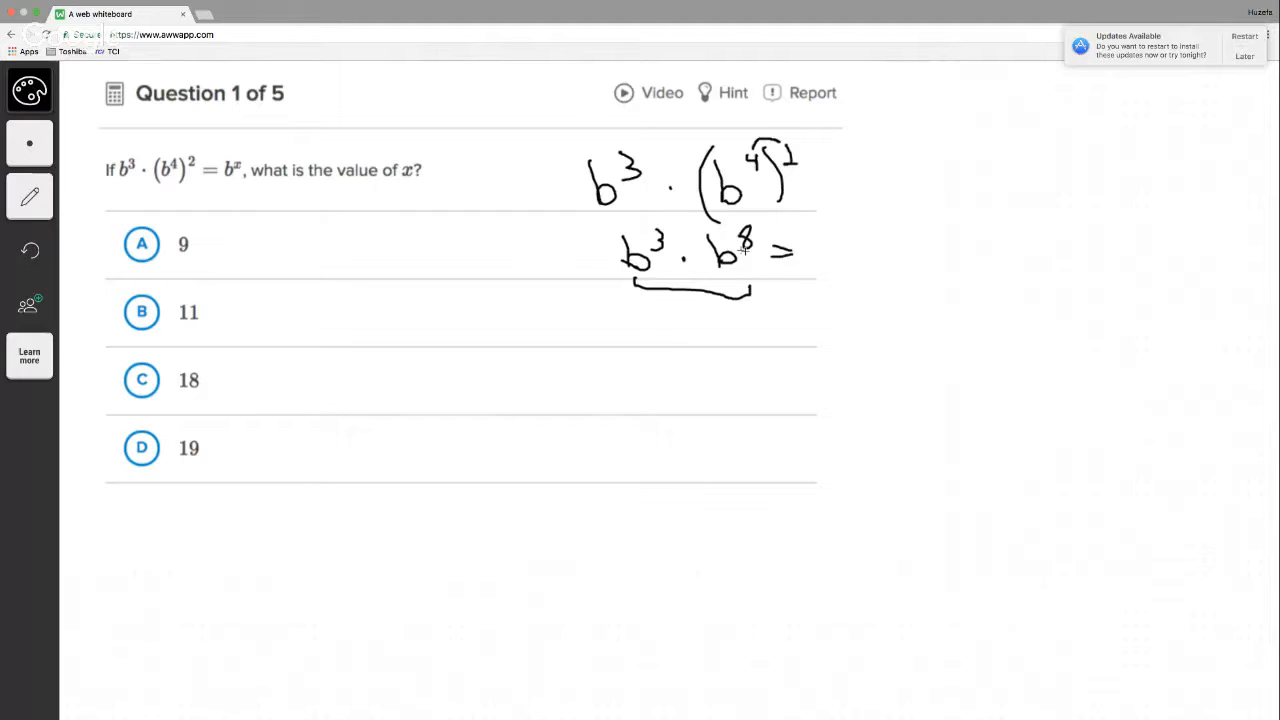
pyautogui.moveTo(804, 240); pyautogui.dragTo(824, 270)
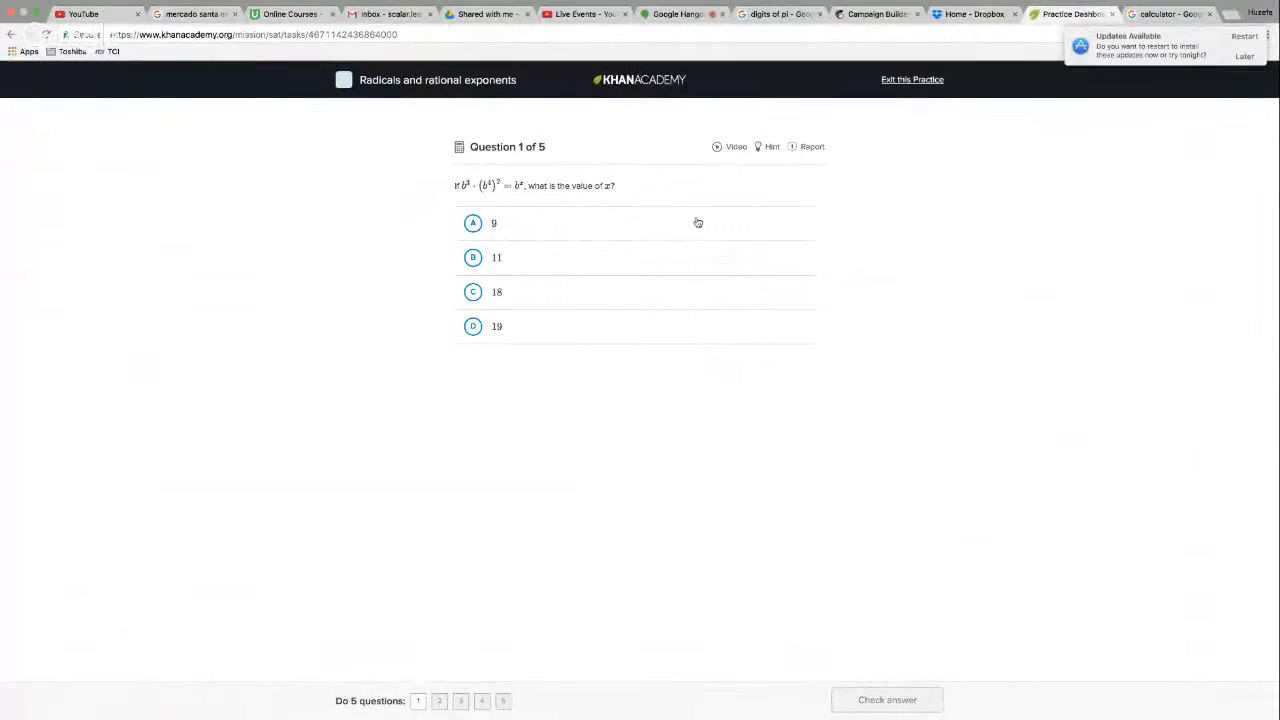
# - Choose 11, check the answer as correct, and advance to question 2
pyautogui.click(496, 256)
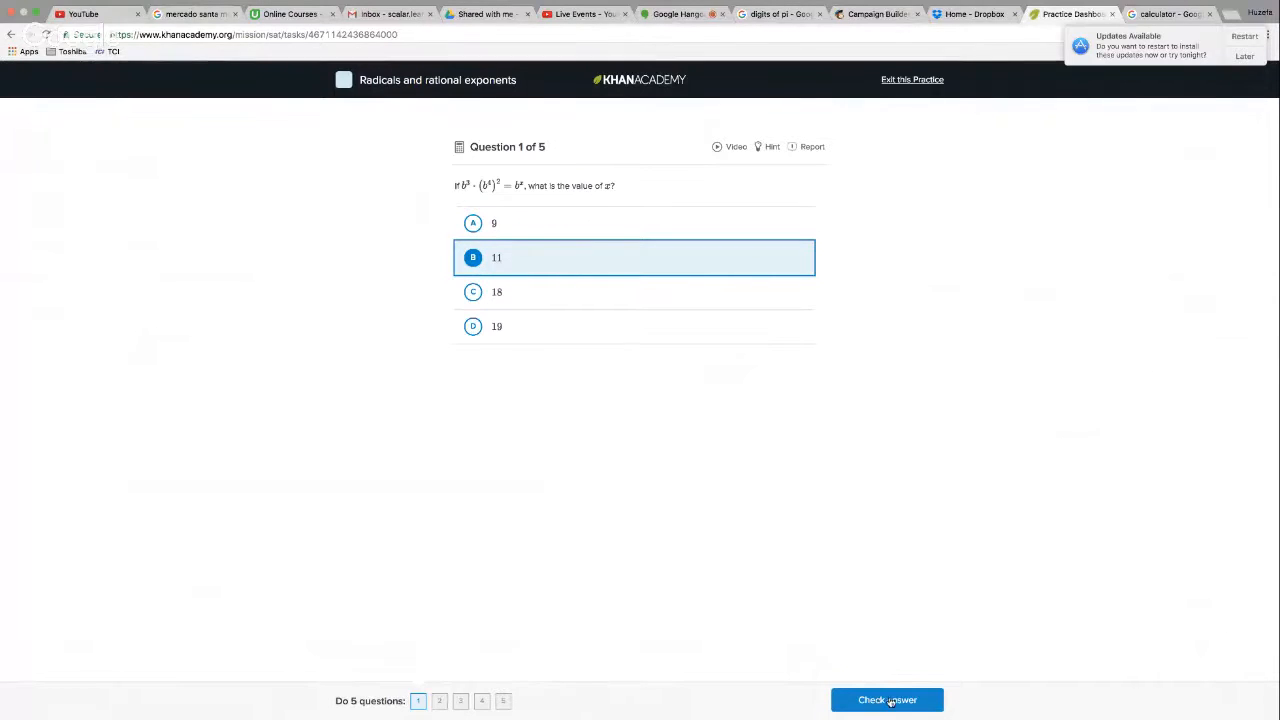
pyautogui.click(886, 700)
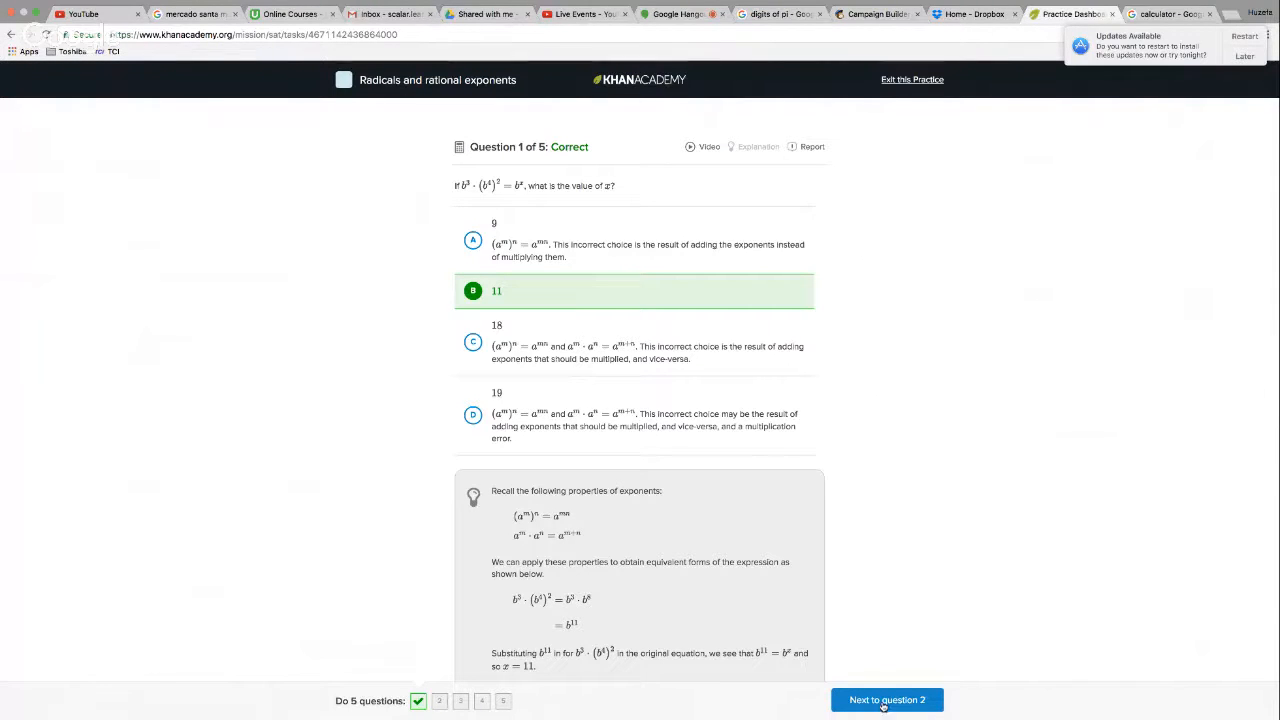
pyautogui.click(886, 700)
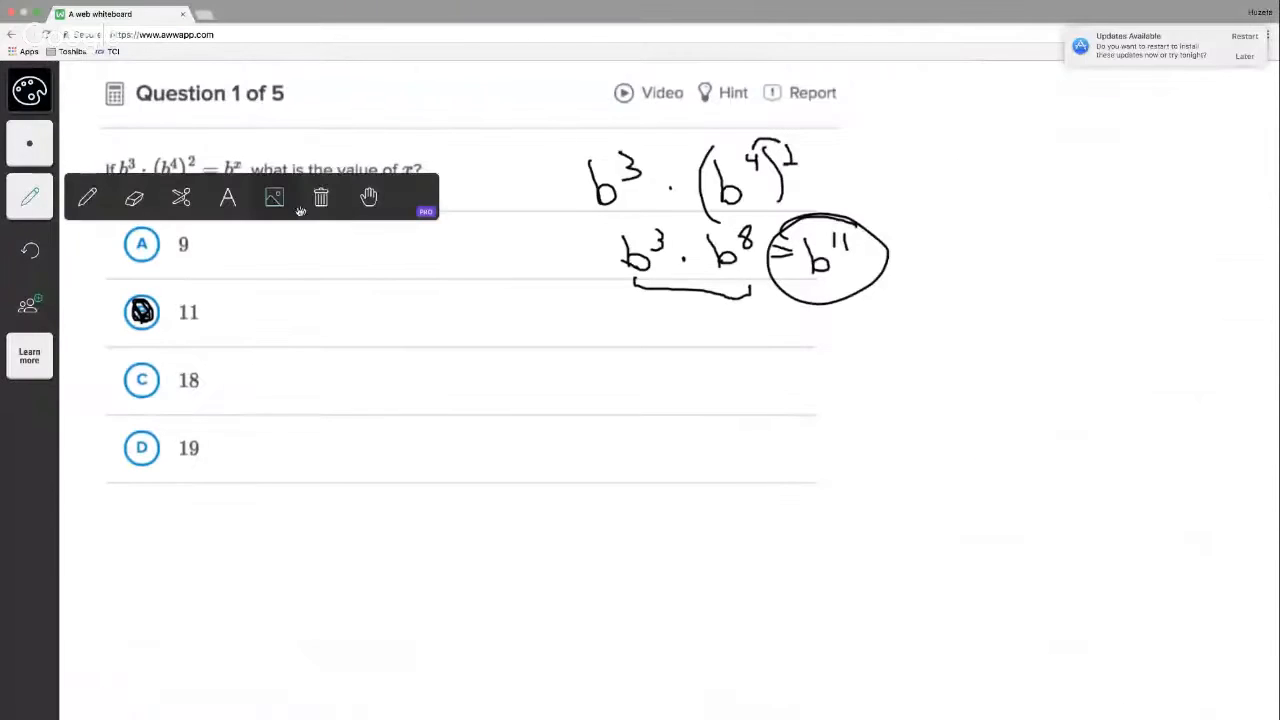
# - Clear the whole page of question 1 working, then upload the question 2 screenshot
pyautogui.click(320, 198)
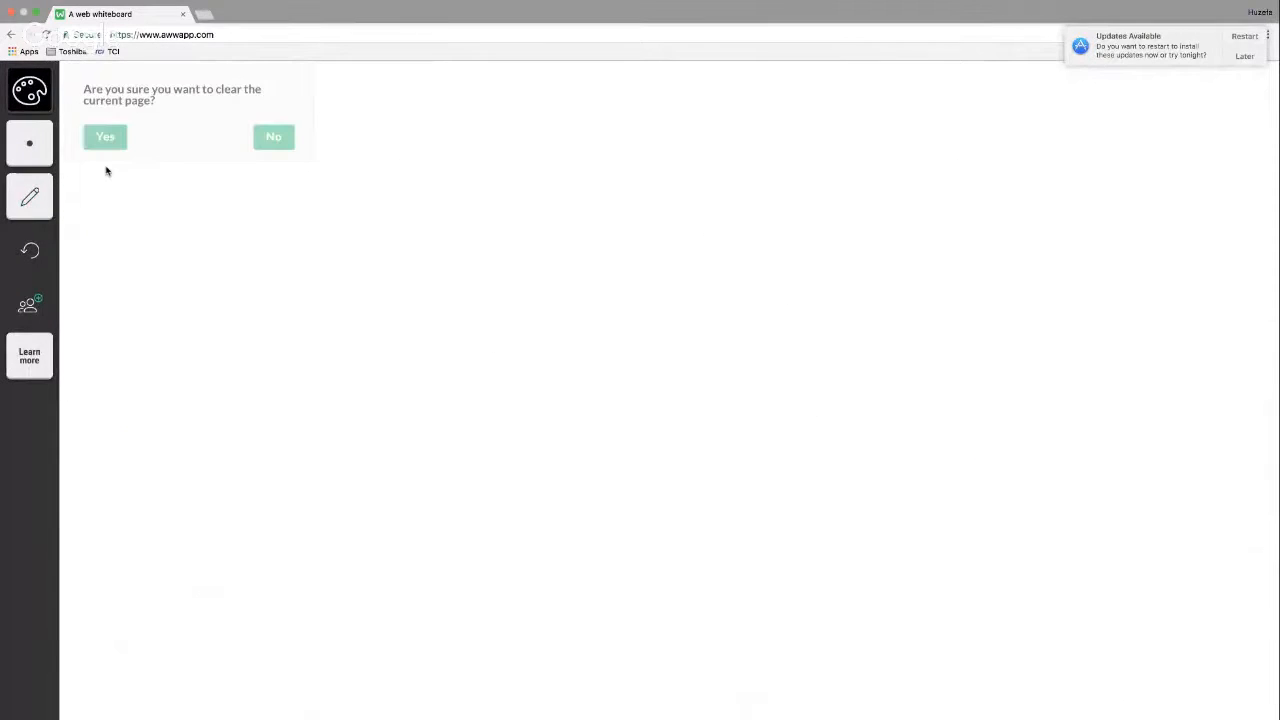
pyautogui.click(104, 136)
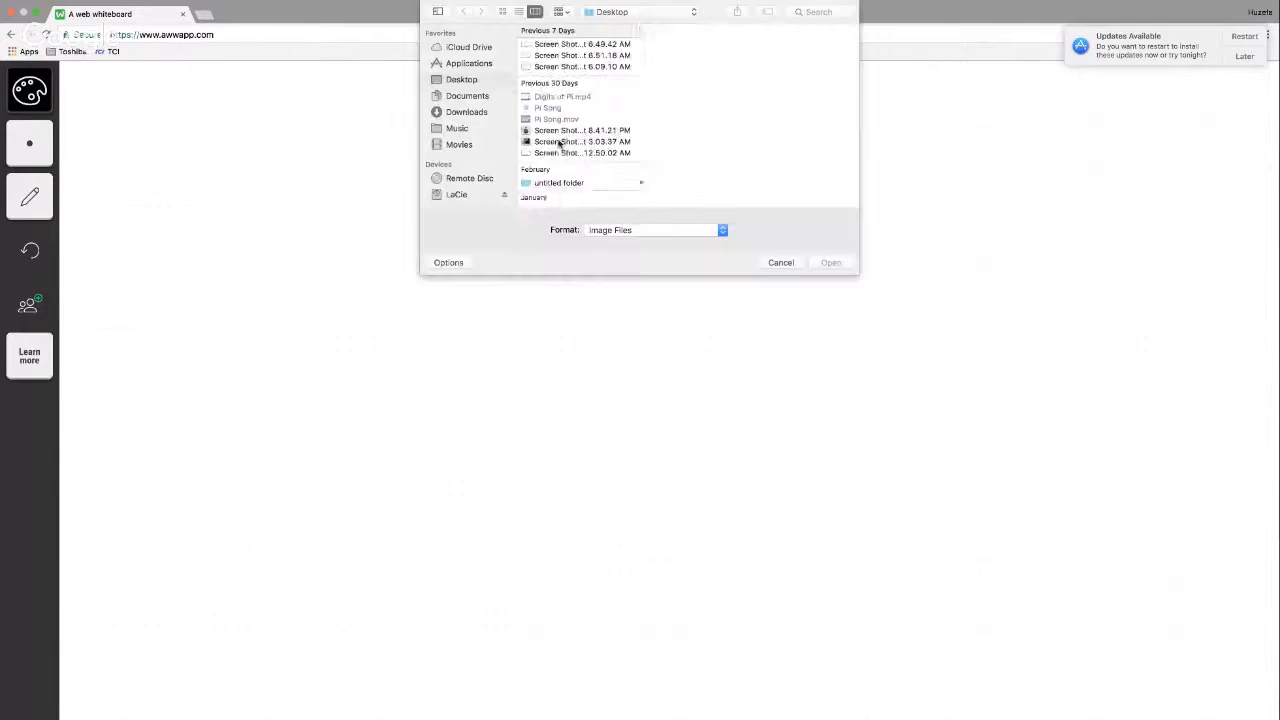
pyautogui.scroll(-3)
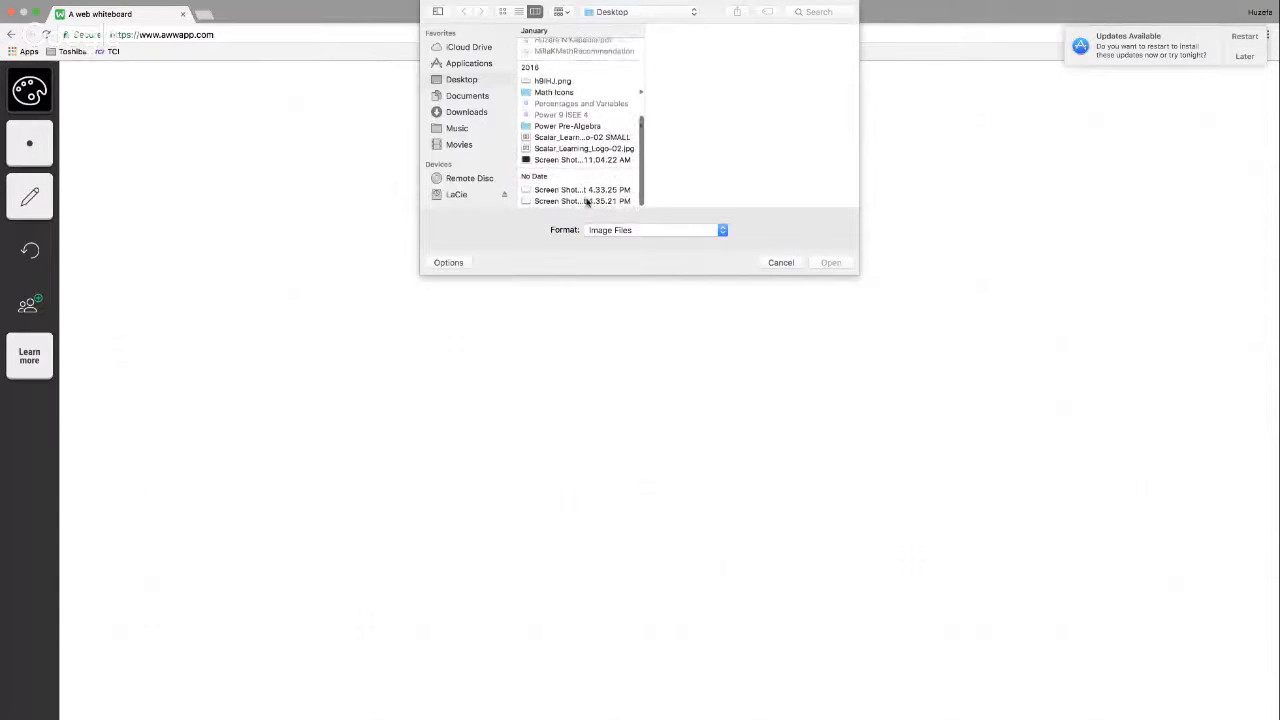
pyautogui.click(780, 262)
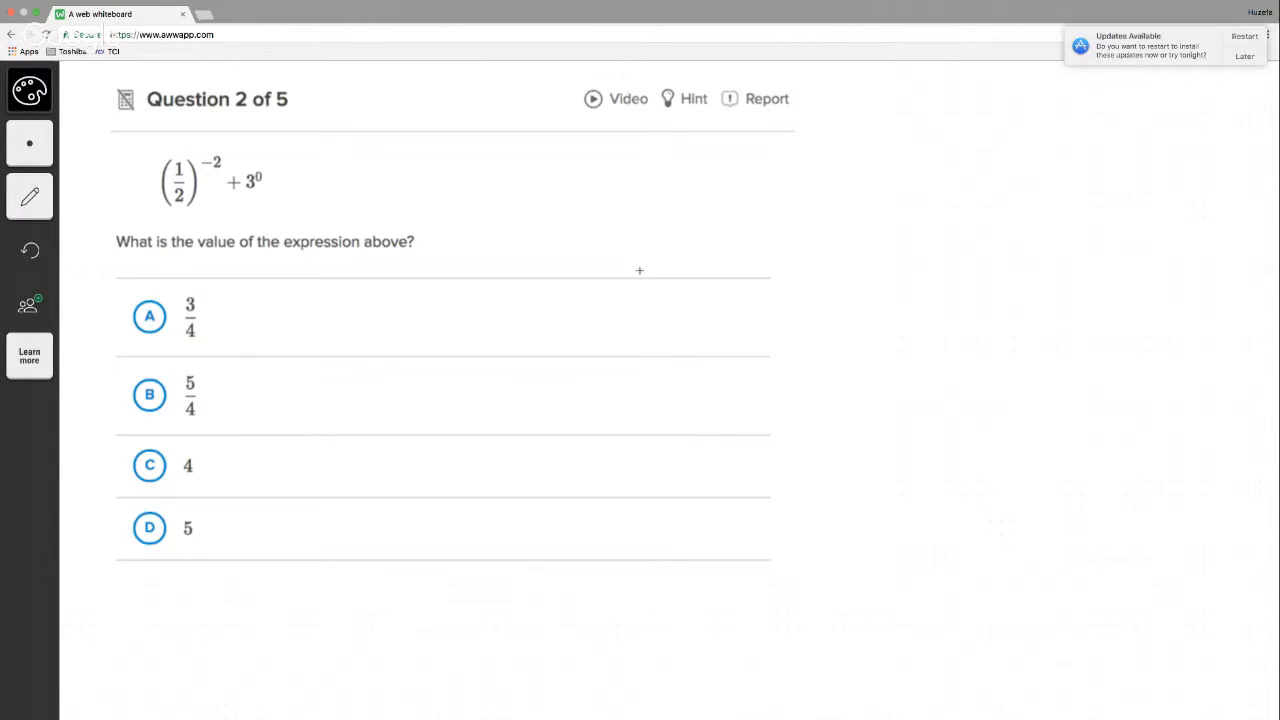
pyautogui.moveTo(684, 270)
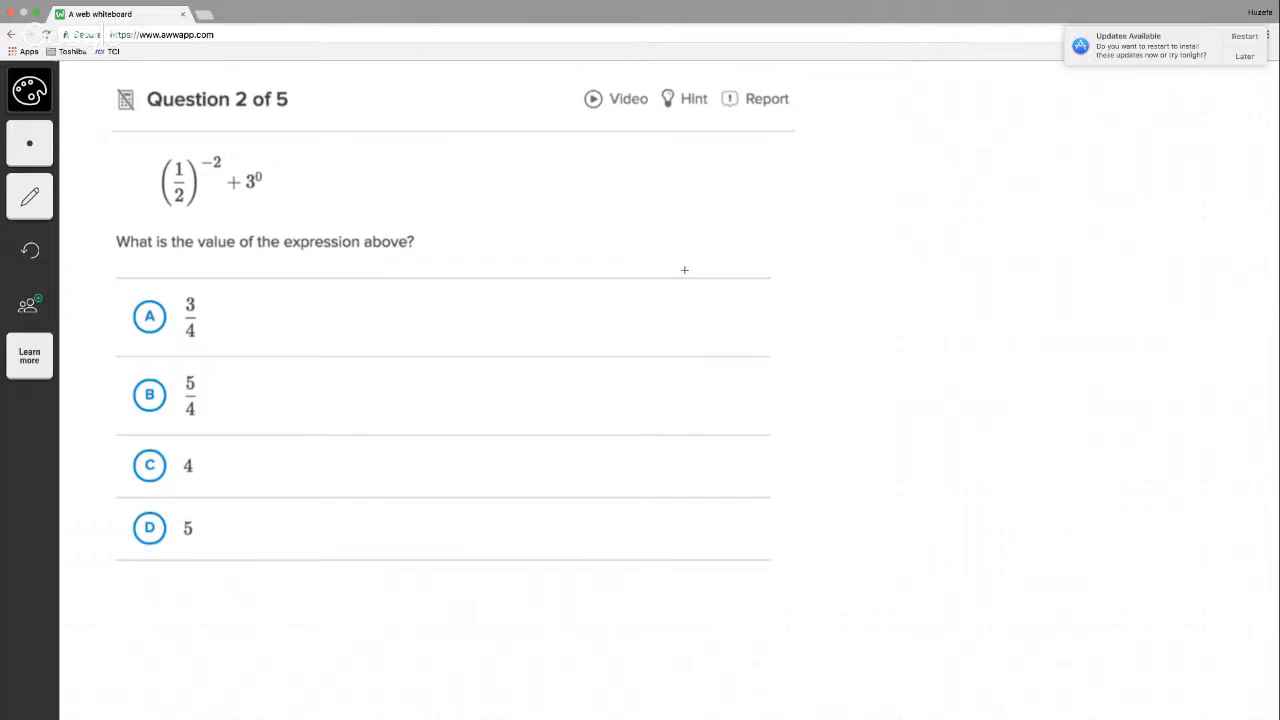
pyautogui.moveTo(648, 342)
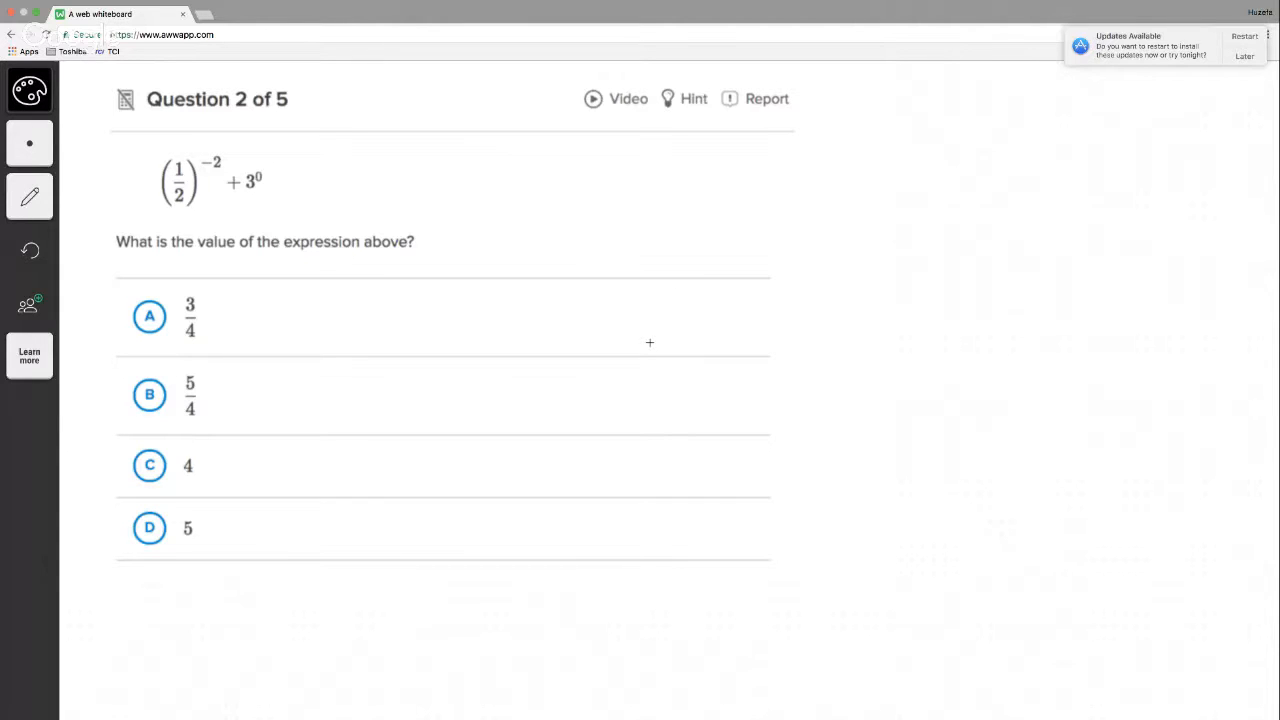
pyautogui.moveTo(588, 192)
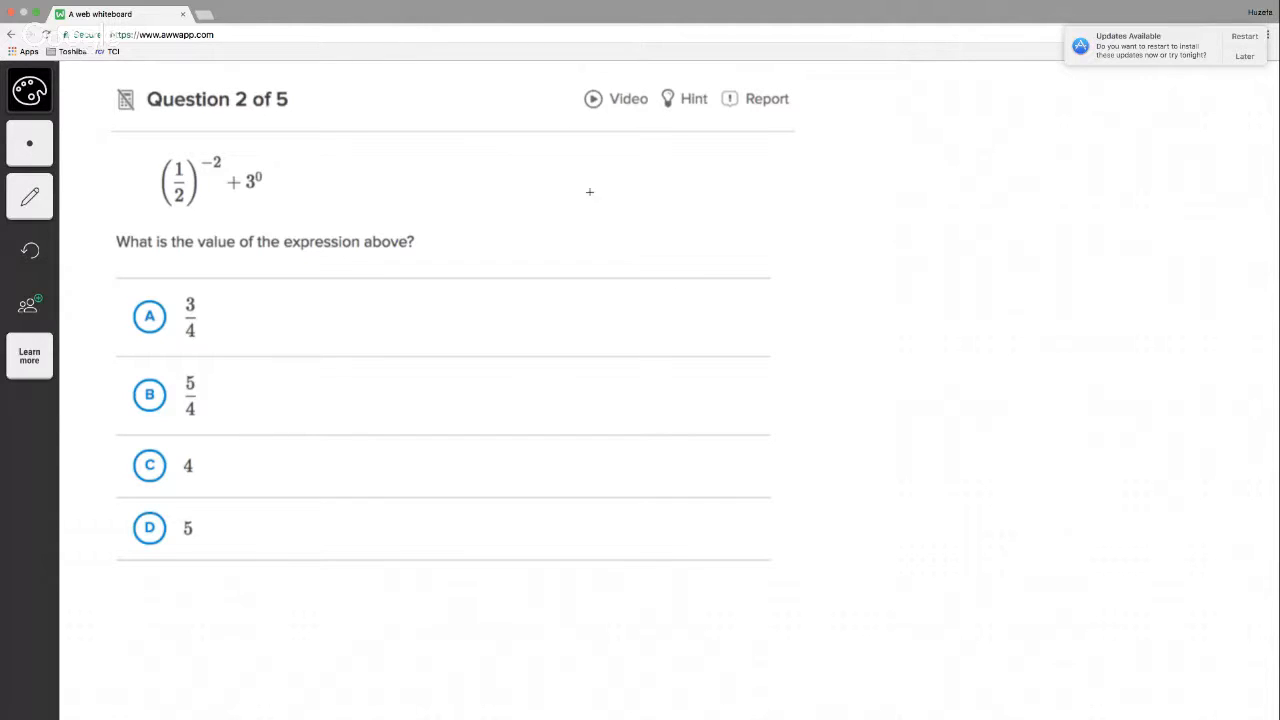
# - Copy (1/2)⁻² + 3⁰ into the working and mark 3⁰ as equal to 1
pyautogui.moveTo(628, 180); pyautogui.dragTo(640, 210)
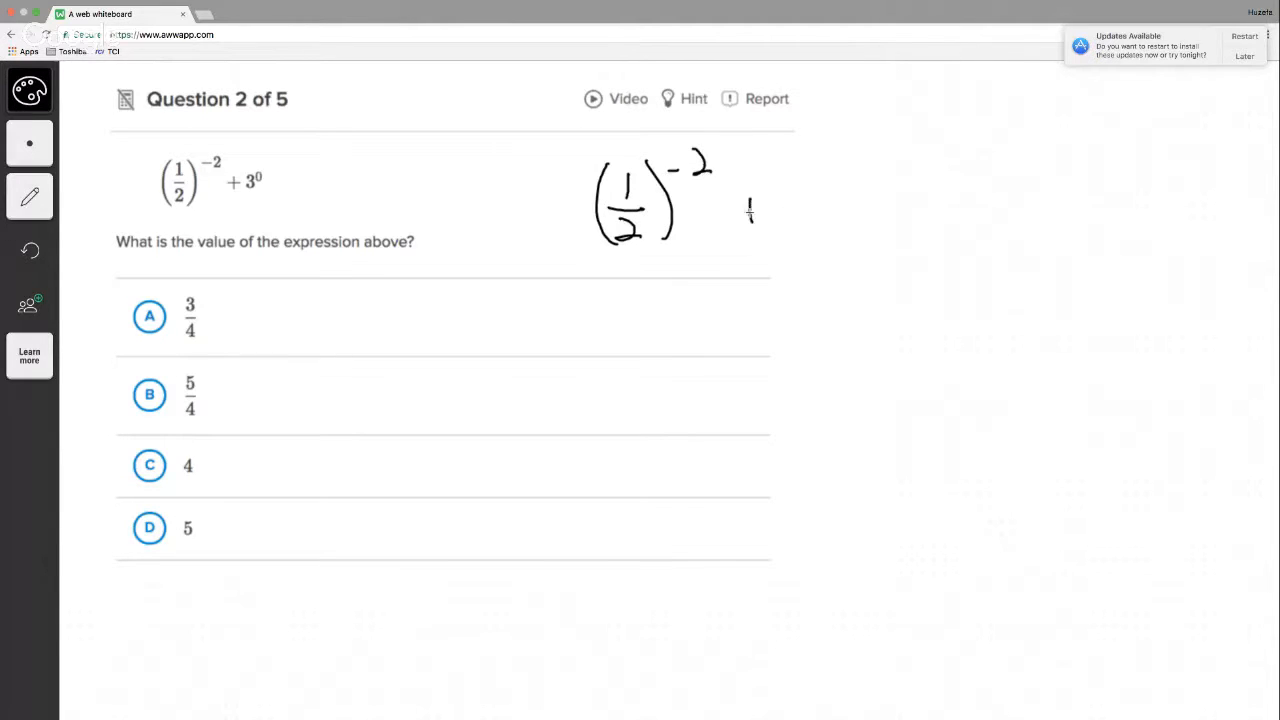
pyautogui.moveTo(744, 210); pyautogui.dragTo(830, 190)
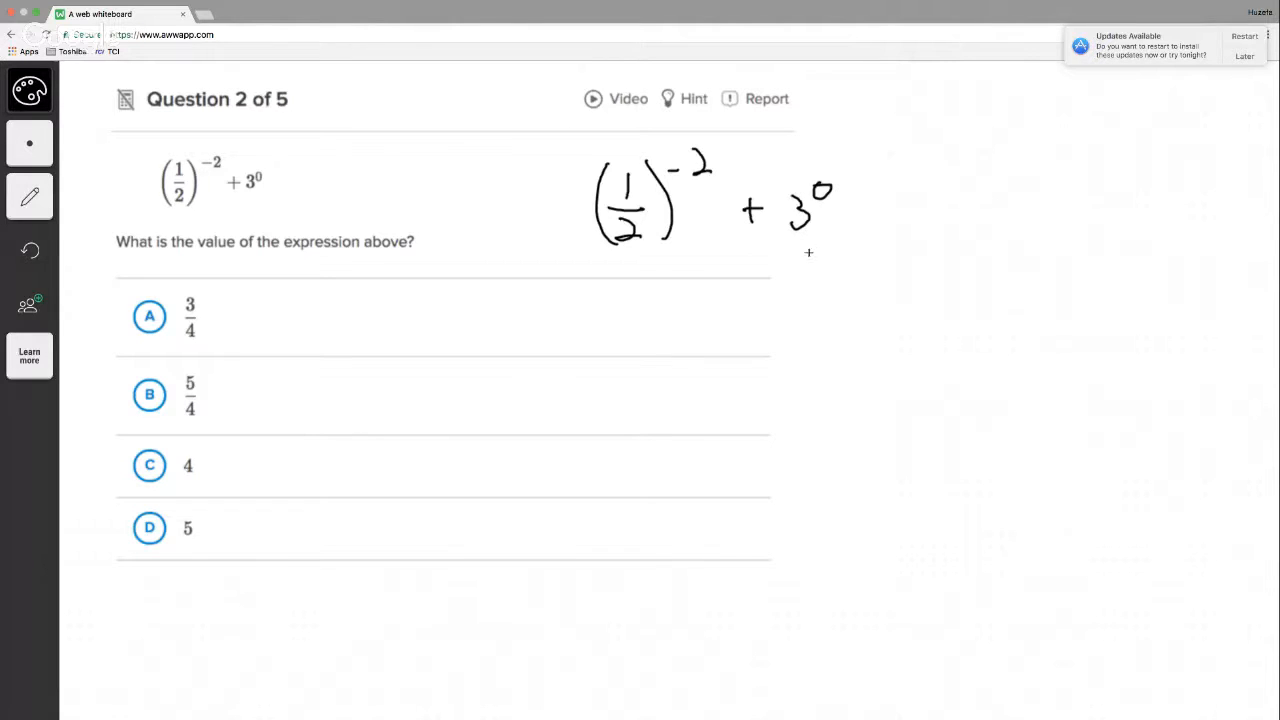
pyautogui.moveTo(810, 252); pyautogui.dragTo(812, 300)
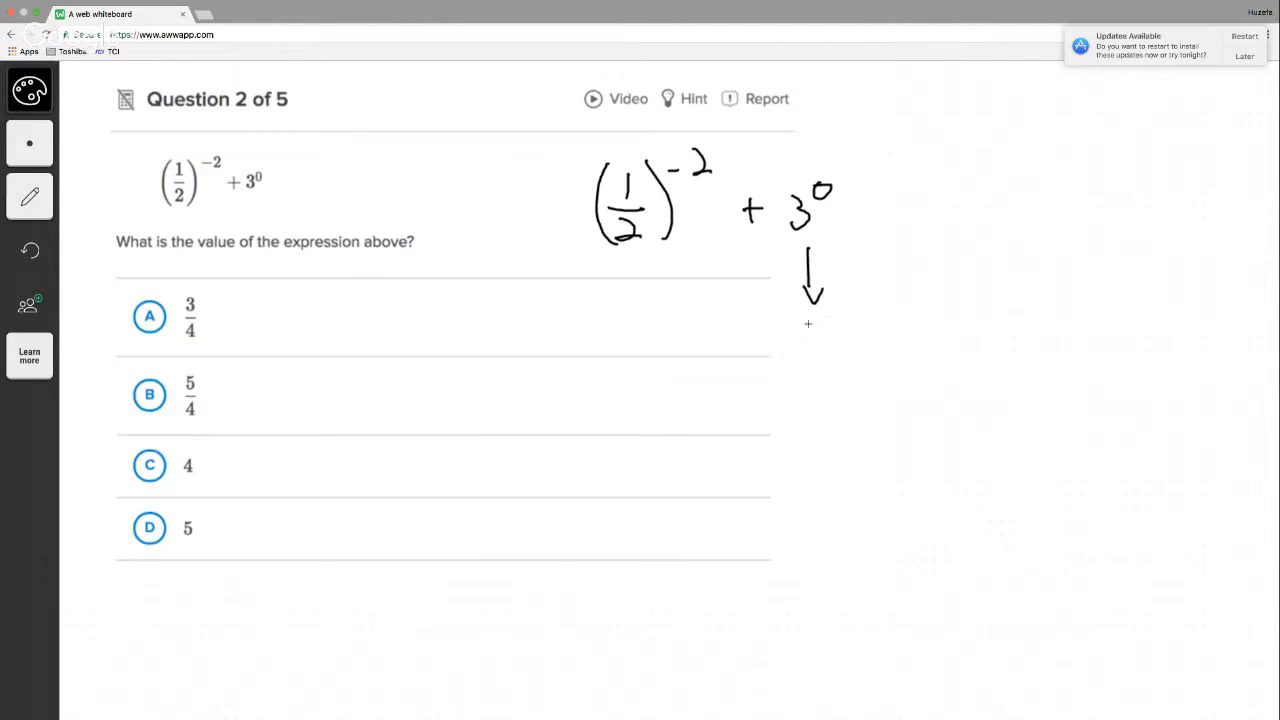
pyautogui.moveTo(810, 330); pyautogui.dragTo(810, 370)
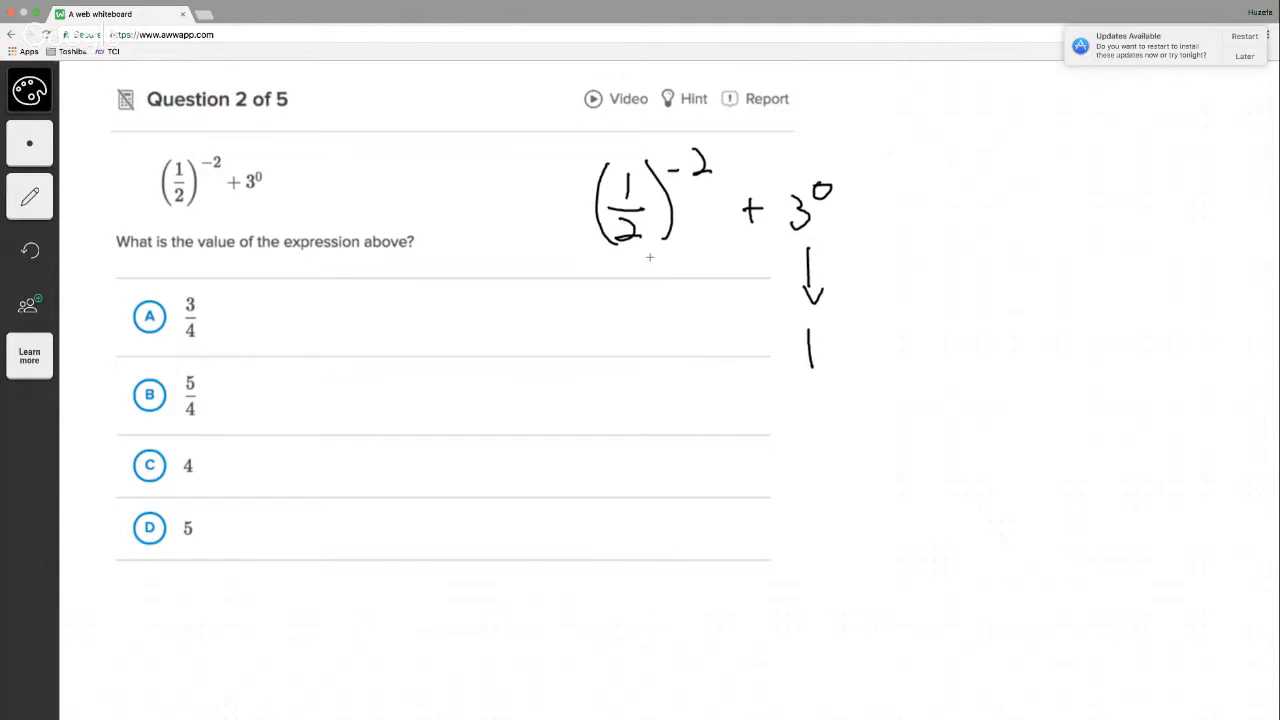
# - Rewrite the negative exponent as 1 over (1/2)² and add plus 1
pyautogui.moveTo(660, 270); pyautogui.dragTo(650, 300)
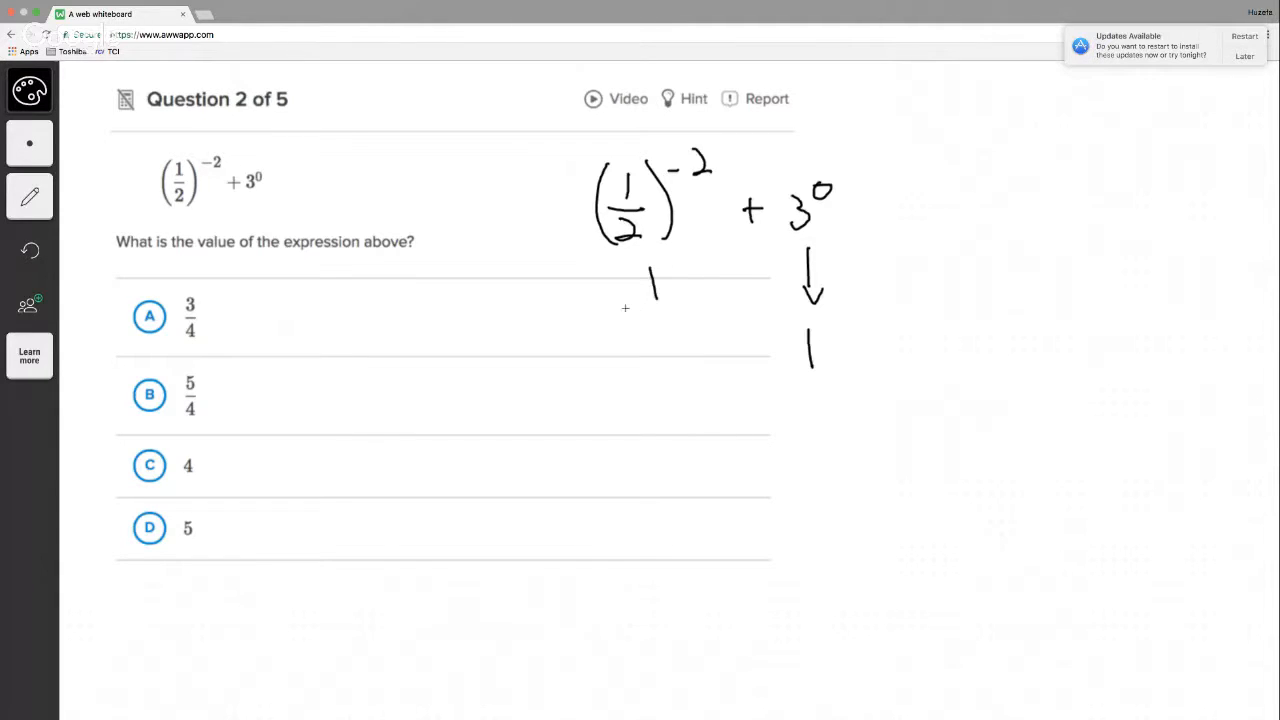
pyautogui.moveTo(622, 308); pyautogui.dragTo(690, 306)
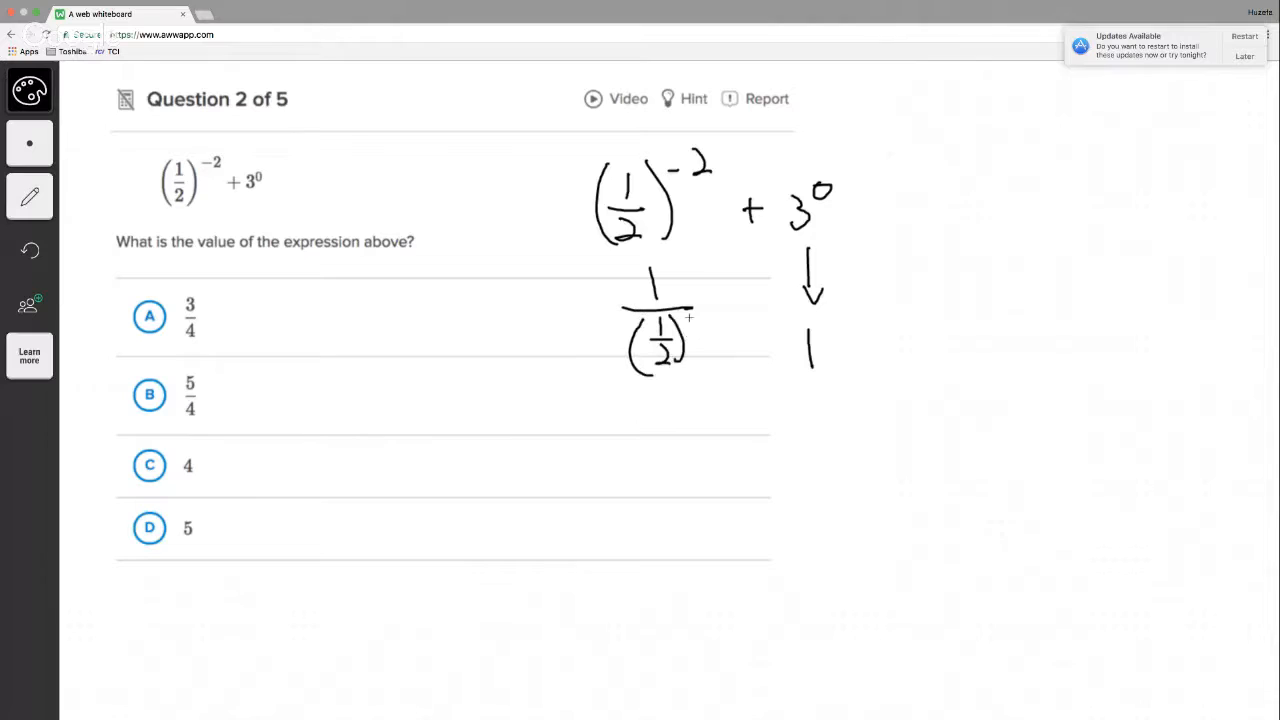
pyautogui.moveTo(680, 320); pyautogui.dragTo(696, 316)
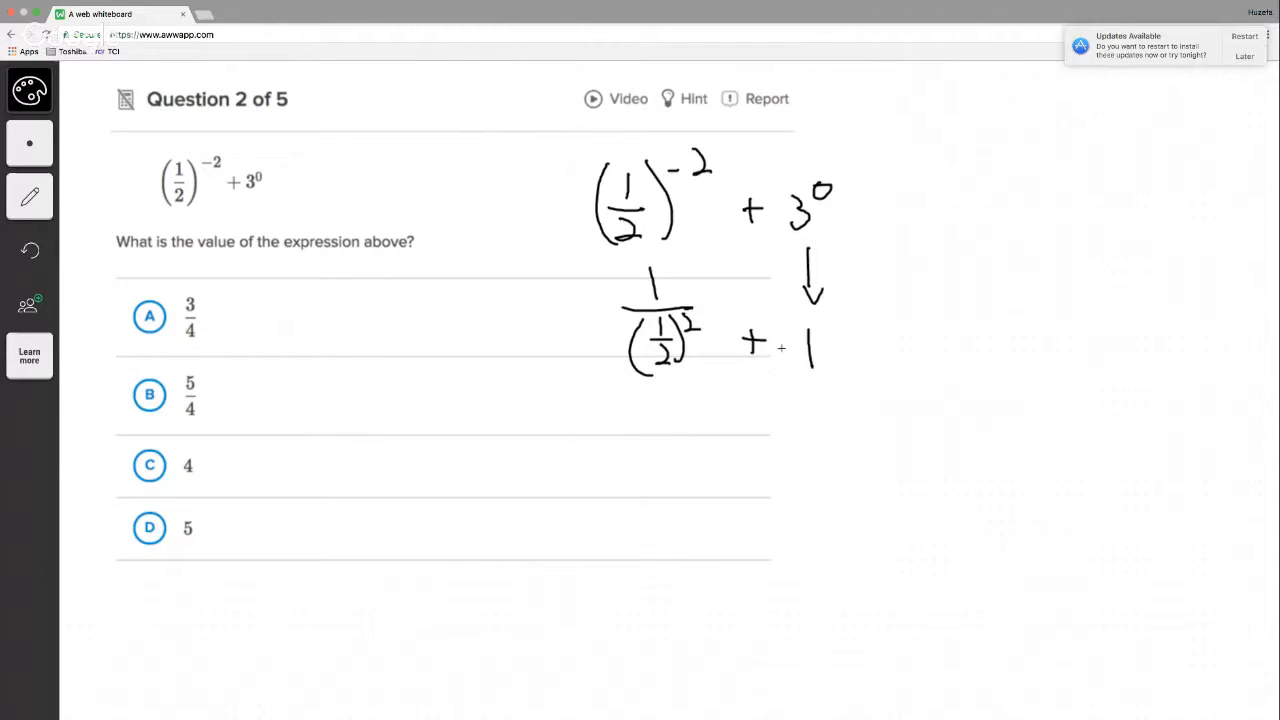
pyautogui.moveTo(120, 342); pyautogui.dragTo(200, 308)
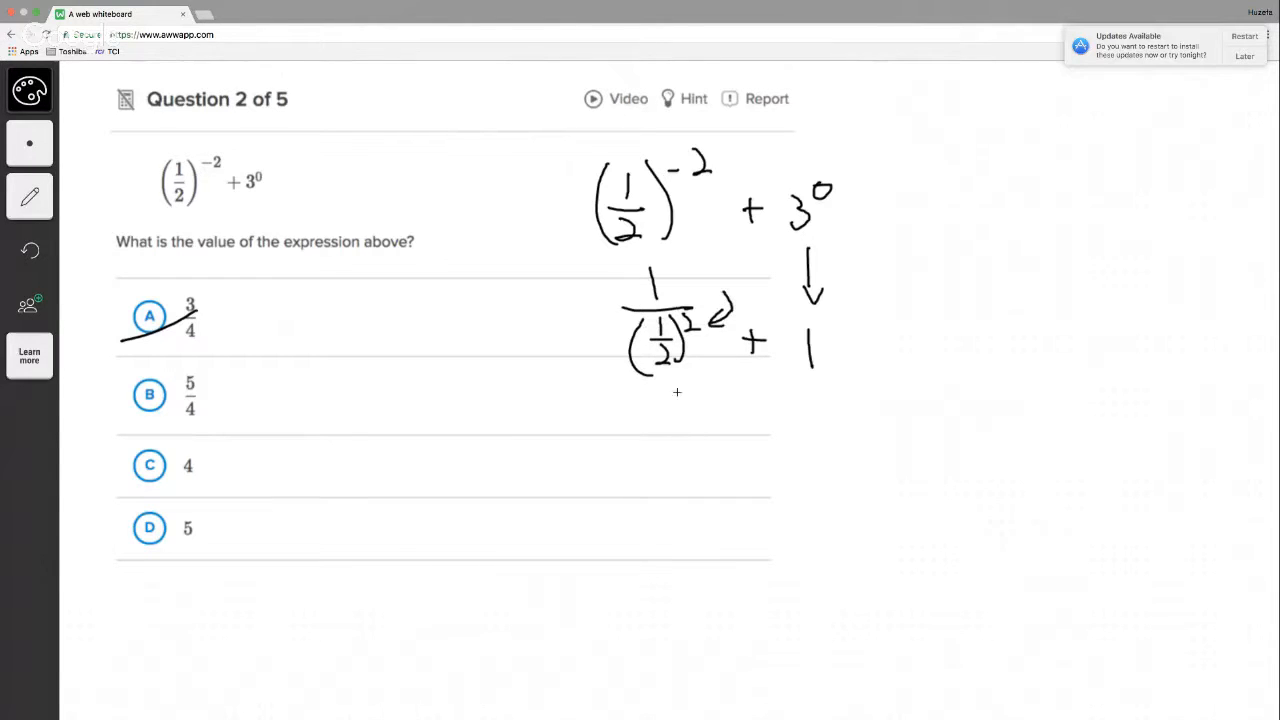
# - Cross out choice A and write the next line 1/(1/4) + 1 with an annotating arrow
pyautogui.moveTo(656, 420); pyautogui.dragTo(710, 420)
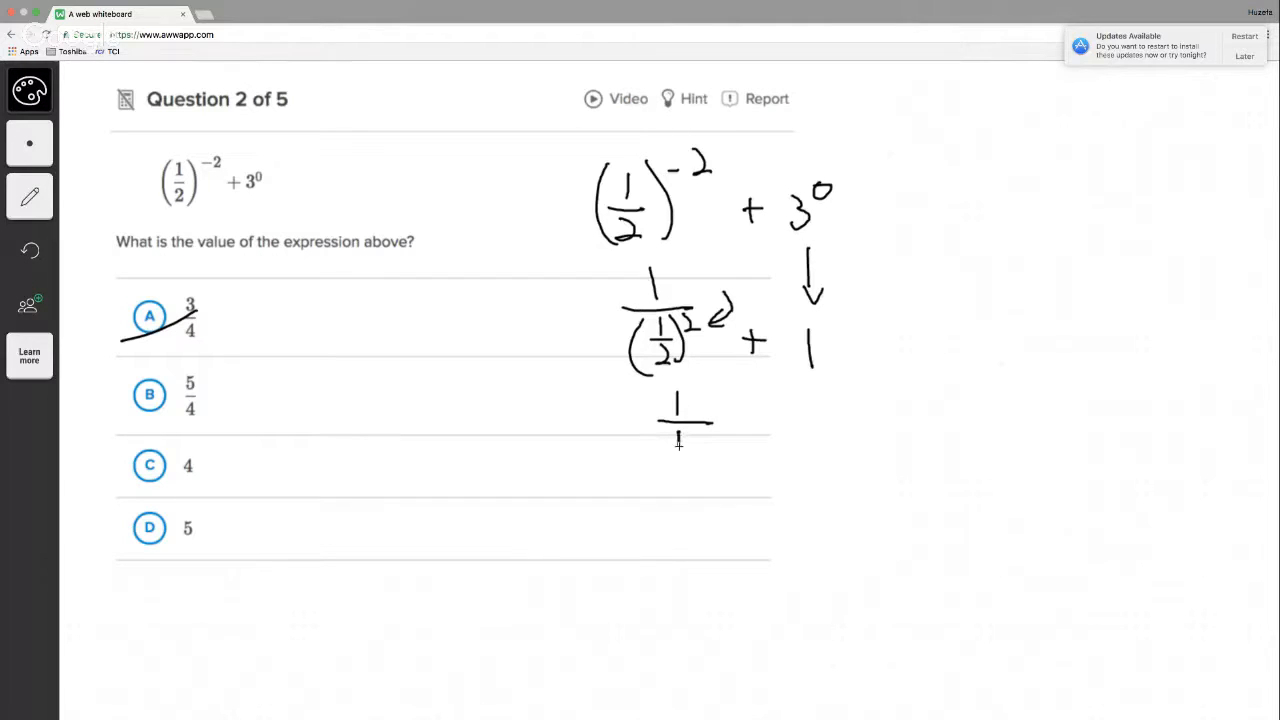
pyautogui.moveTo(676, 450); pyautogui.dragTo(684, 478)
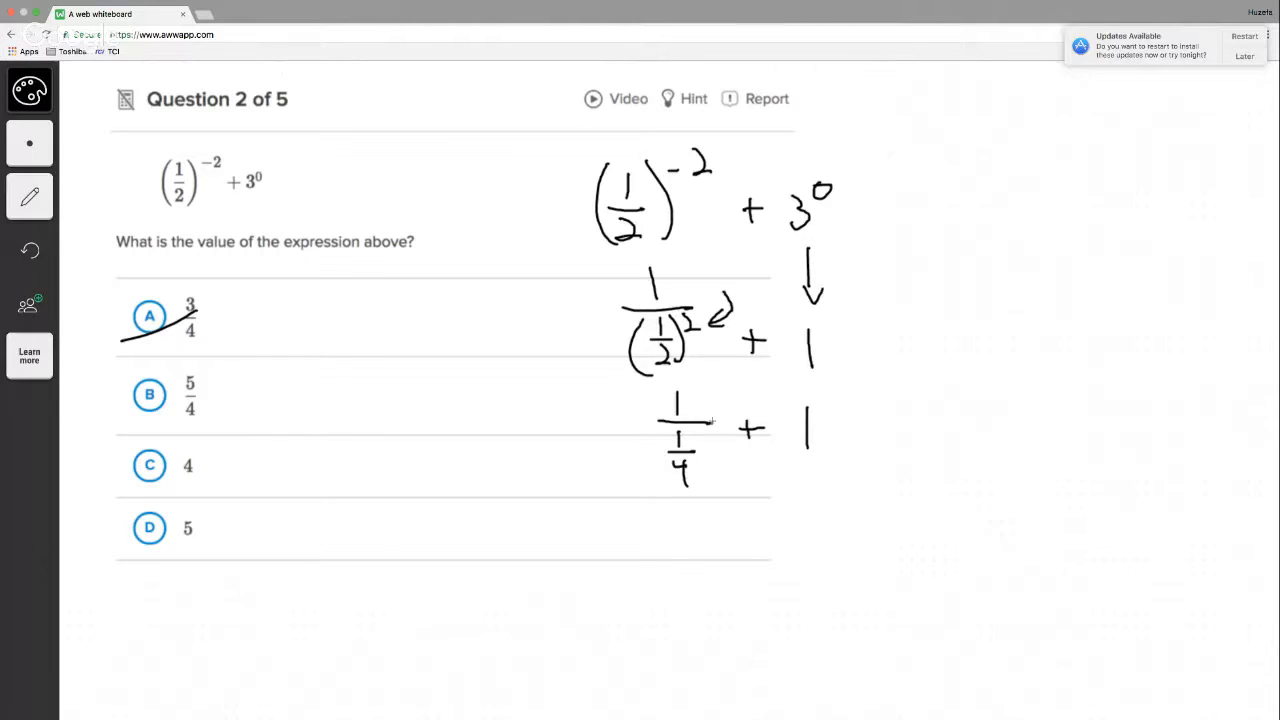
pyautogui.moveTo(650, 410); pyautogui.dragTo(624, 450)
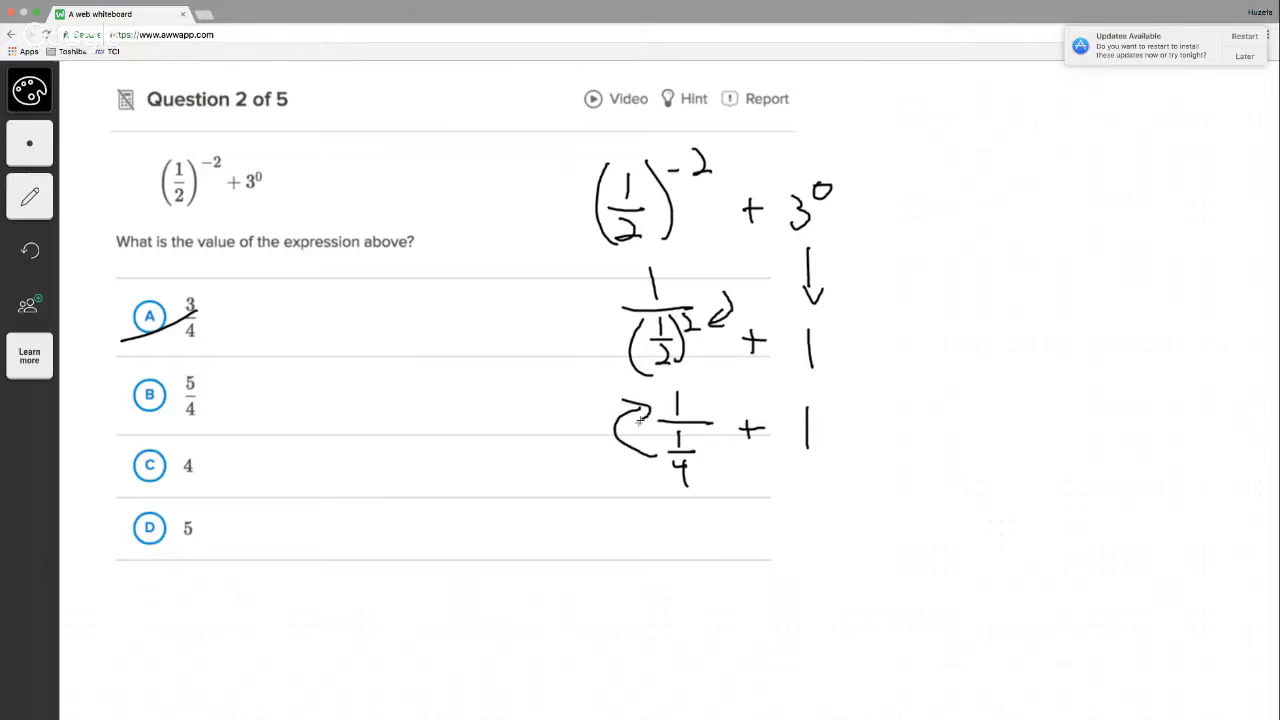
pyautogui.moveTo(700, 510); pyautogui.dragTo(710, 540)
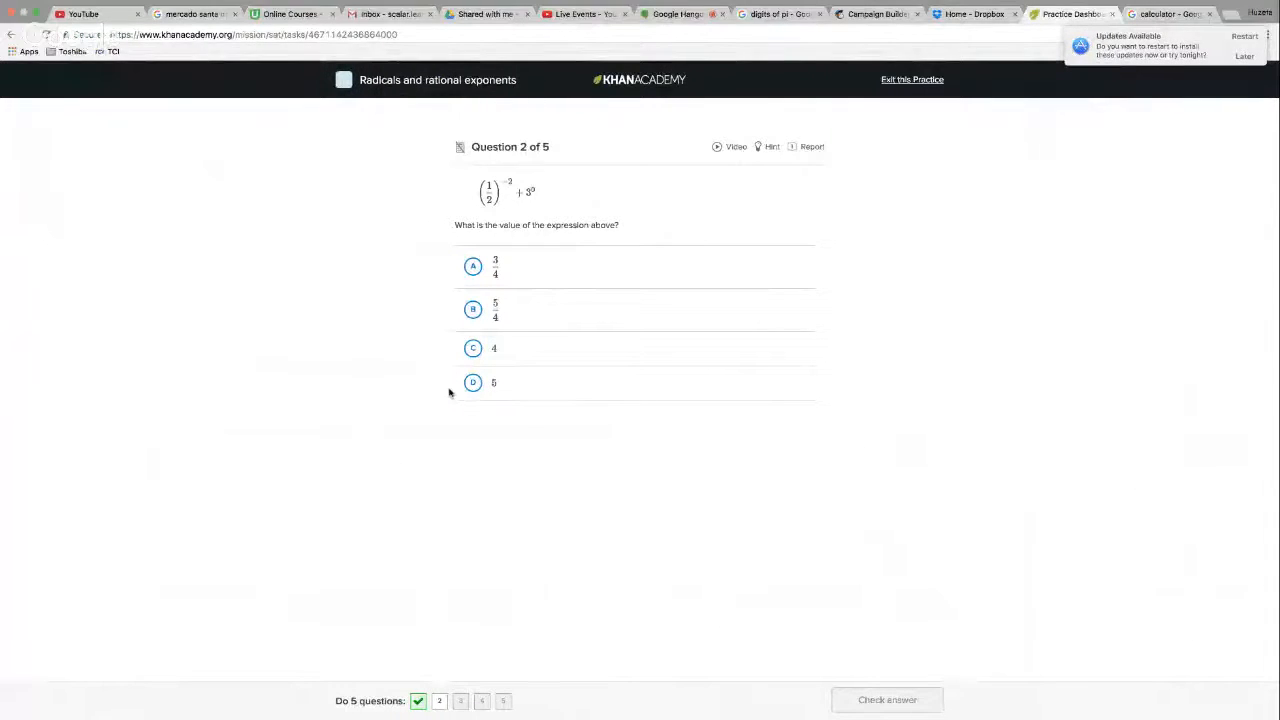
# - Choose 5, check the answer as correct, and go on to question 3
pyautogui.click(472, 382)
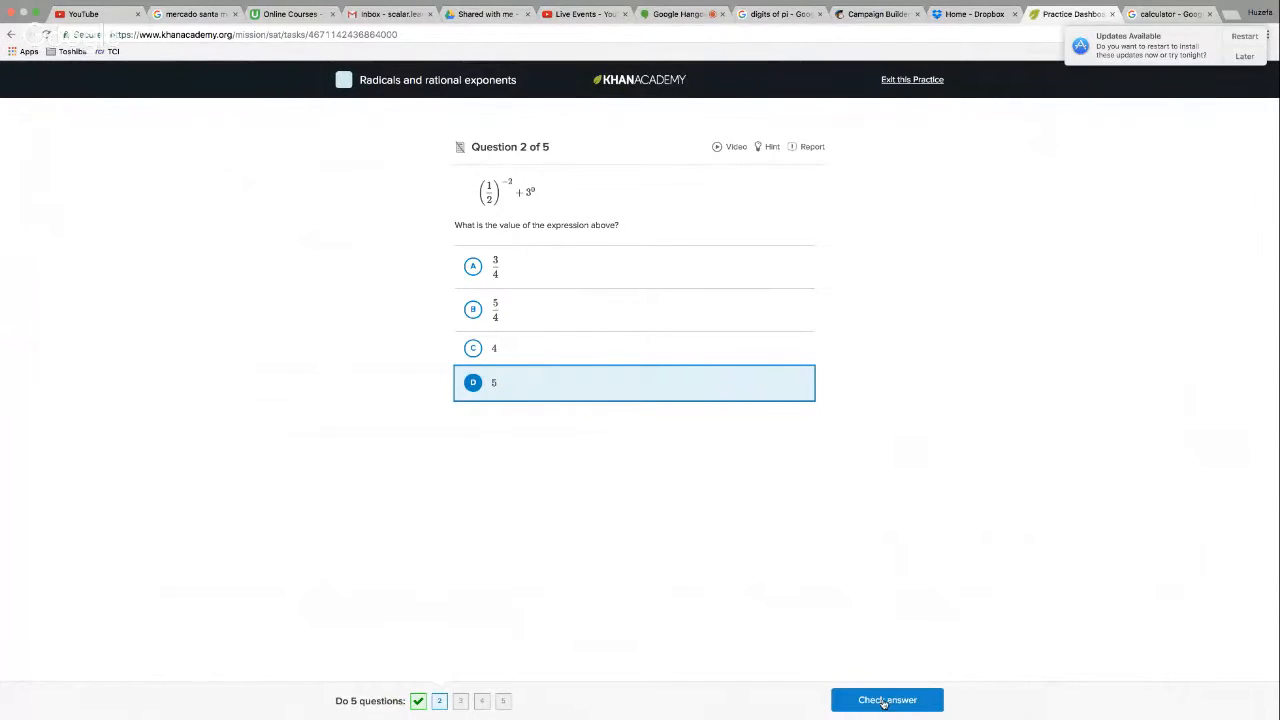
pyautogui.click(886, 700)
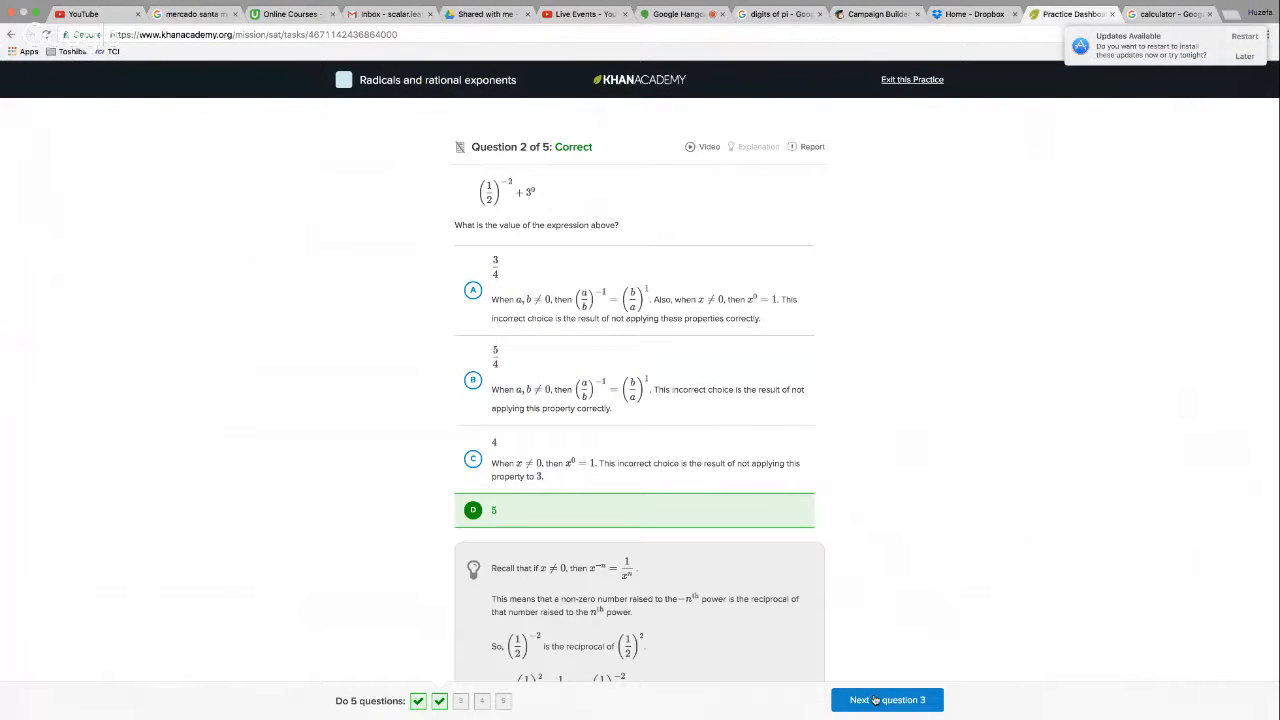
pyautogui.click(886, 700)
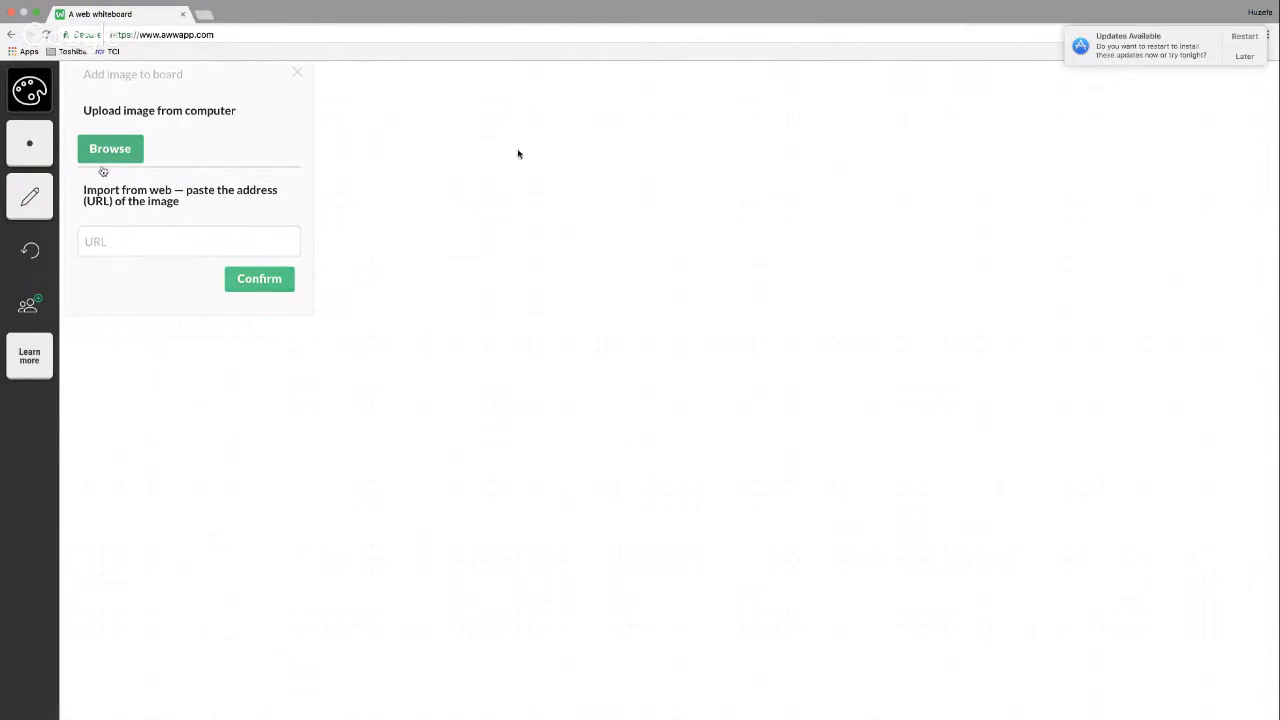
# - Browse the computer and upload the Question 3 screenshot to the board
pyautogui.click(108, 148)
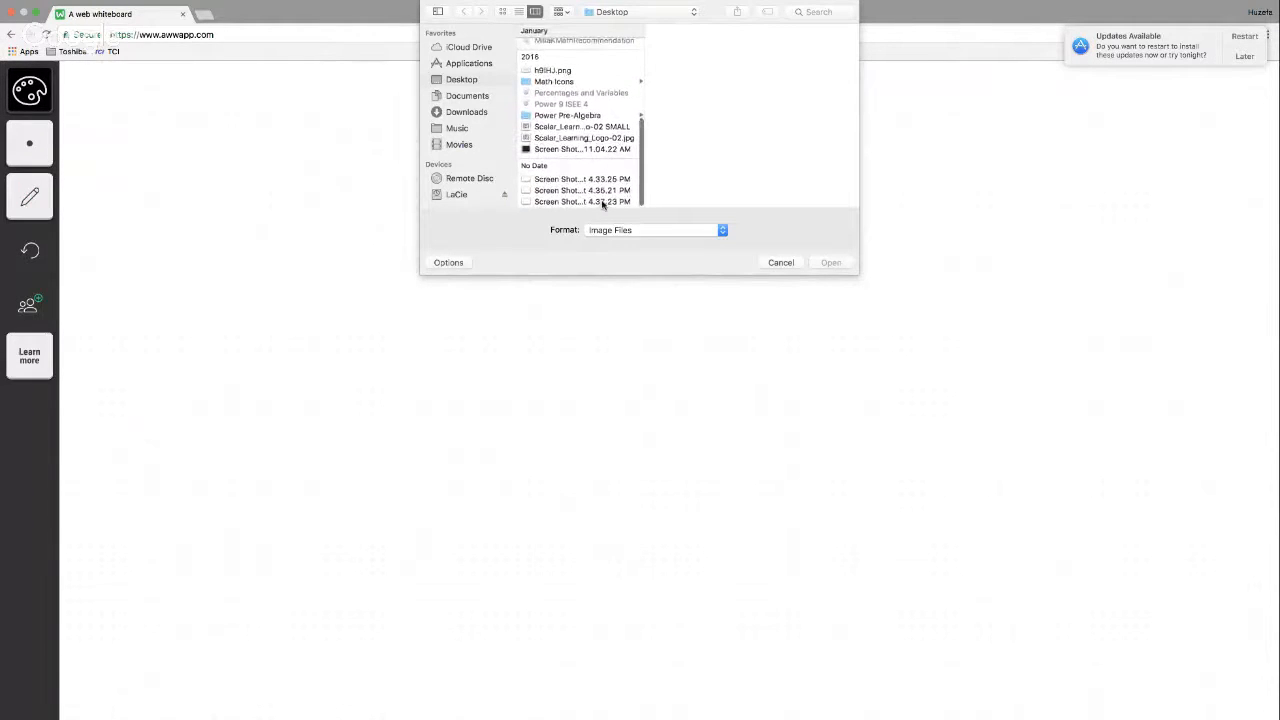
pyautogui.click(780, 262)
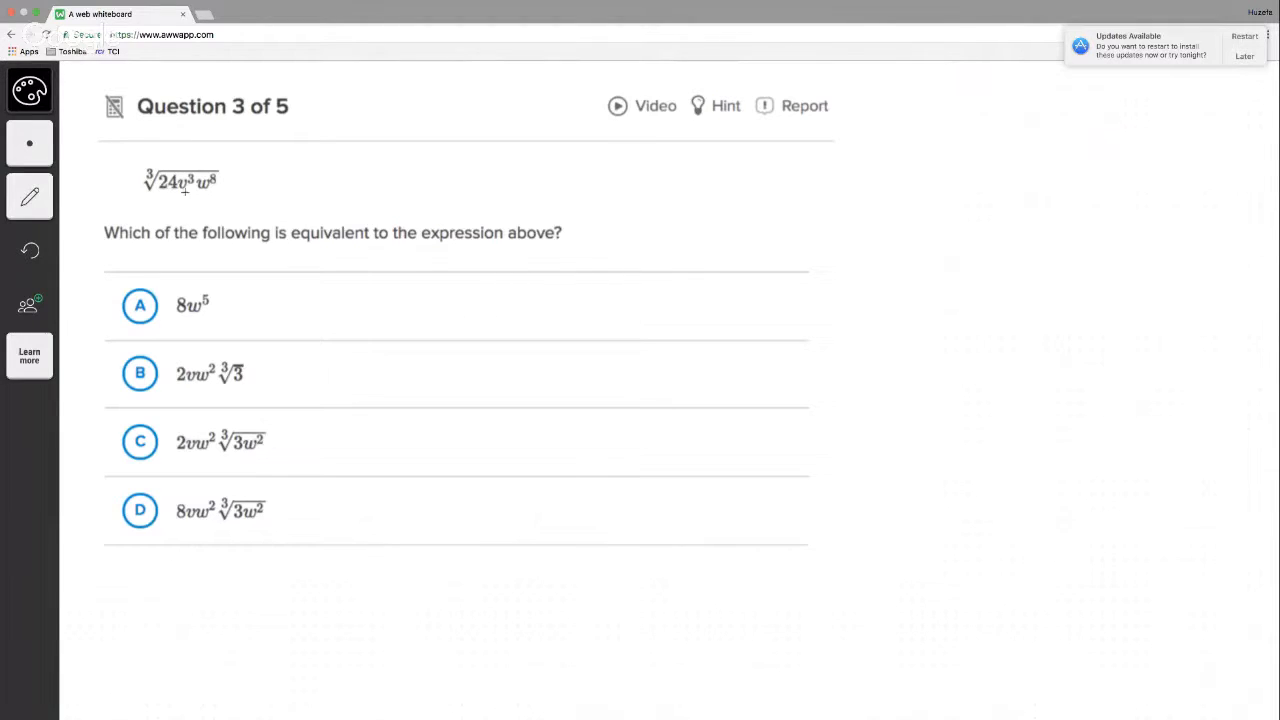
pyautogui.moveTo(656, 224)
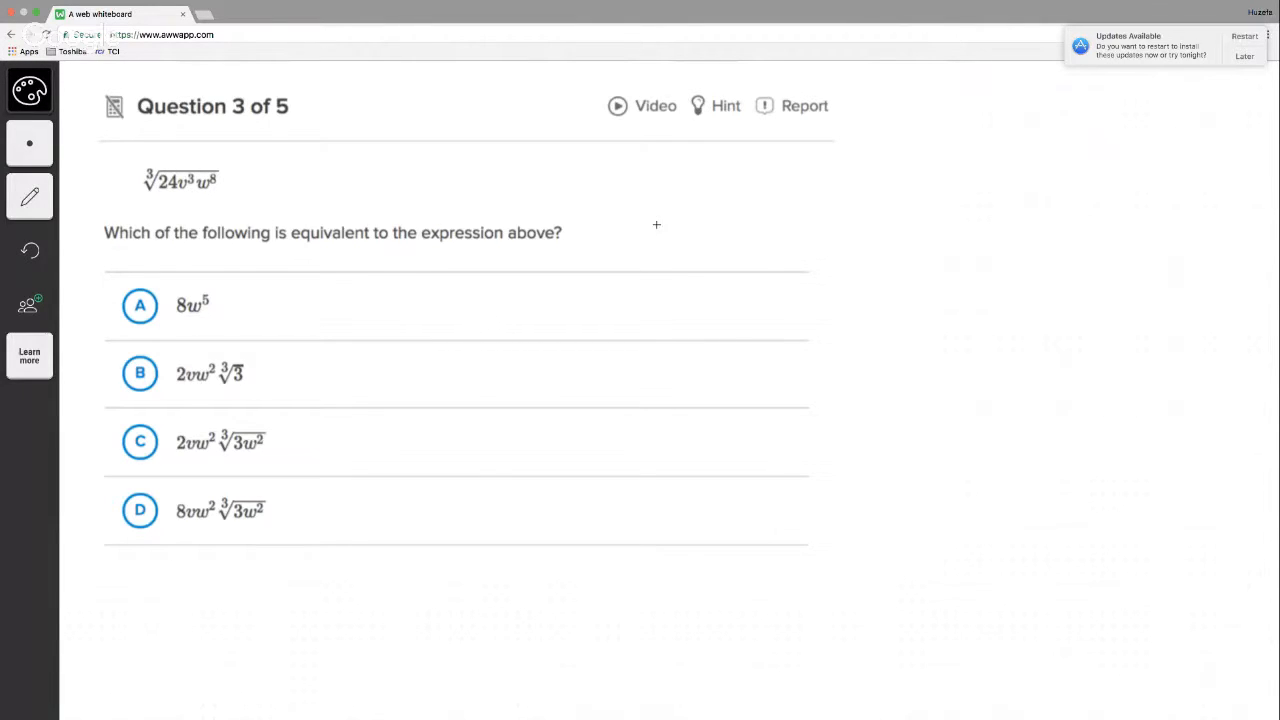
# - Handwrite ∛(24v³w⁸) and draw an arrow taking v³ out of the root
pyautogui.moveTo(630, 192); pyautogui.dragTo(648, 224)
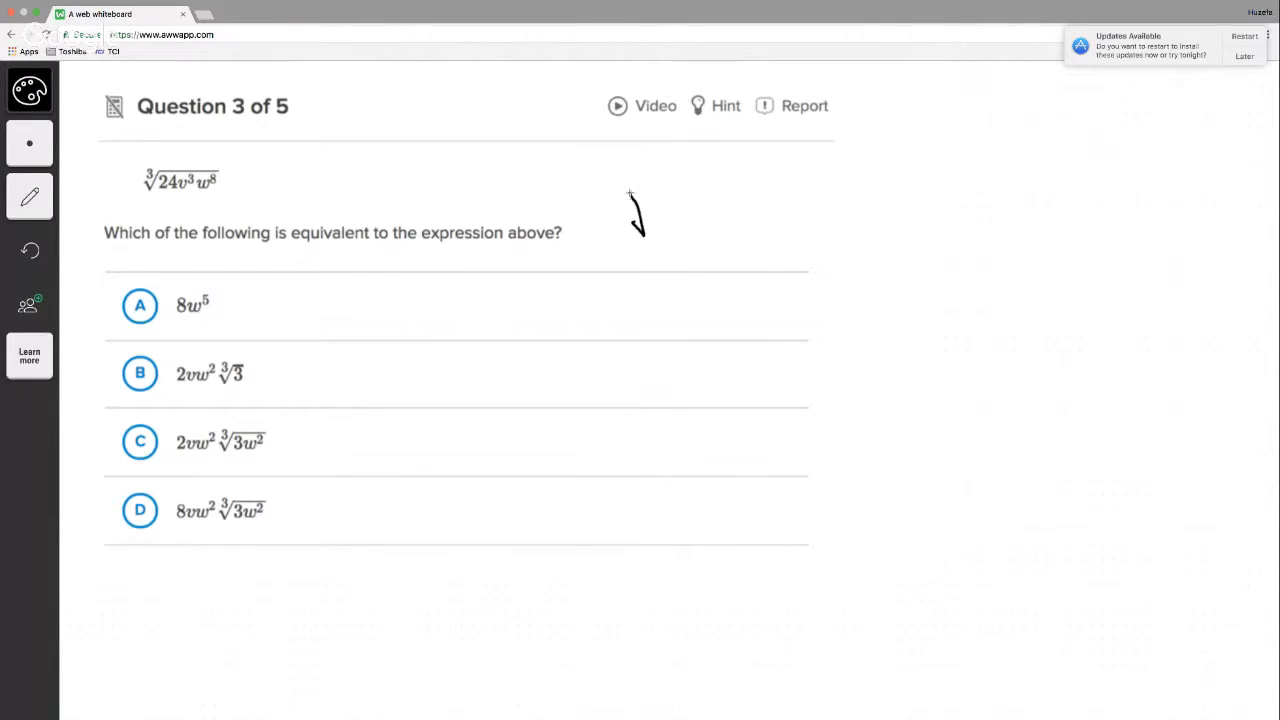
pyautogui.moveTo(624, 190); pyautogui.dragTo(860, 178)
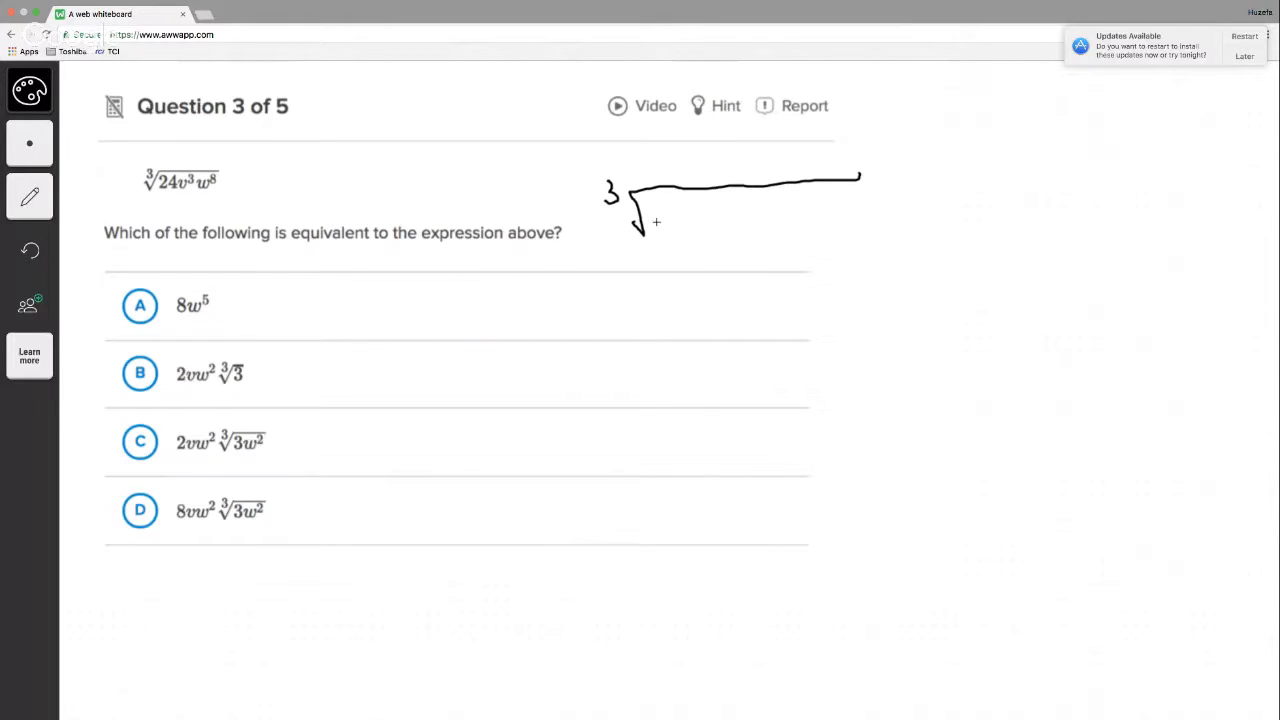
pyautogui.moveTo(650, 220); pyautogui.dragTo(700, 240)
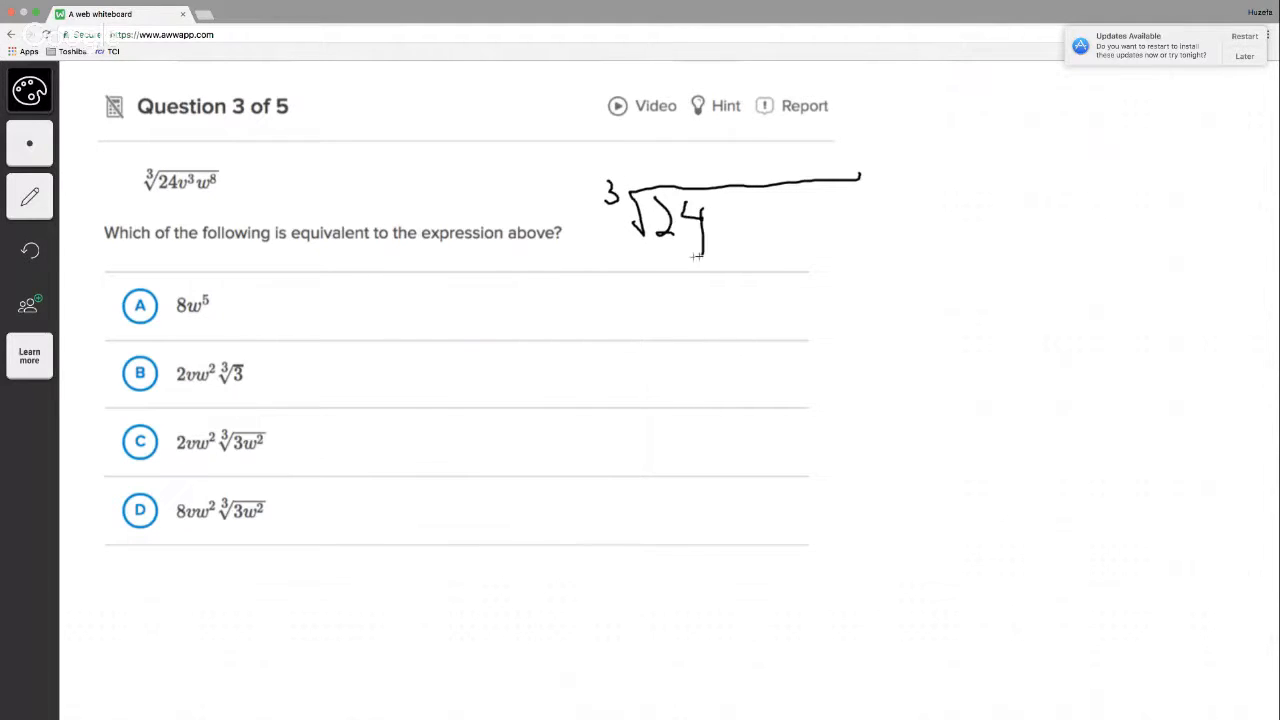
pyautogui.moveTo(720, 220); pyautogui.dragTo(740, 244)
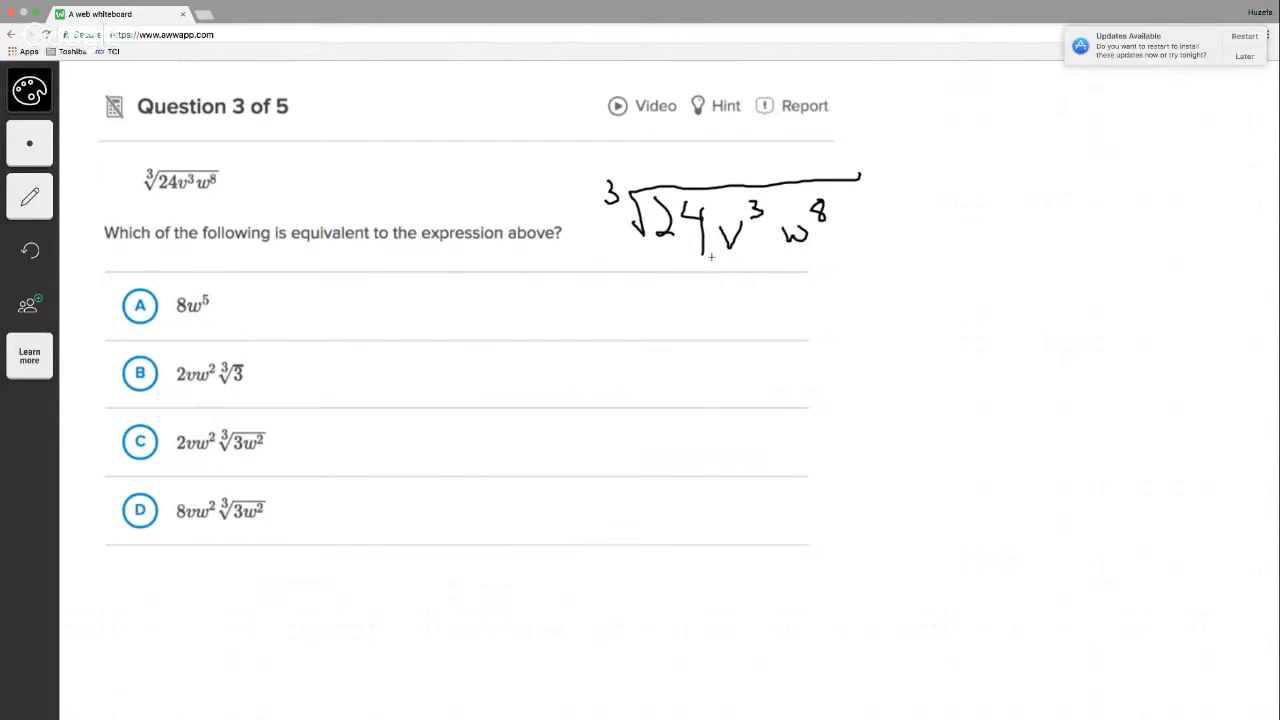
pyautogui.moveTo(710, 250); pyautogui.dragTo(760, 264)
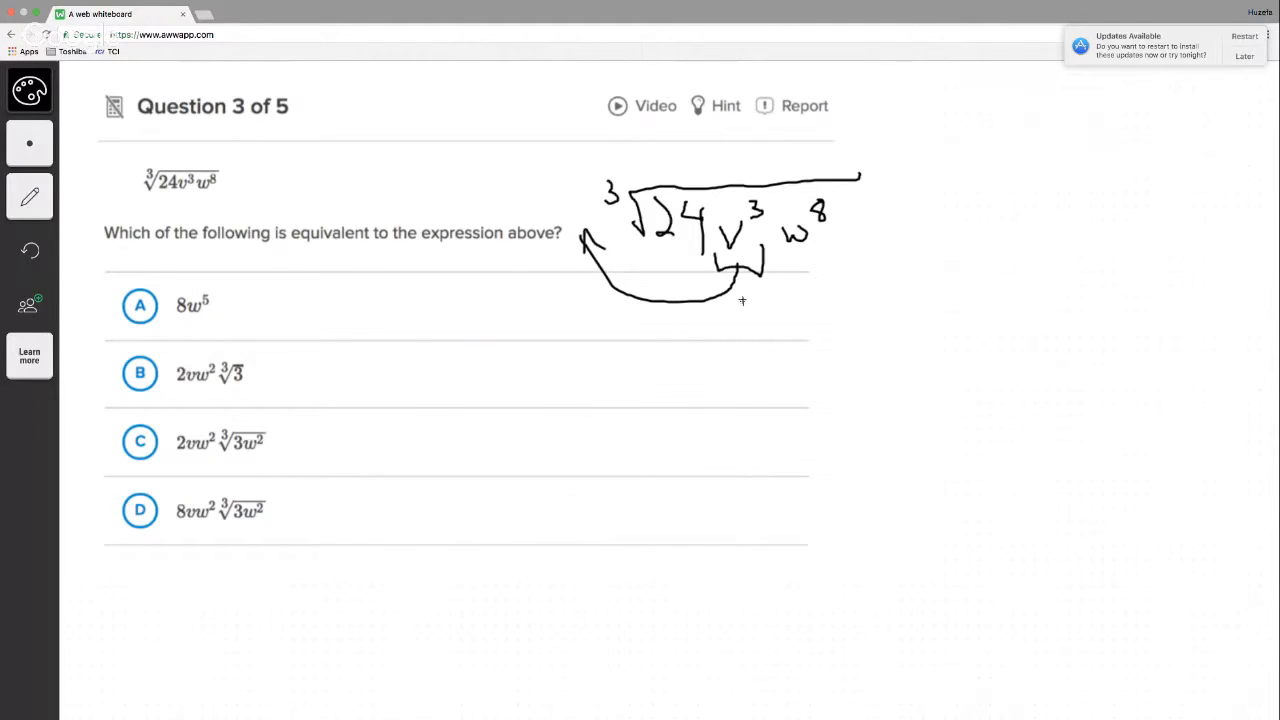
pyautogui.moveTo(696, 450)
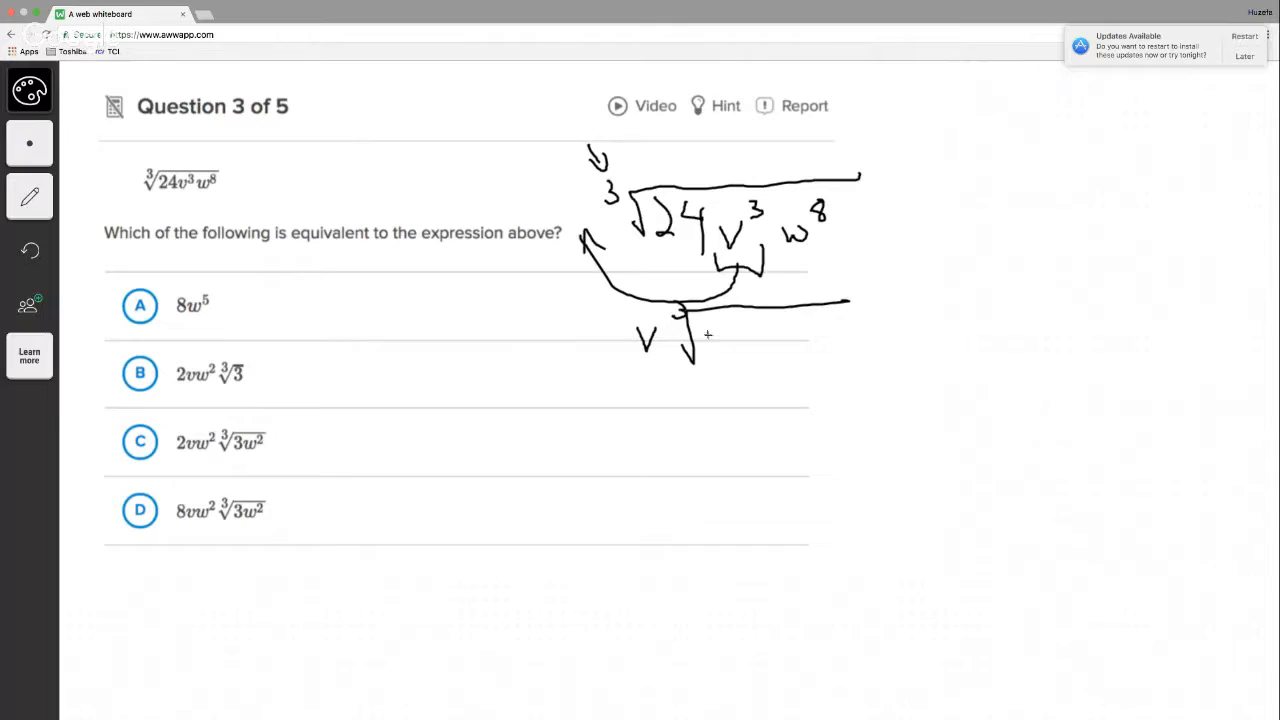
# - Write 3·2³ and the w³ factors of w⁸ inside the new cube root beside v
pyautogui.moveTo(704, 340); pyautogui.dragTo(720, 350)
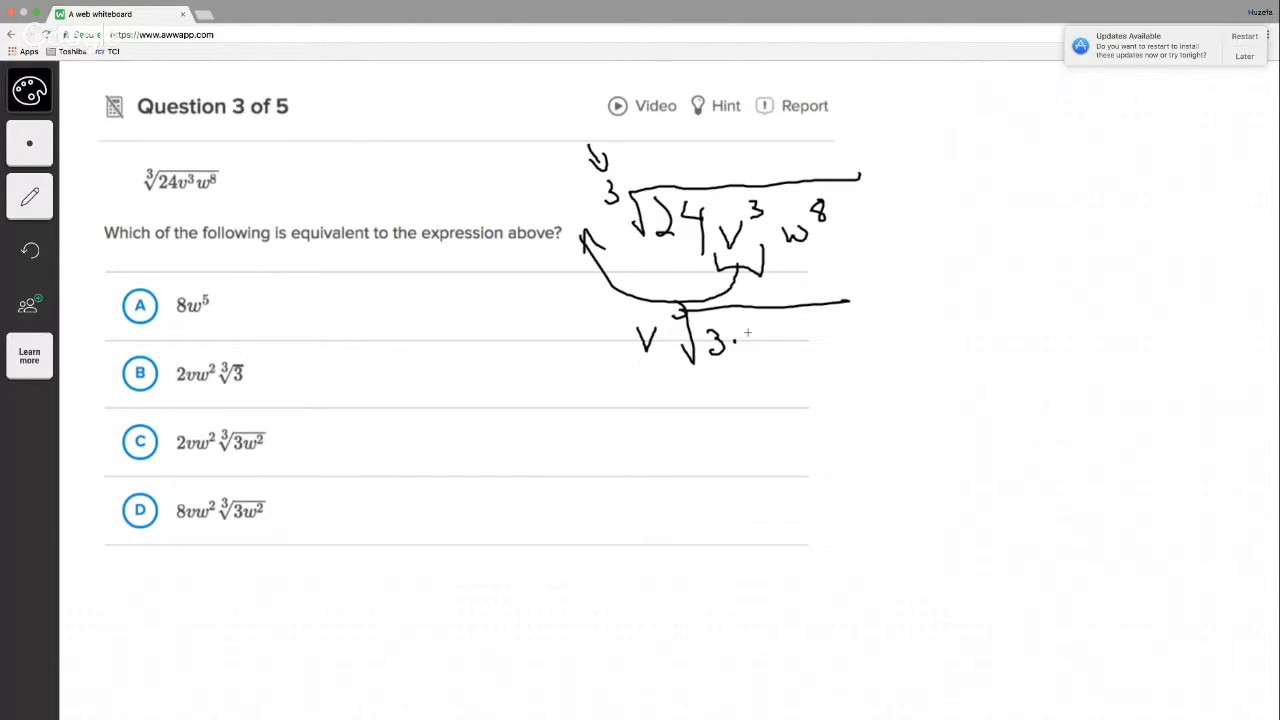
pyautogui.moveTo(756, 330); pyautogui.dragTo(760, 350)
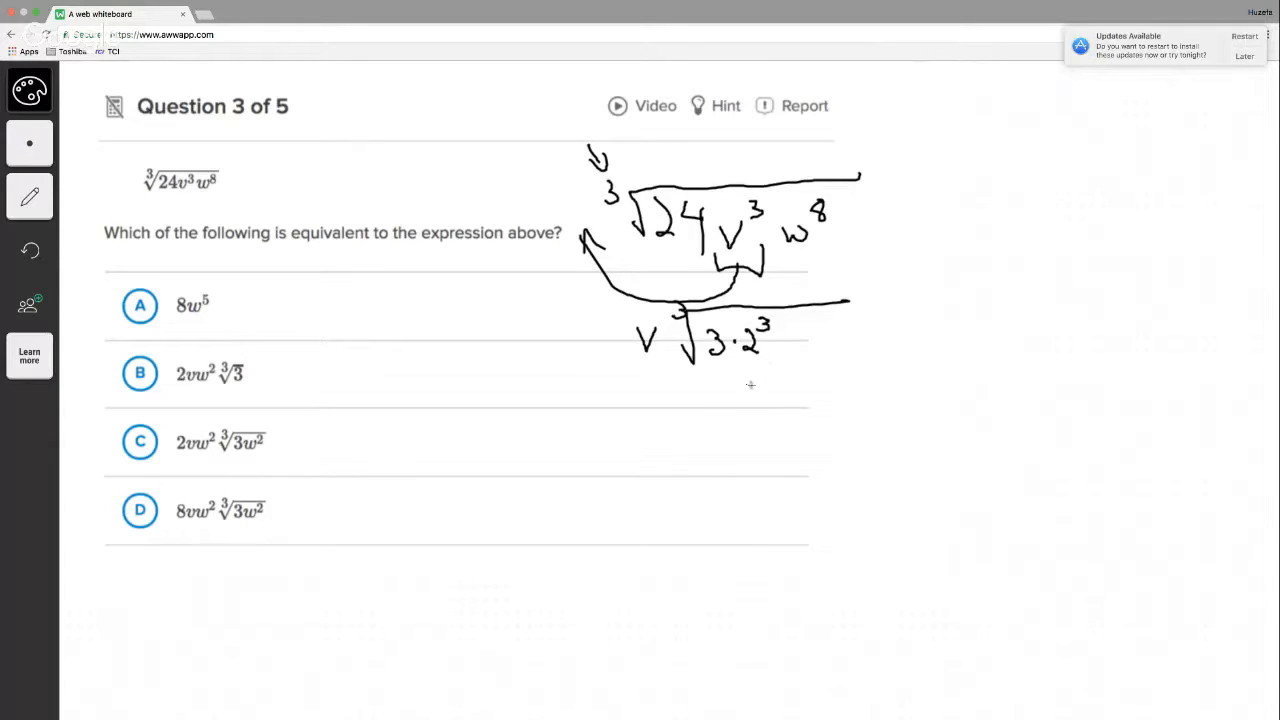
pyautogui.moveTo(790, 362)
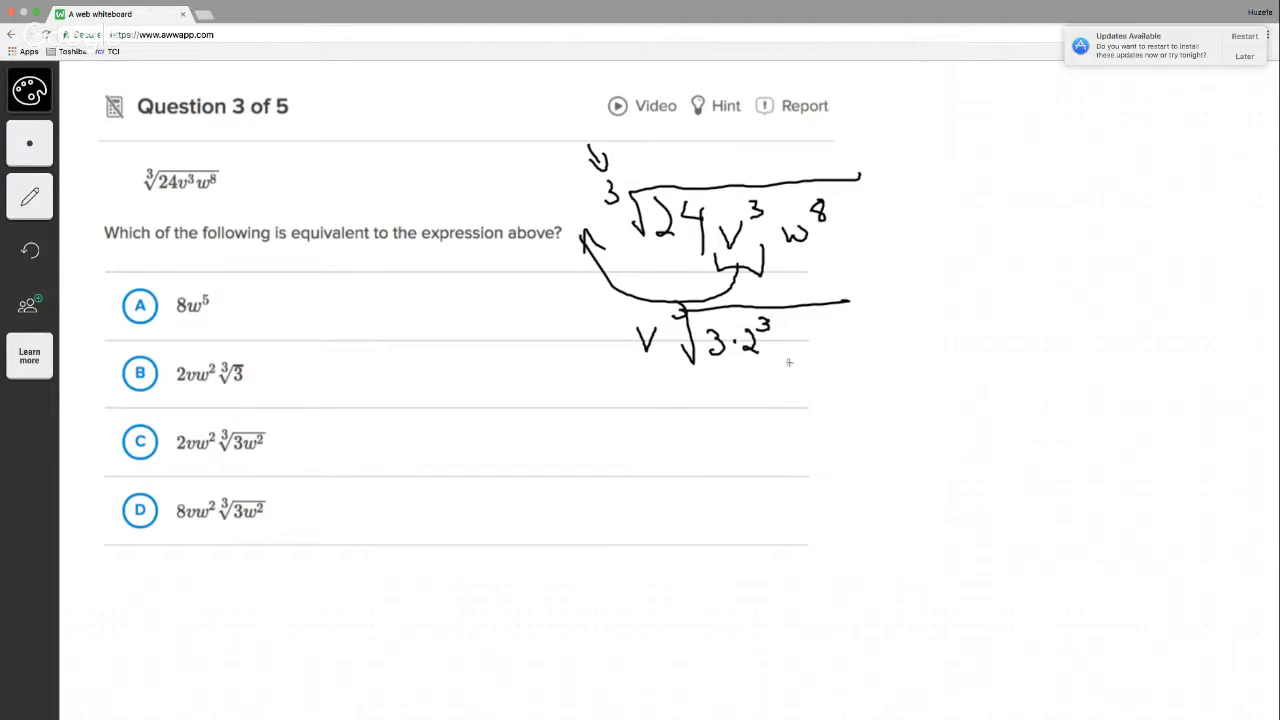
pyautogui.moveTo(792, 344)
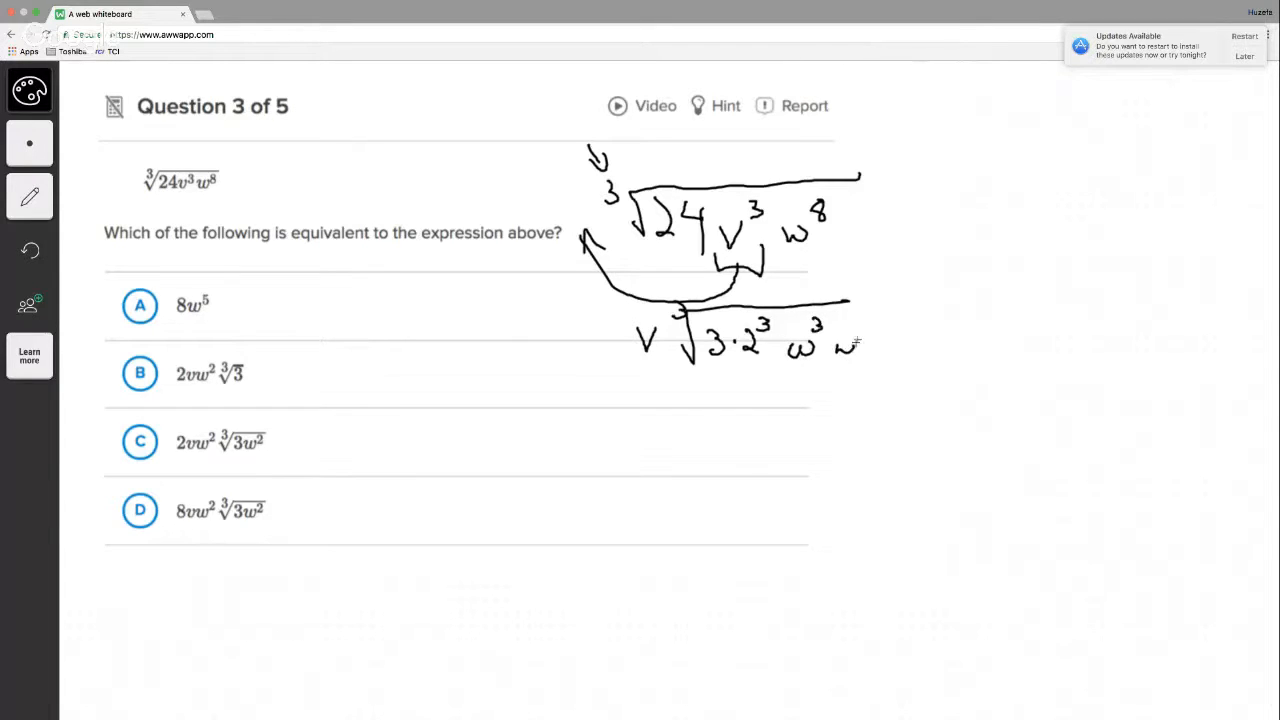
pyautogui.moveTo(836, 344); pyautogui.dragTo(864, 330)
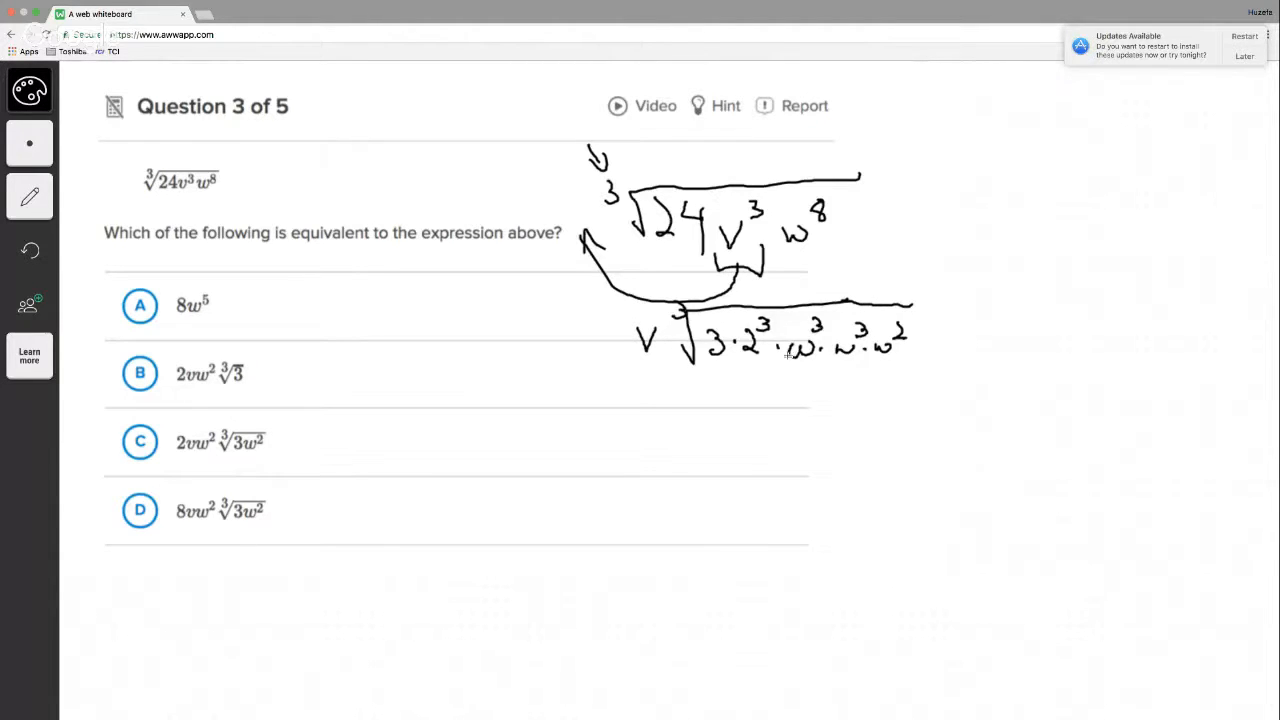
pyautogui.moveTo(850, 486)
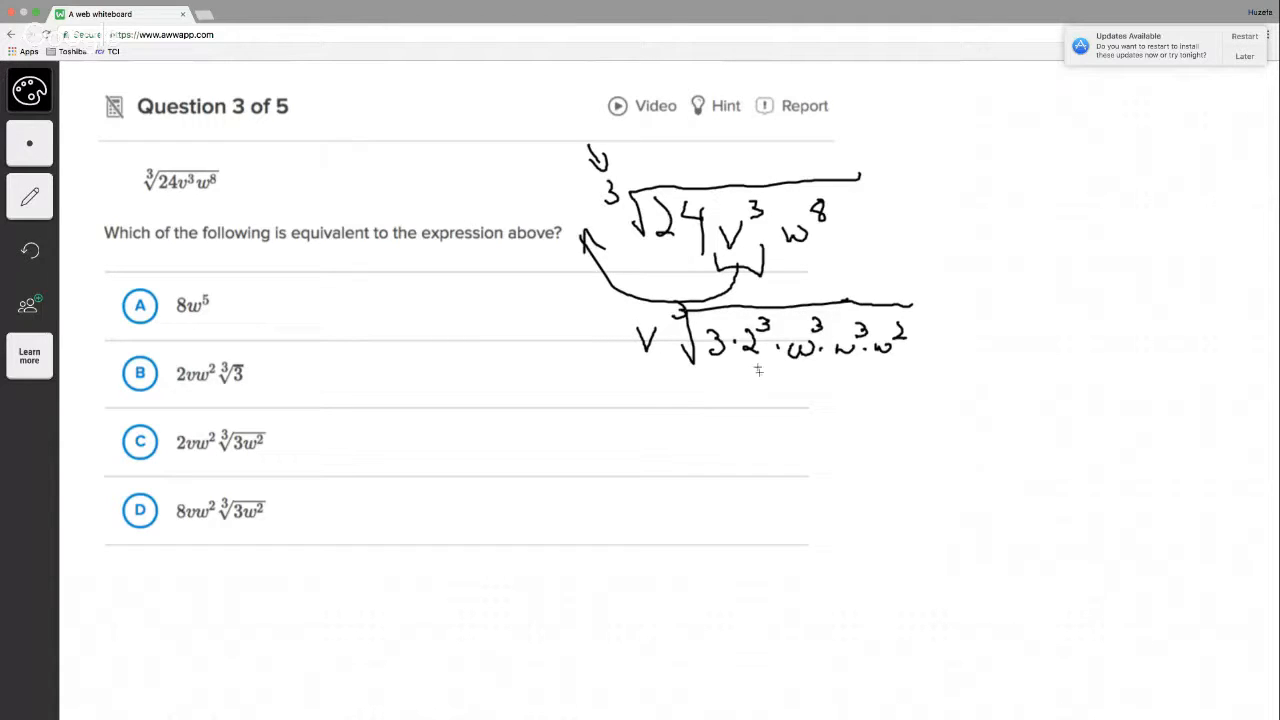
# - Pull 2 and v out of the root to write 2vw²∛(3w²) and mark choice C
pyautogui.moveTo(758, 362); pyautogui.dragTo(684, 388)
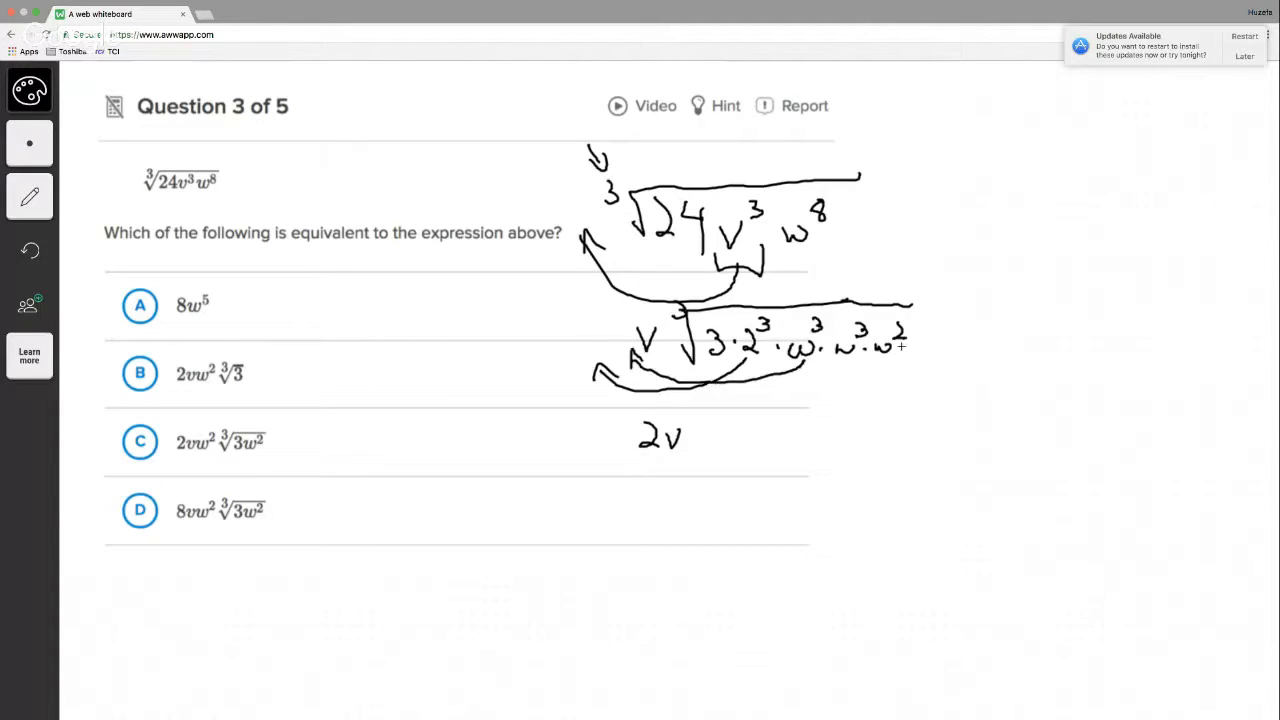
pyautogui.moveTo(640, 364); pyautogui.dragTo(900, 344)
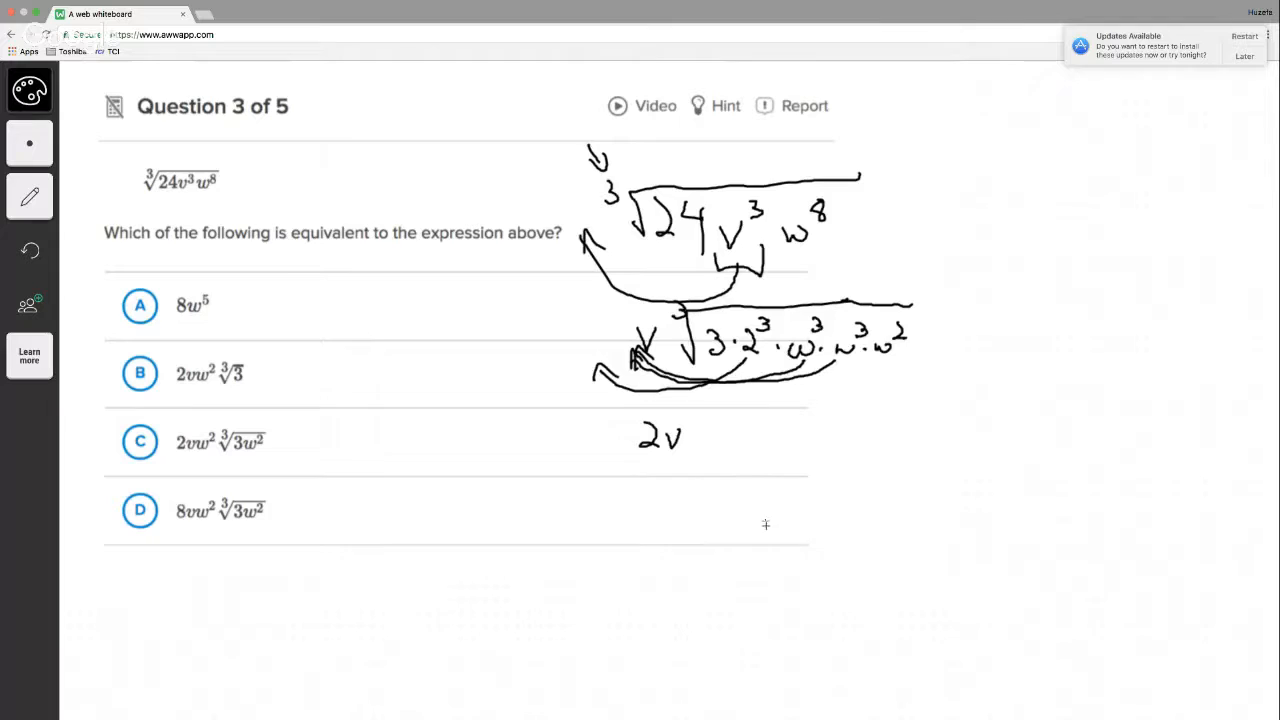
pyautogui.moveTo(756, 486)
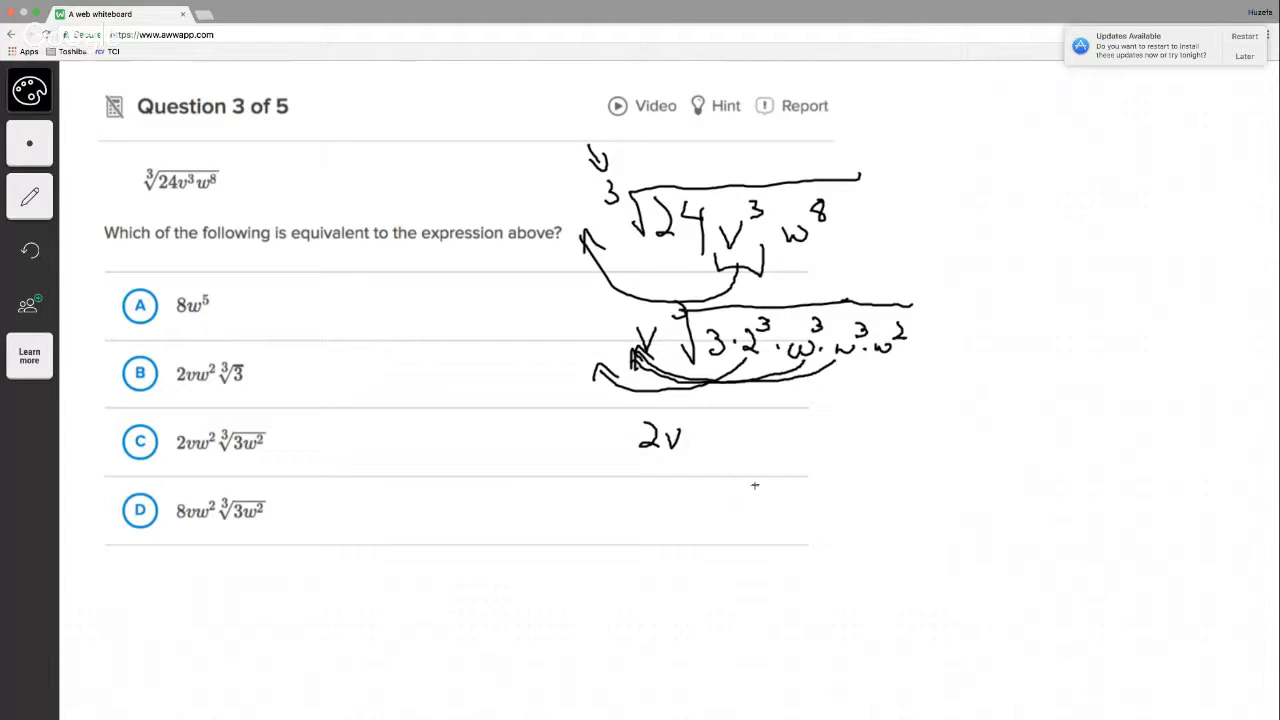
pyautogui.moveTo(760, 472)
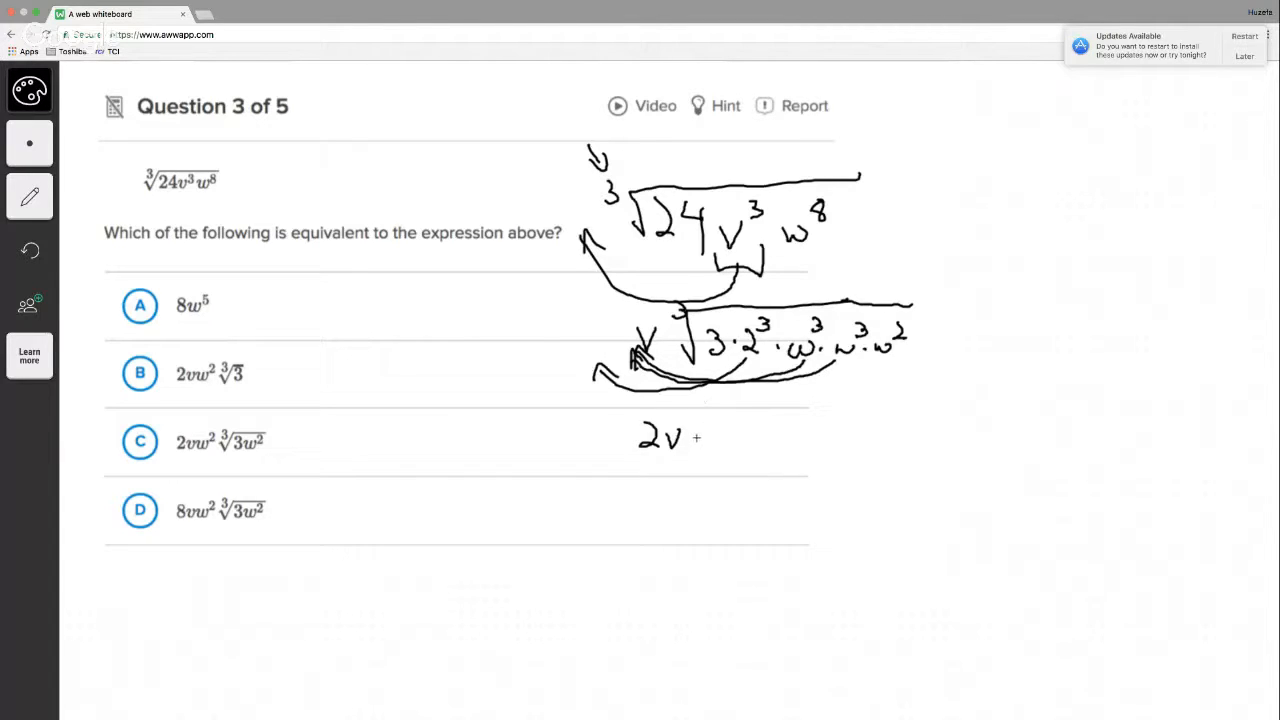
pyautogui.moveTo(690, 436); pyautogui.dragTo(700, 436)
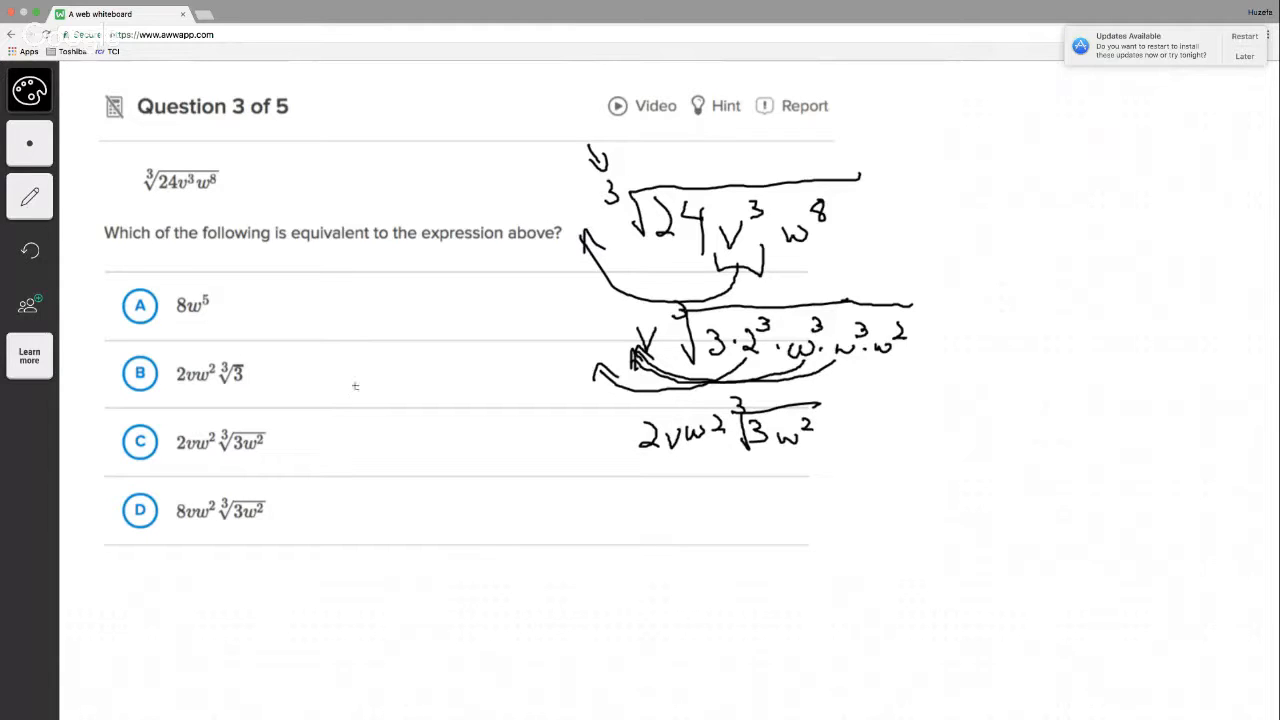
pyautogui.moveTo(324, 500)
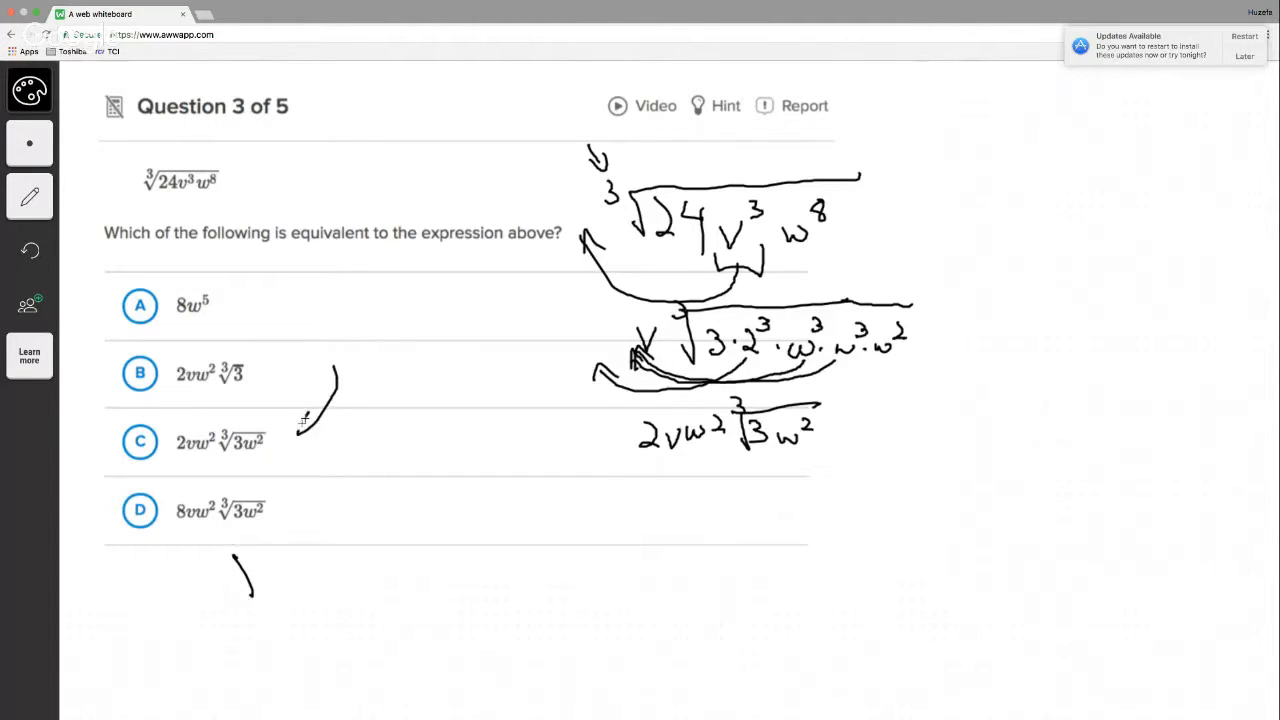
pyautogui.moveTo(330, 380); pyautogui.dragTo(296, 444)
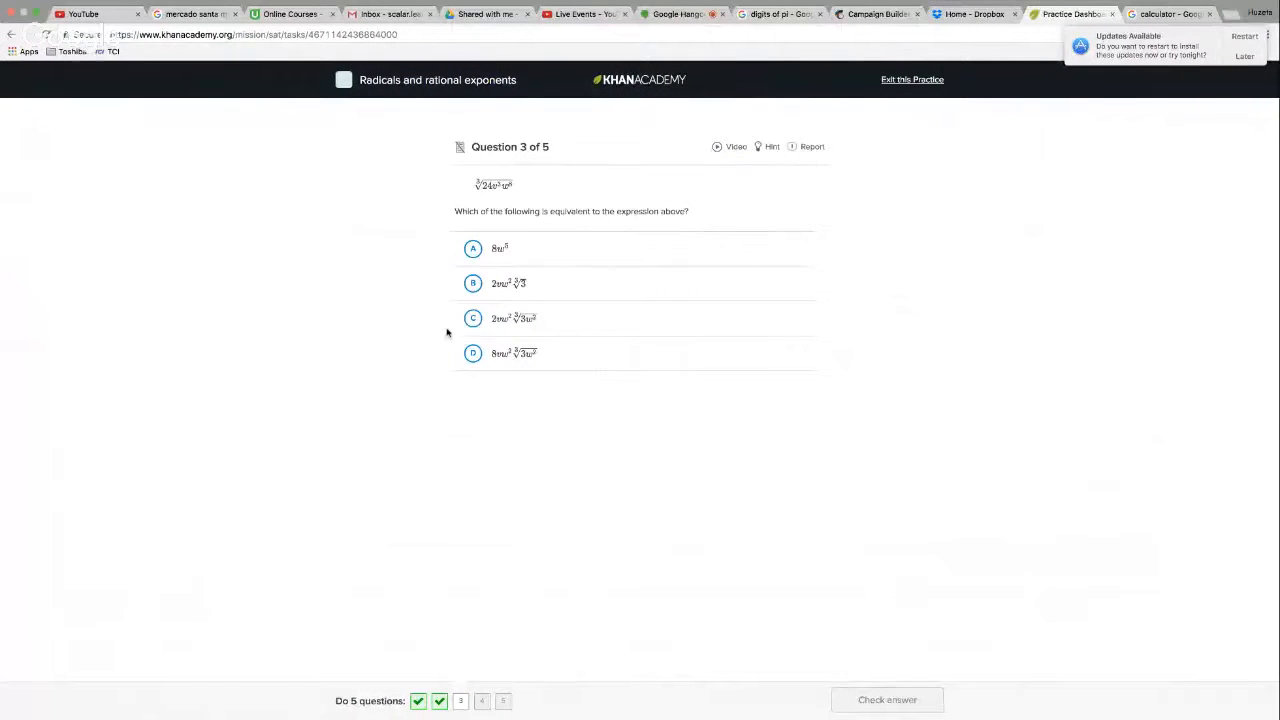
# - Submit choice C for question 3, get it correct, advance to question 4 and return to the board
pyautogui.click(472, 318)
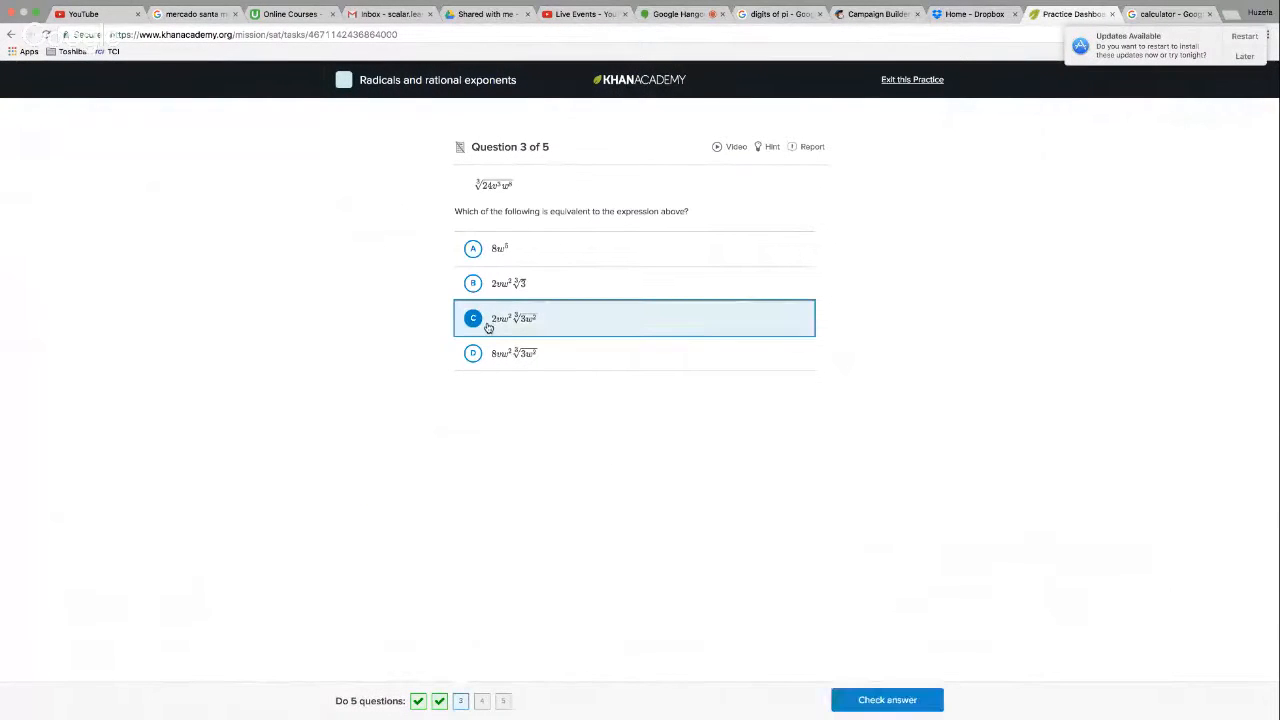
pyautogui.click(886, 700)
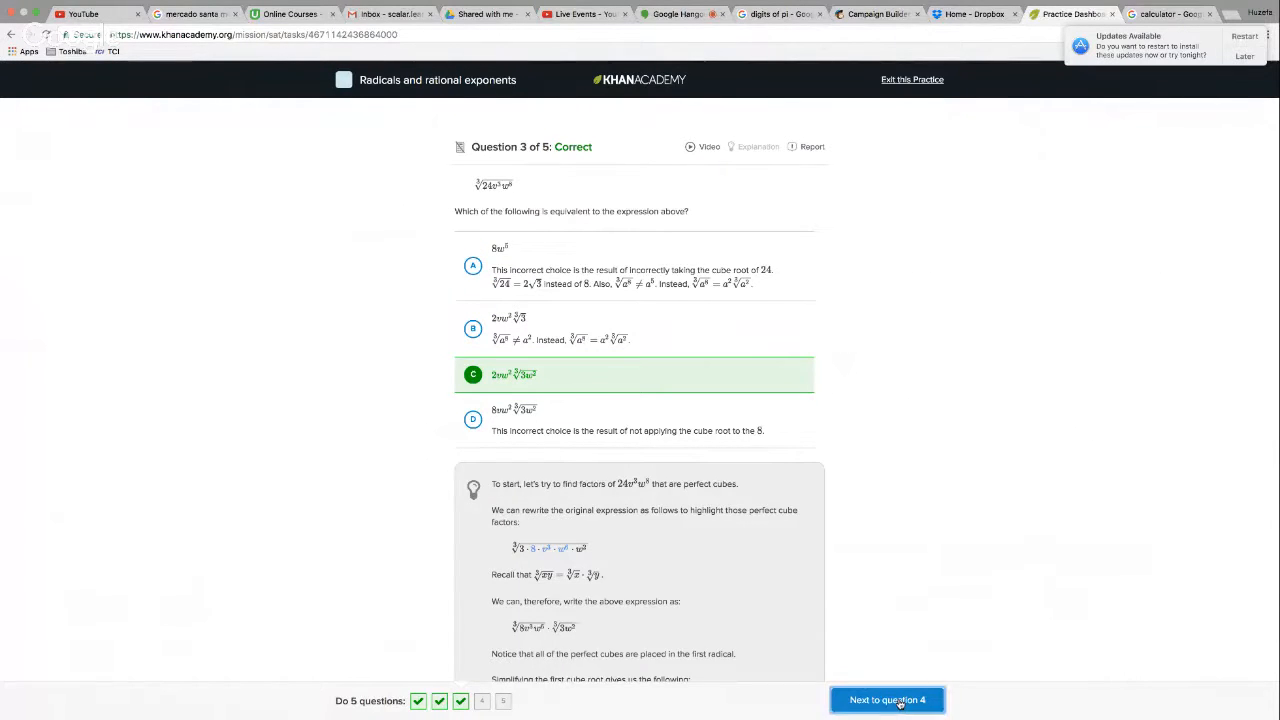
pyautogui.click(888, 700)
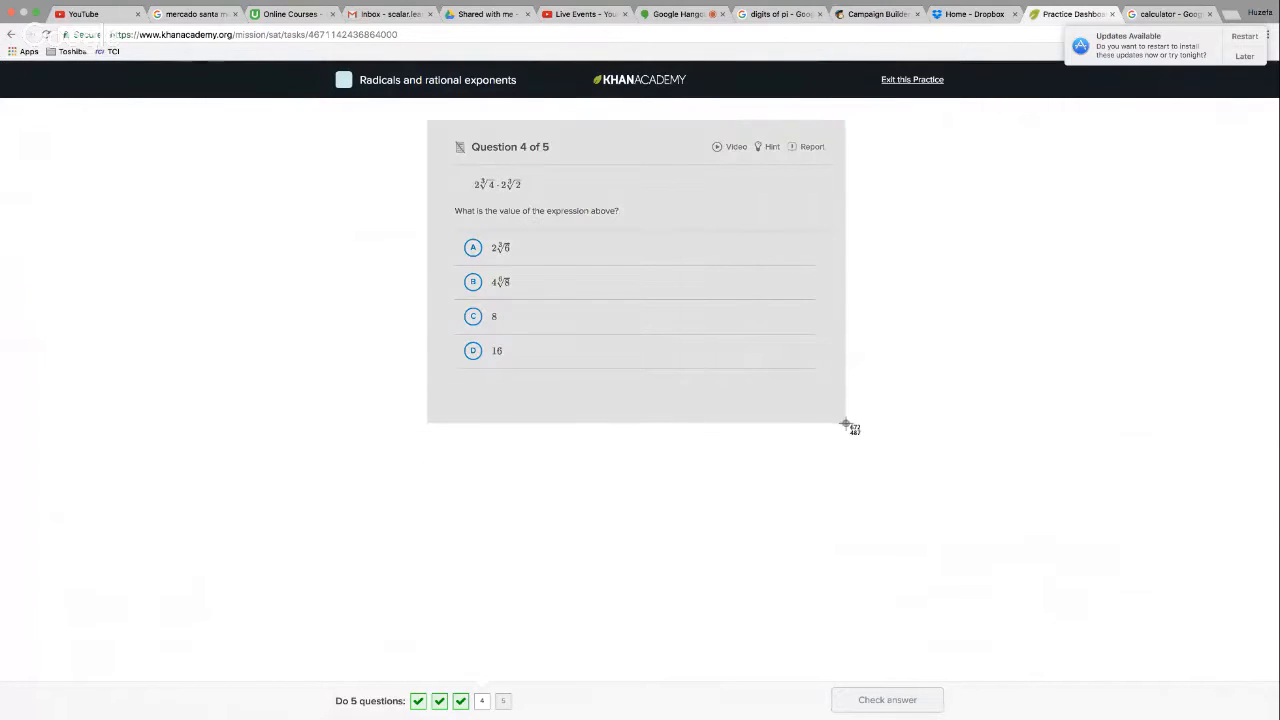
pyautogui.click(100, 12)
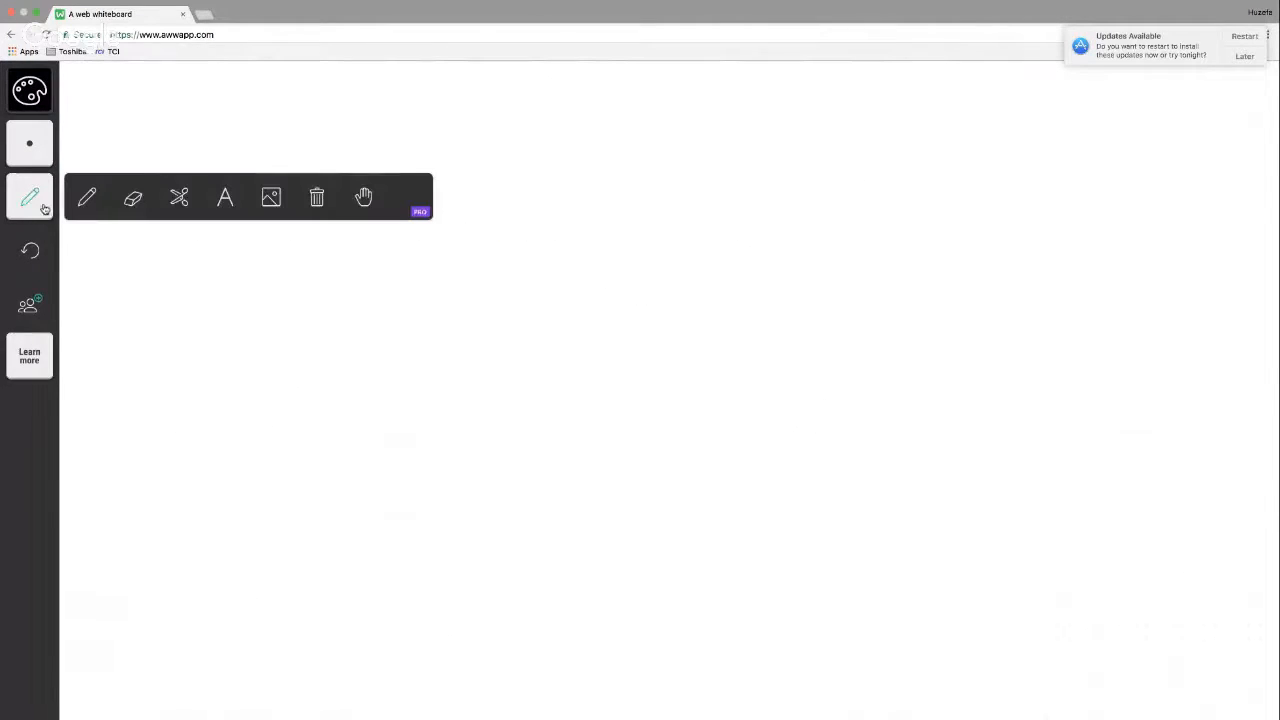
# - Upload the question 4 screenshot (2∛4·2∛2) onto the board with the image tool
pyautogui.click(272, 198)
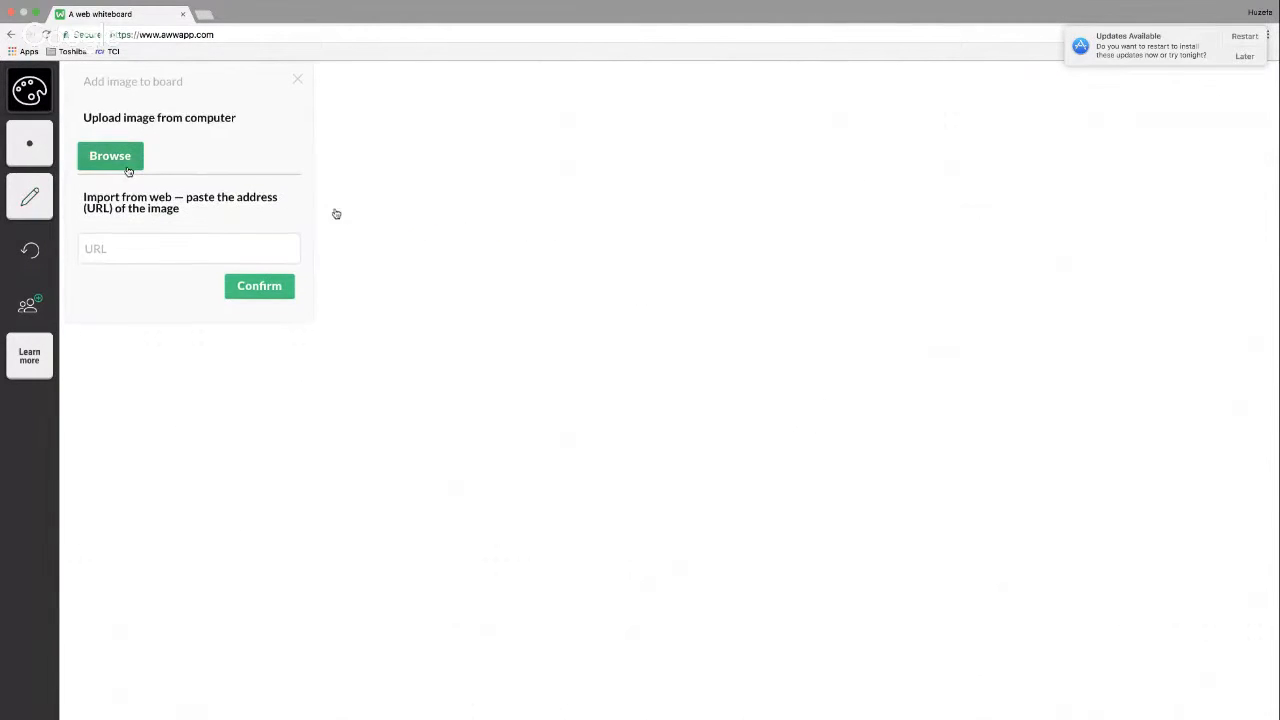
pyautogui.click(110, 156)
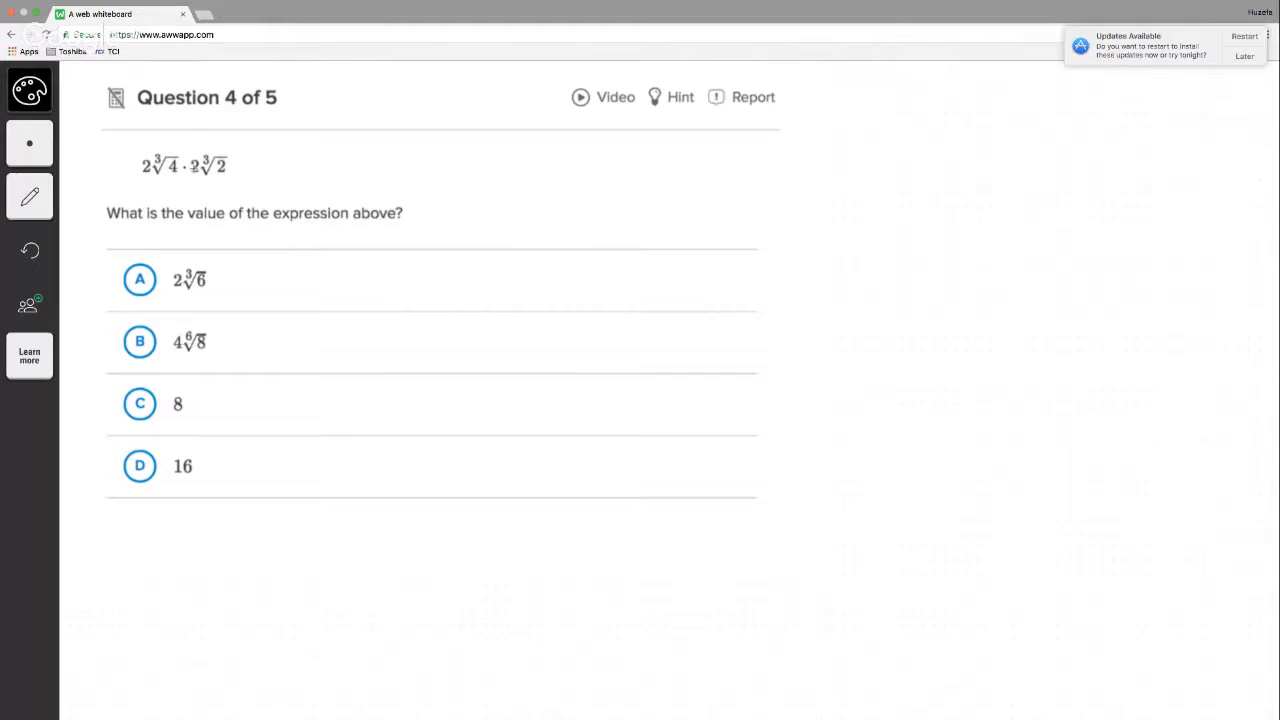
pyautogui.moveTo(234, 188)
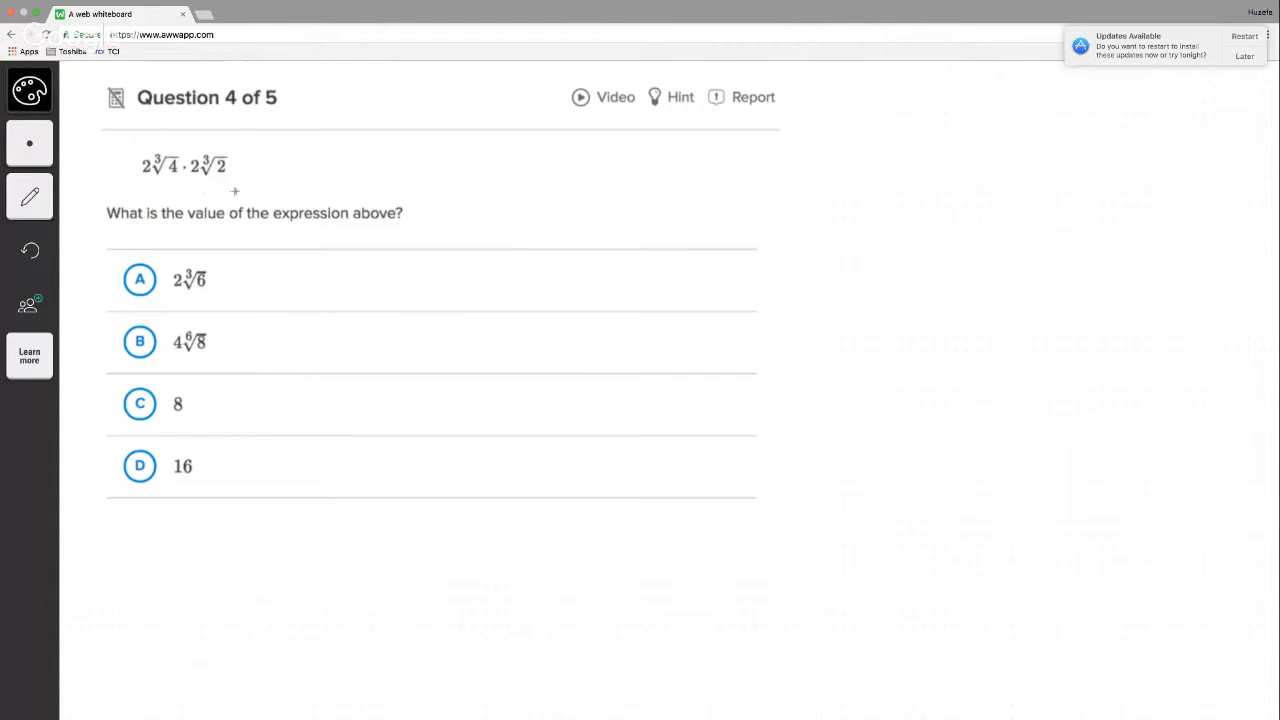
pyautogui.moveTo(564, 190)
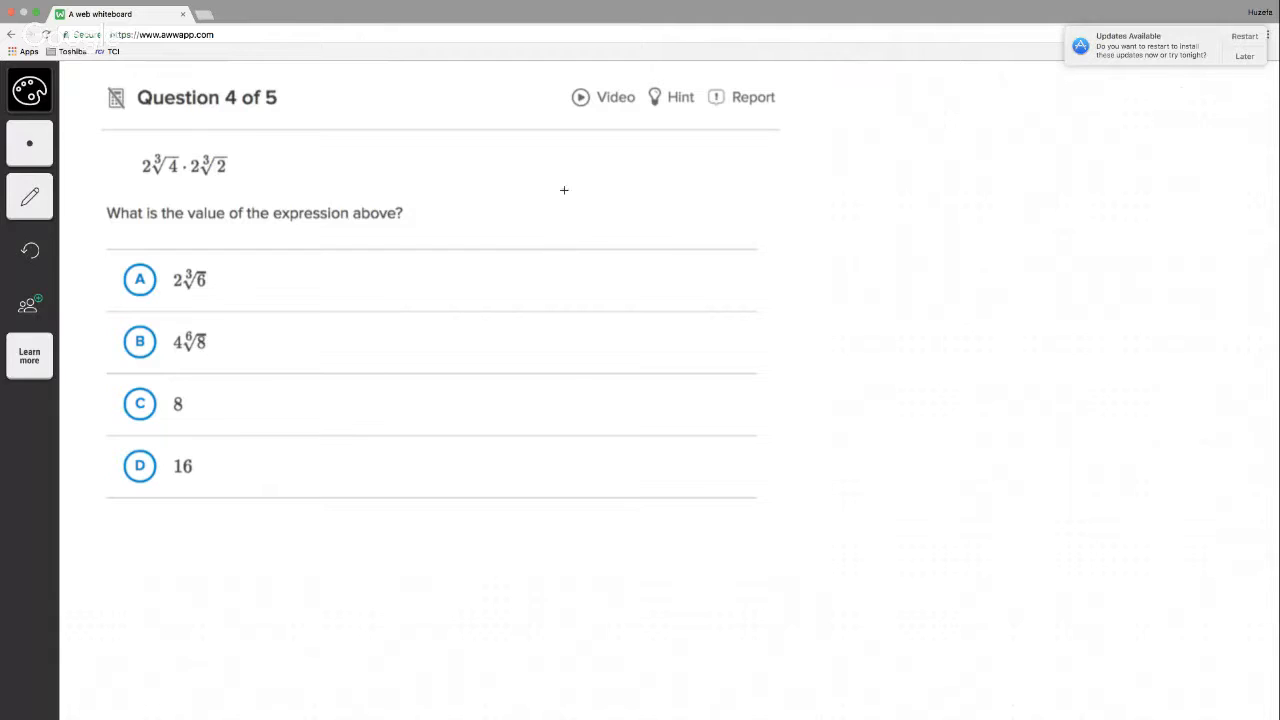
pyautogui.moveTo(504, 176)
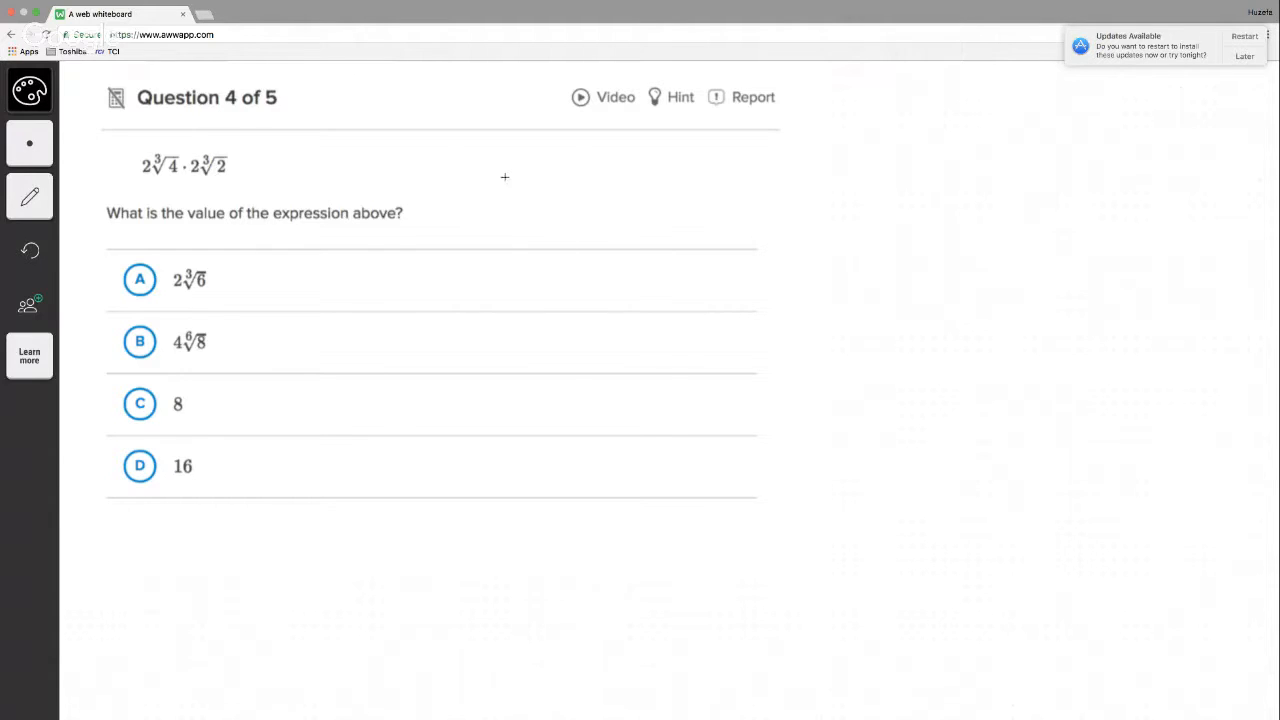
# - Handwrite 2∛4 · 2∛2 beside the question 4 screenshot
pyautogui.moveTo(490, 184); pyautogui.dragTo(520, 184)
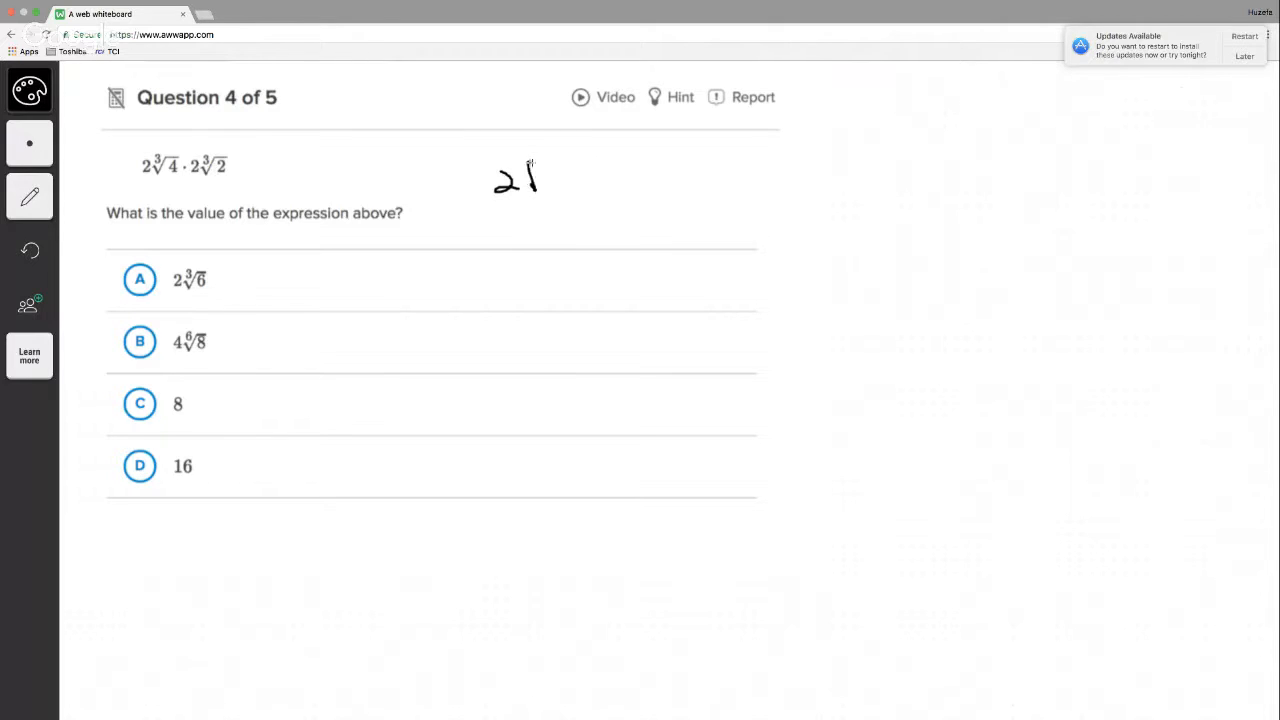
pyautogui.moveTo(524, 160); pyautogui.dragTo(560, 176)
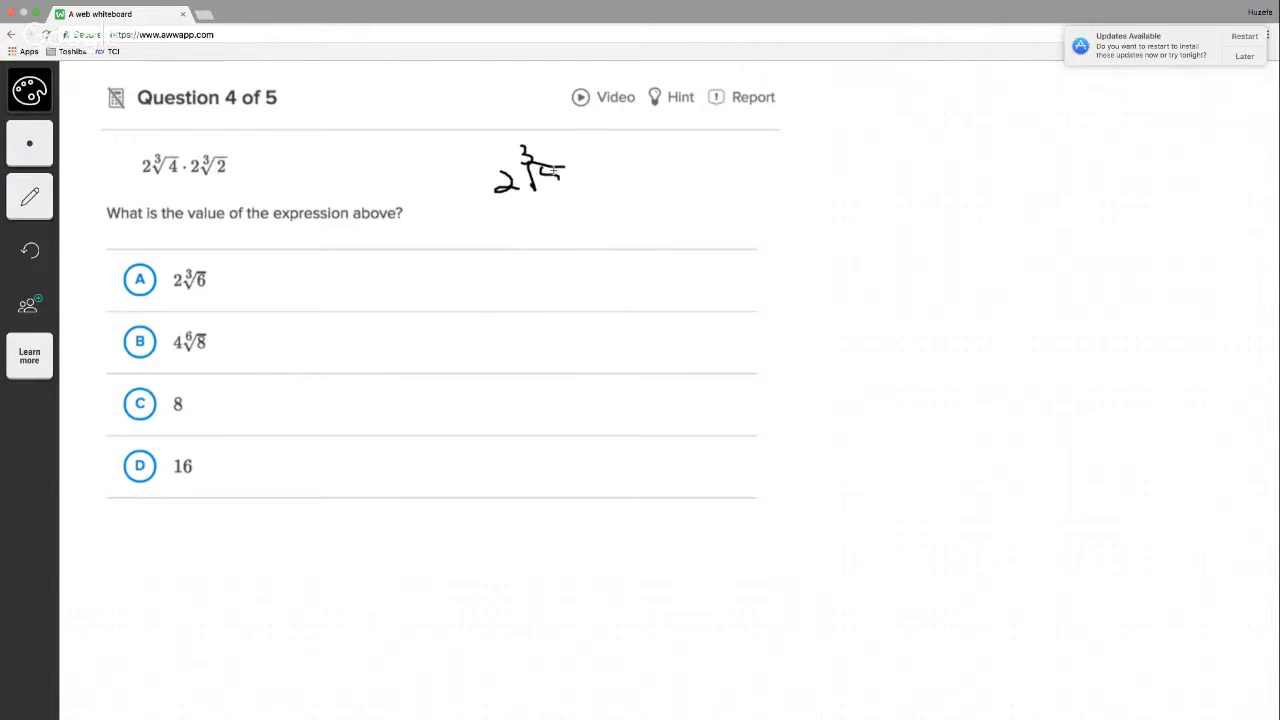
pyautogui.moveTo(604, 182); pyautogui.dragTo(650, 176)
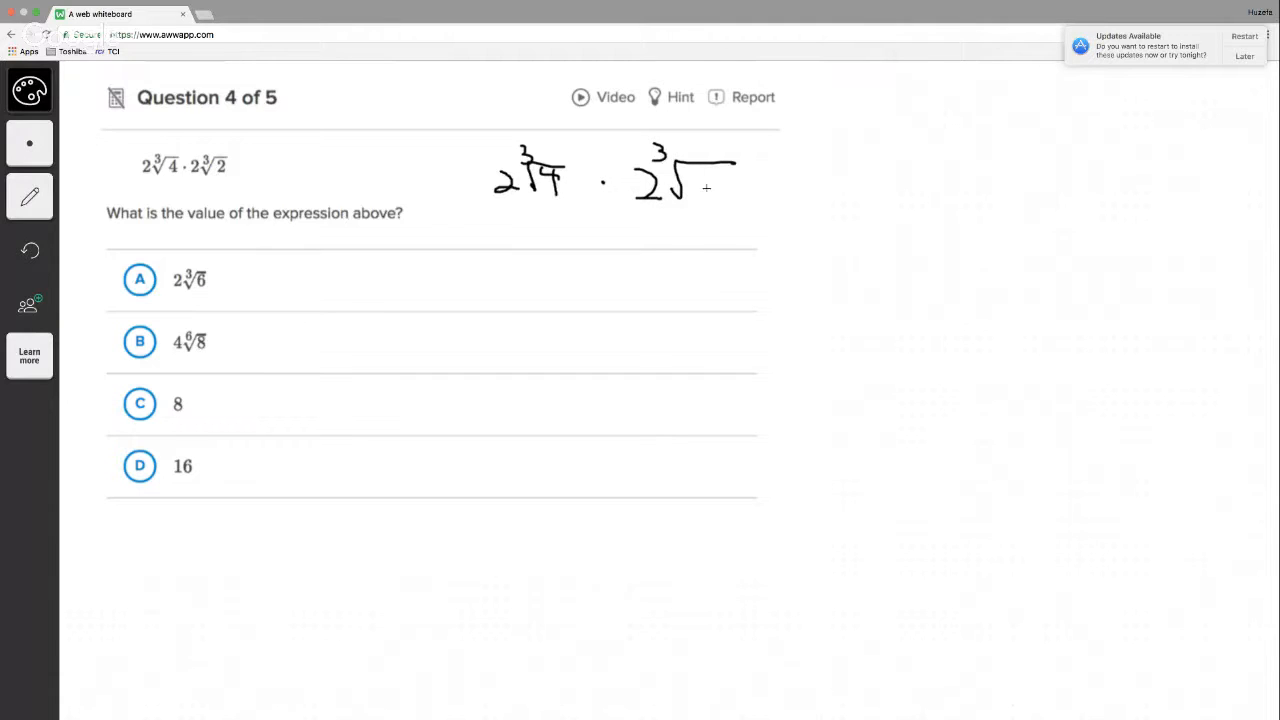
pyautogui.moveTo(660, 190); pyautogui.dragTo(716, 200)
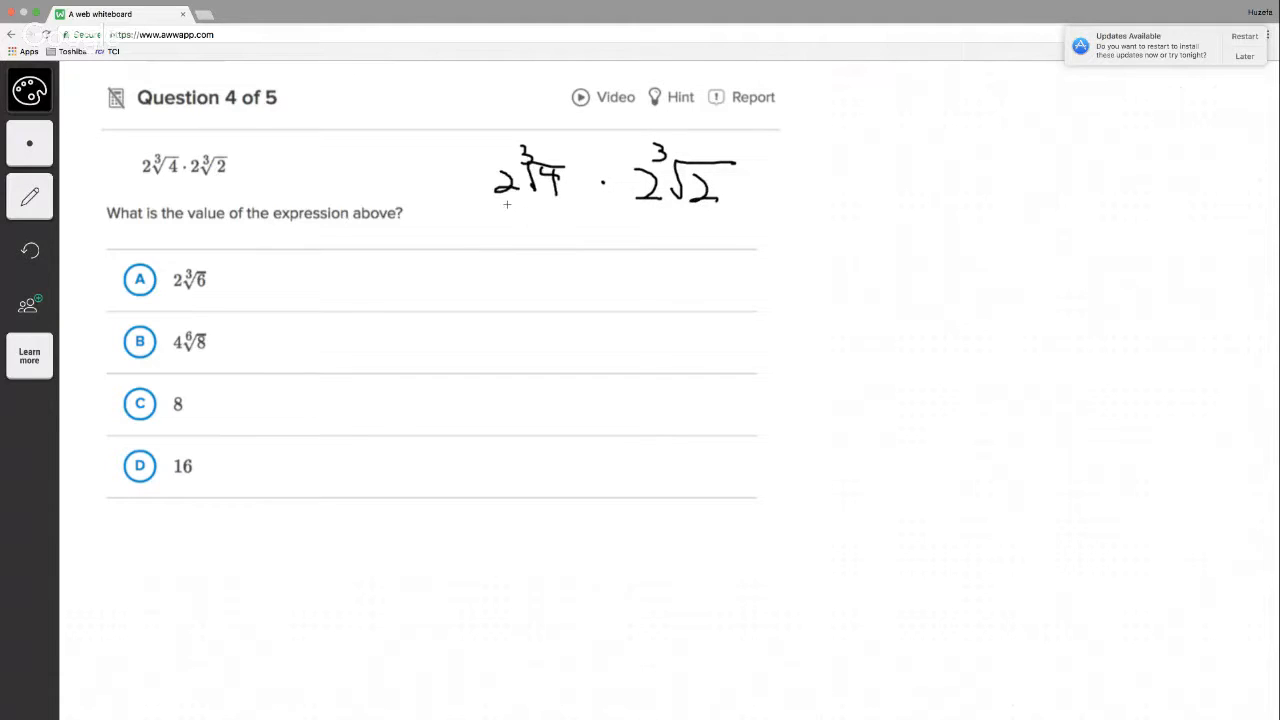
# - Link the coefficients with an arc and combine into 4∛8, working out its value
pyautogui.moveTo(492, 164); pyautogui.dragTo(616, 130)
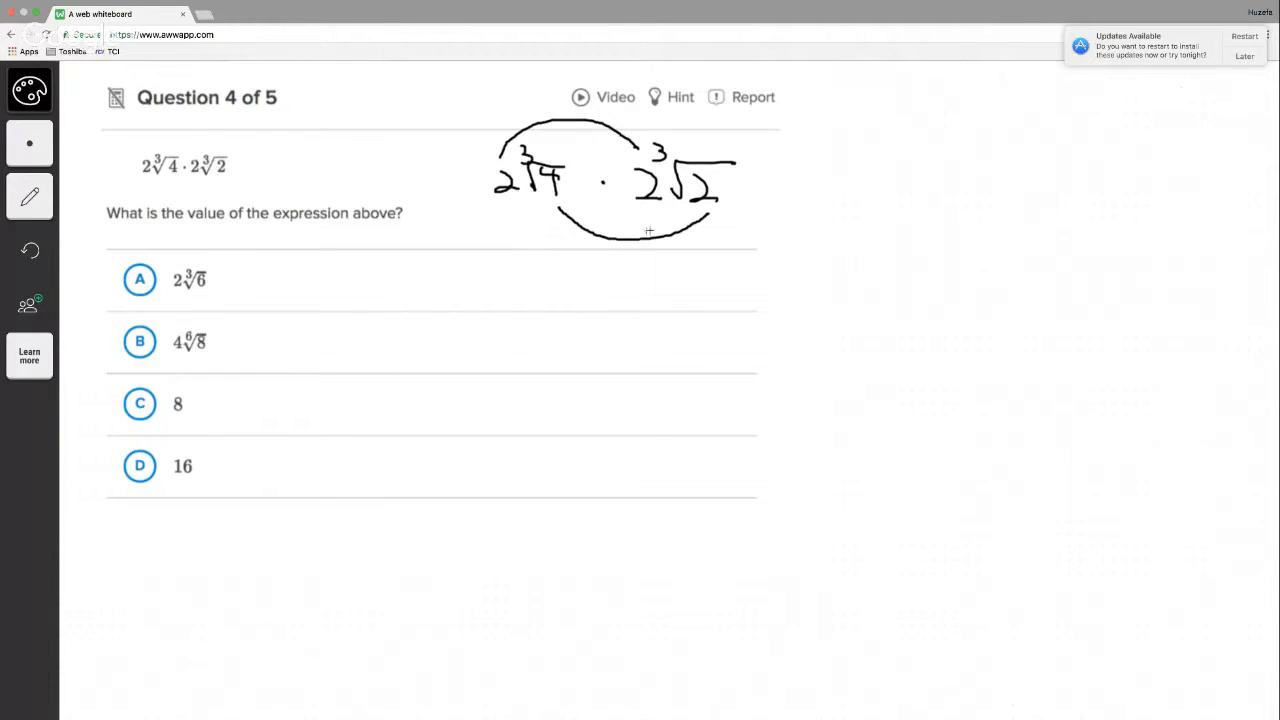
pyautogui.moveTo(576, 264); pyautogui.dragTo(590, 280)
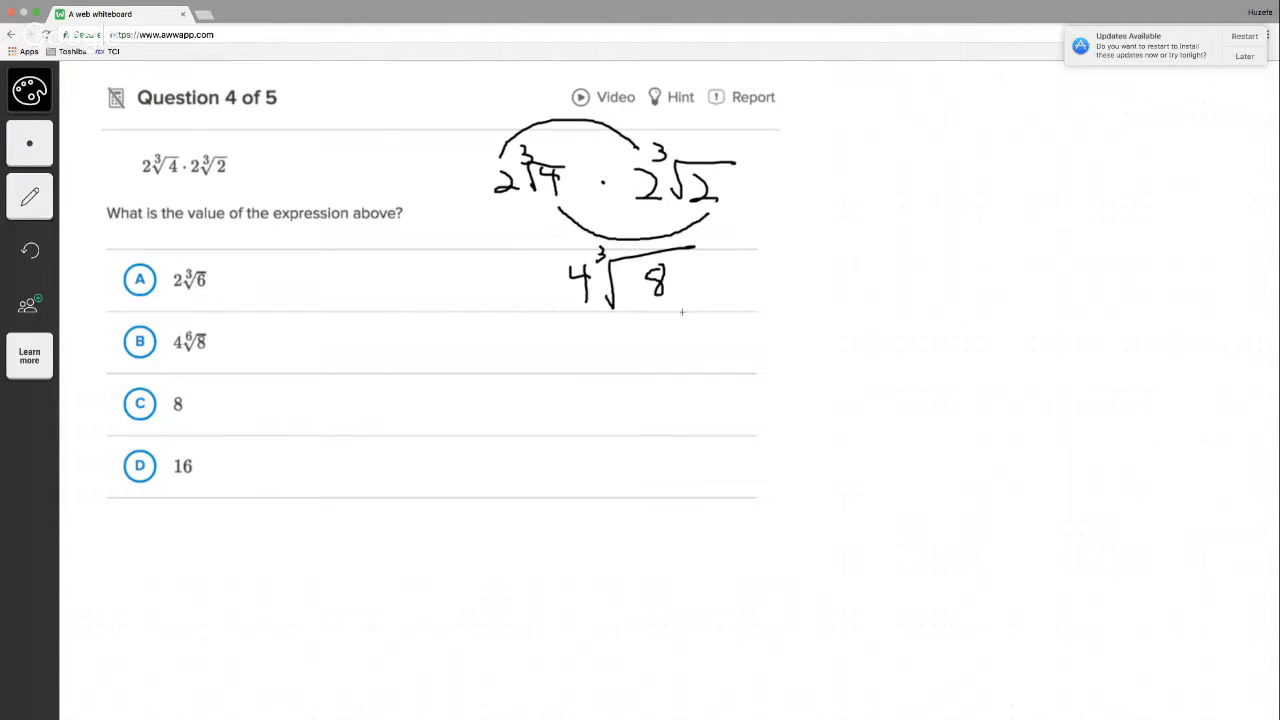
pyautogui.moveTo(636, 396)
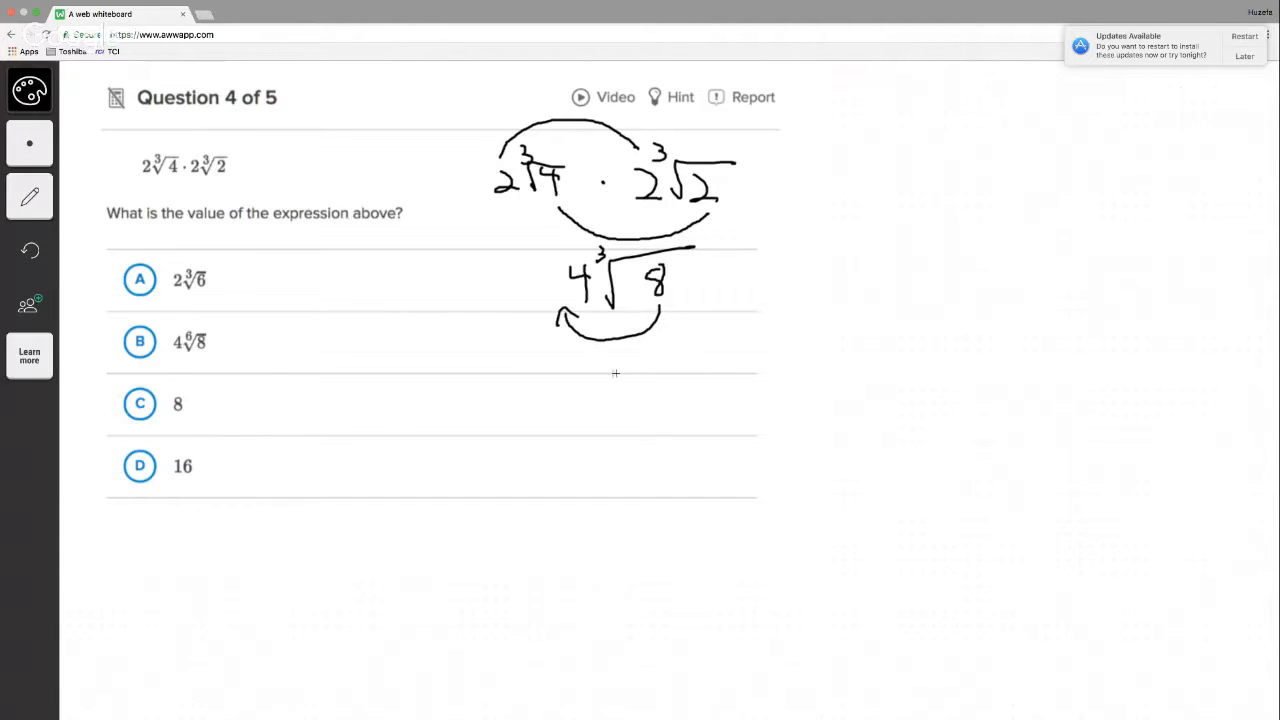
pyautogui.moveTo(596, 364); pyautogui.dragTo(636, 360)
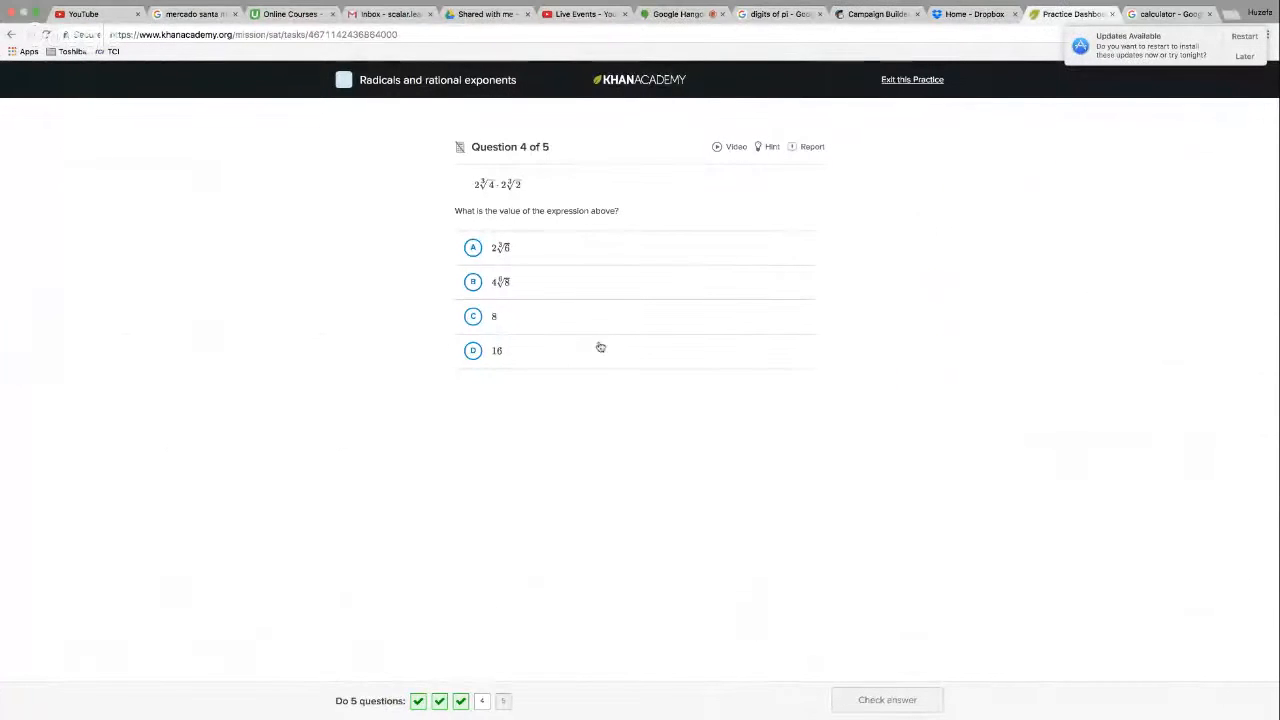
# - Submit 8 for question 4, get it marked correct, and advance to question 5
pyautogui.click(494, 316)
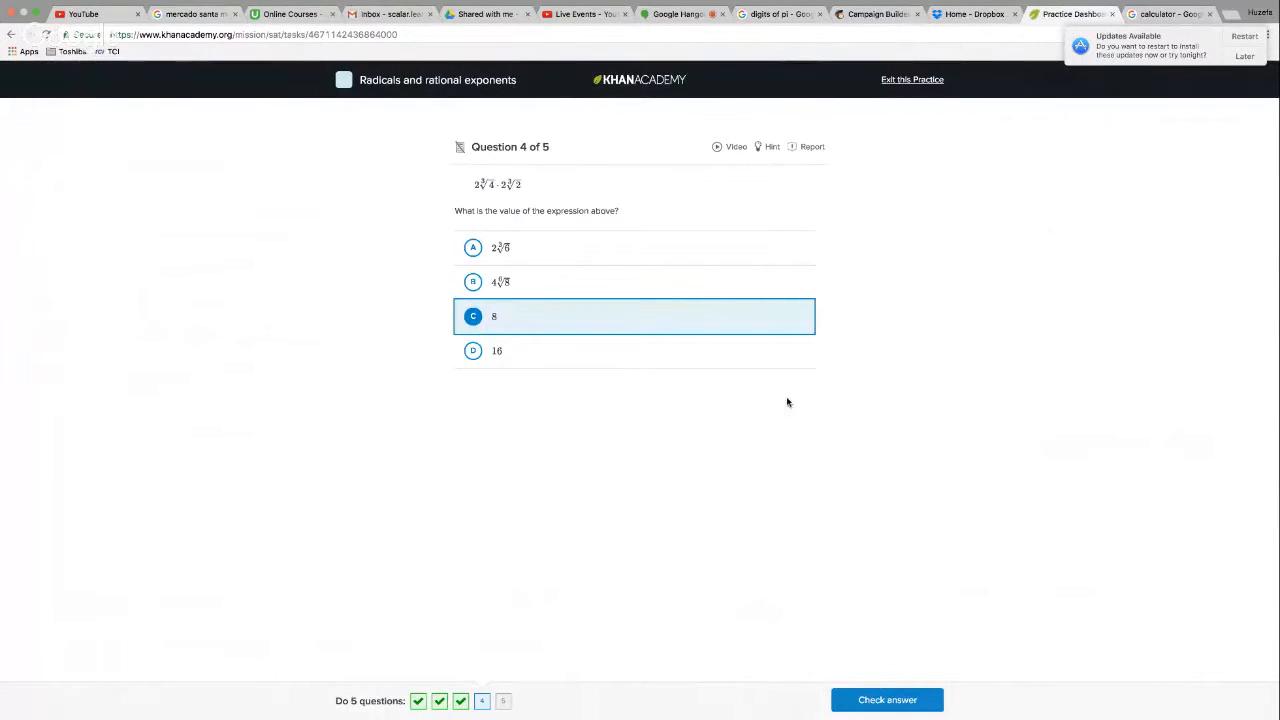
pyautogui.click(886, 700)
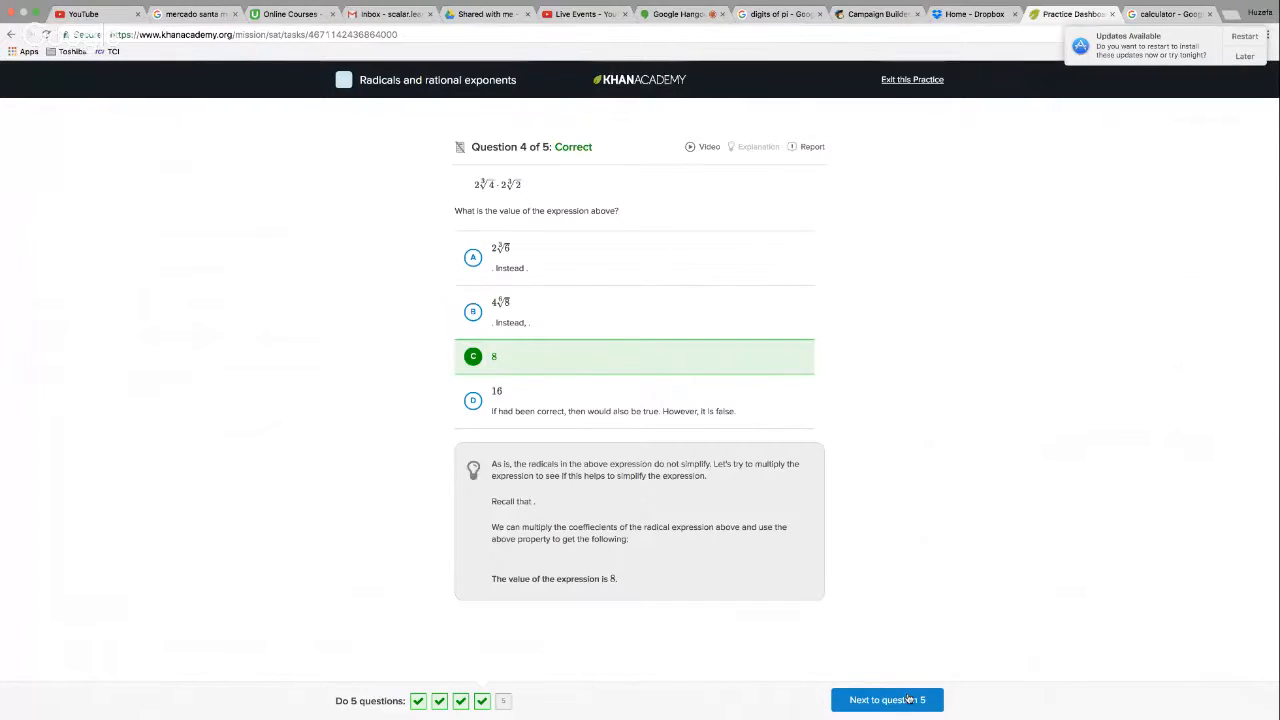
pyautogui.click(886, 700)
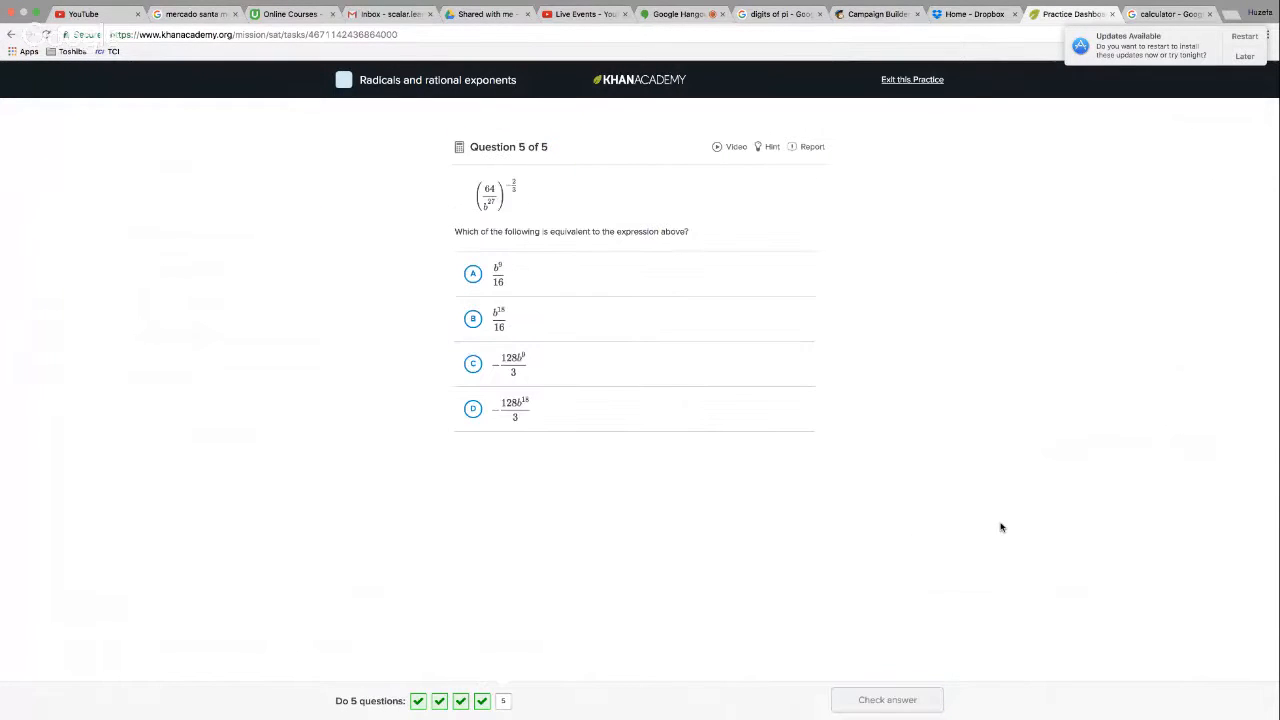
pyautogui.moveTo(578, 232)
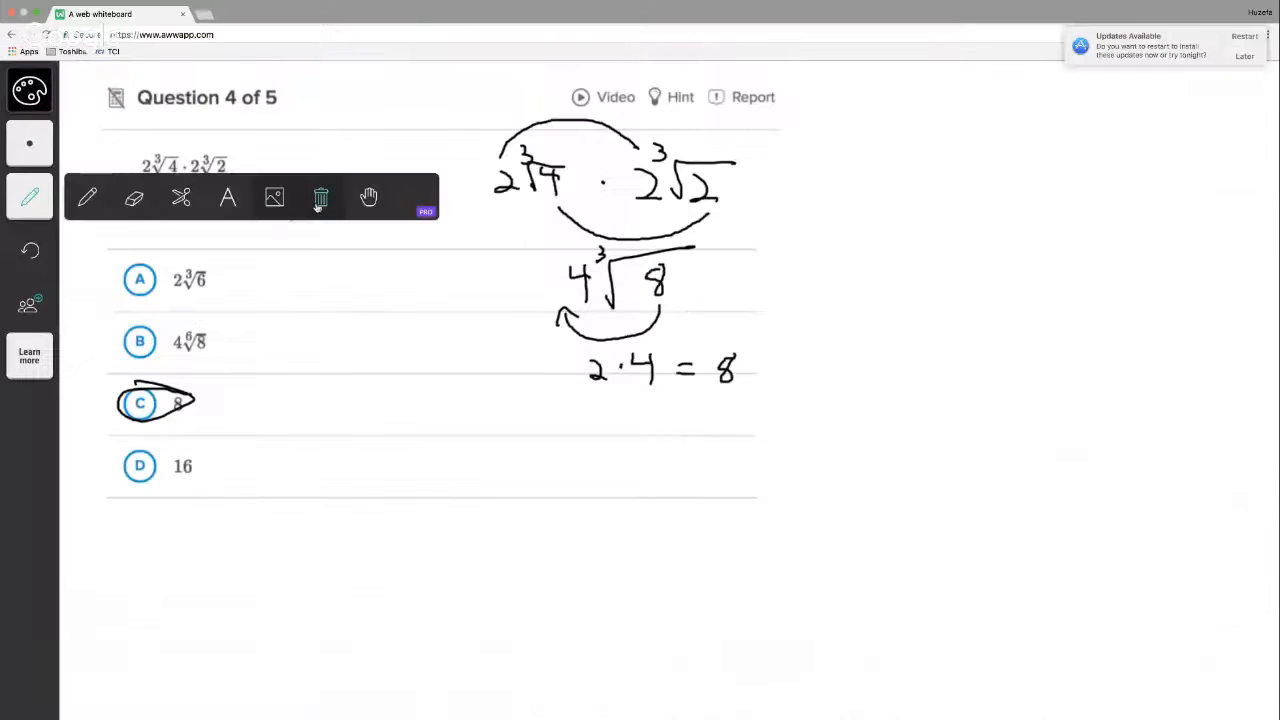
# - Clear the board and insert the question 5 screenshot, (64/b²⁷)^(−2/3), from Desktop
pyautogui.click(320, 198)
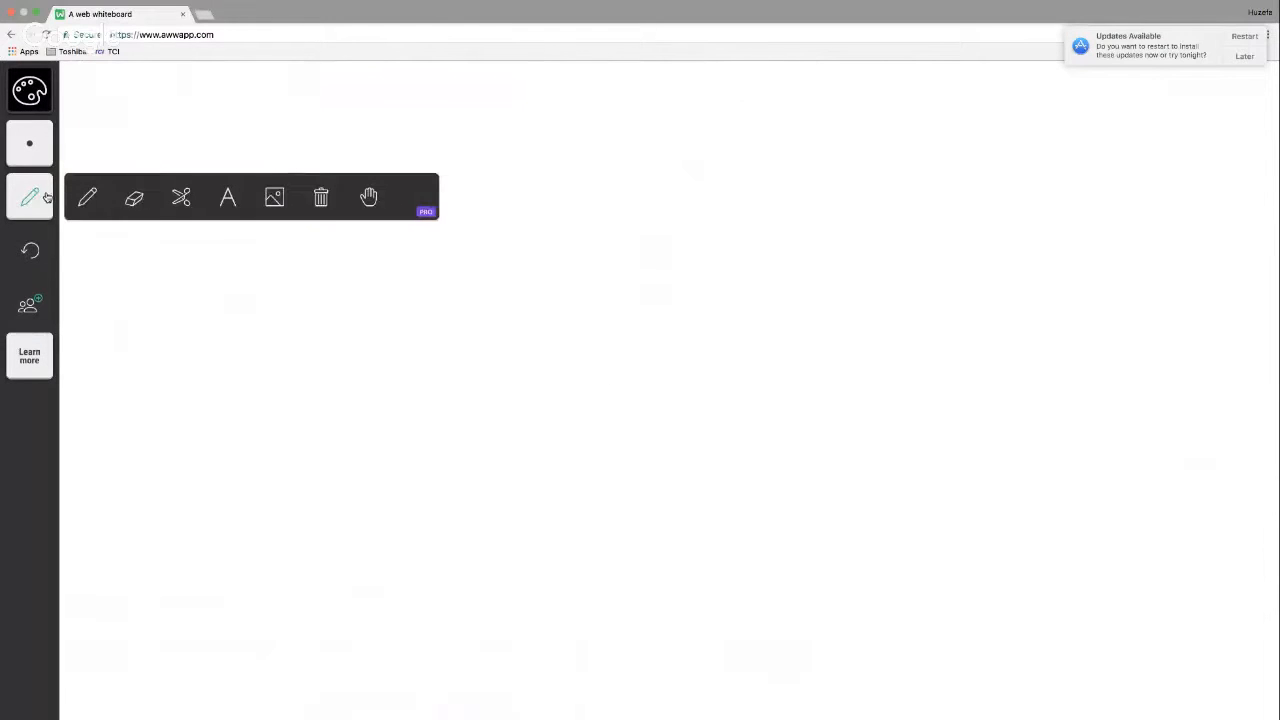
pyautogui.click(274, 198)
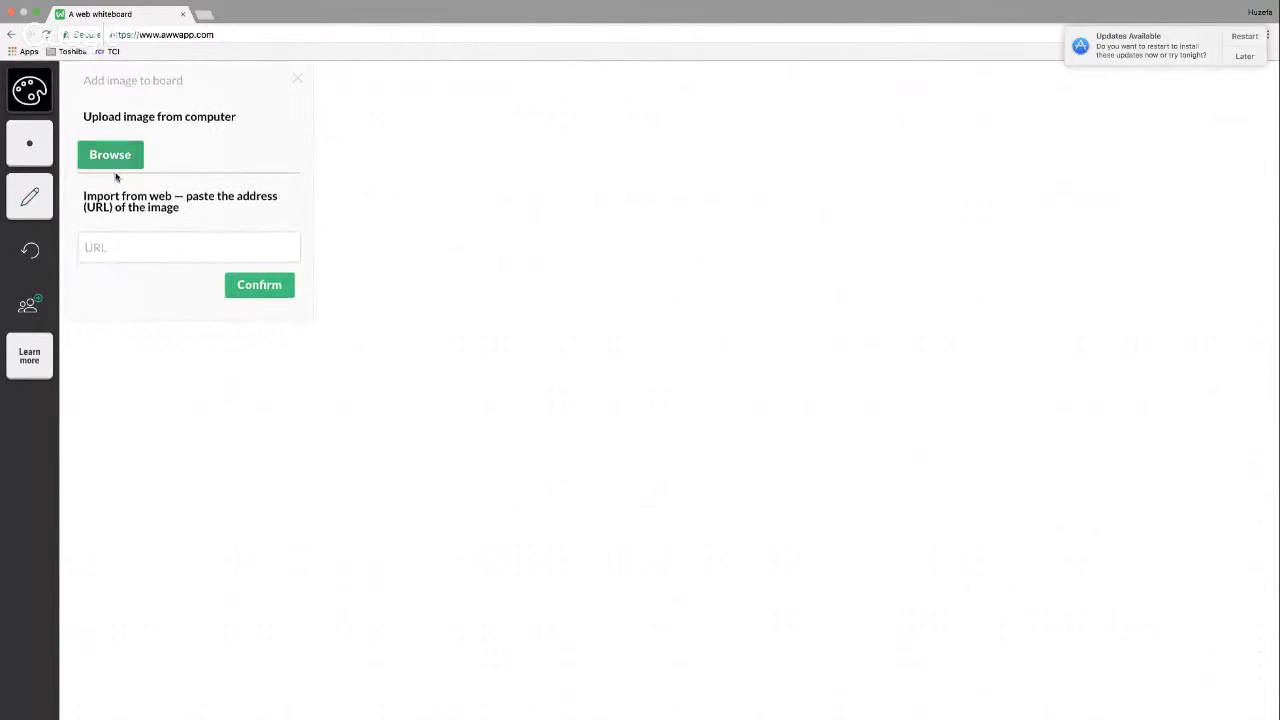
pyautogui.click(110, 154)
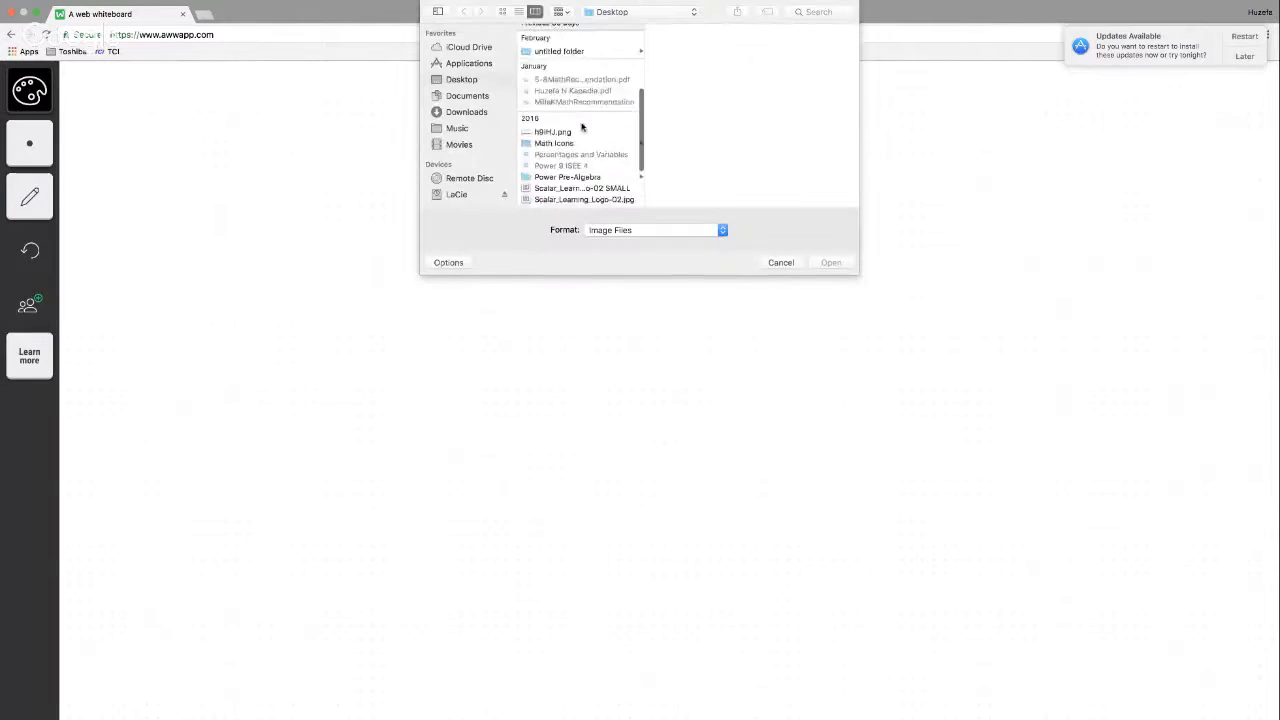
pyautogui.click(582, 186)
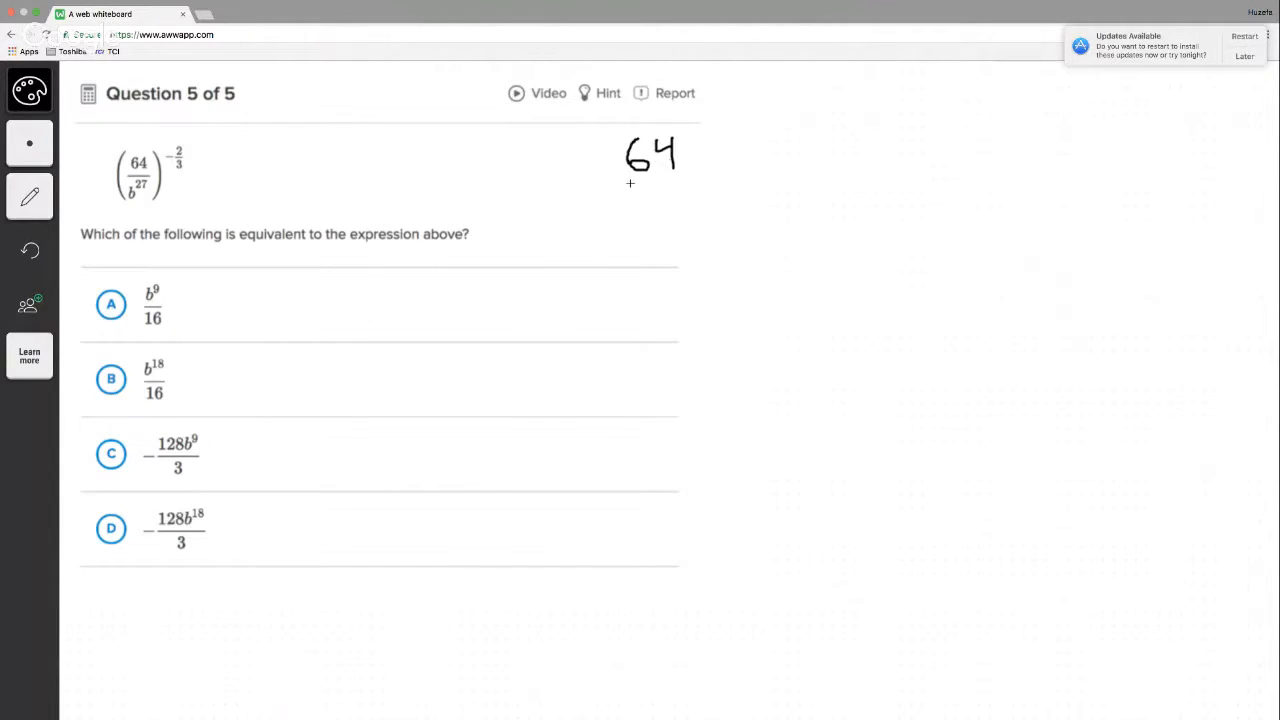
# - Copy (64/b²⁷)^(−2/3) by hand, marking the exponent applying to both parts
pyautogui.moveTo(624, 184); pyautogui.dragTo(692, 180)
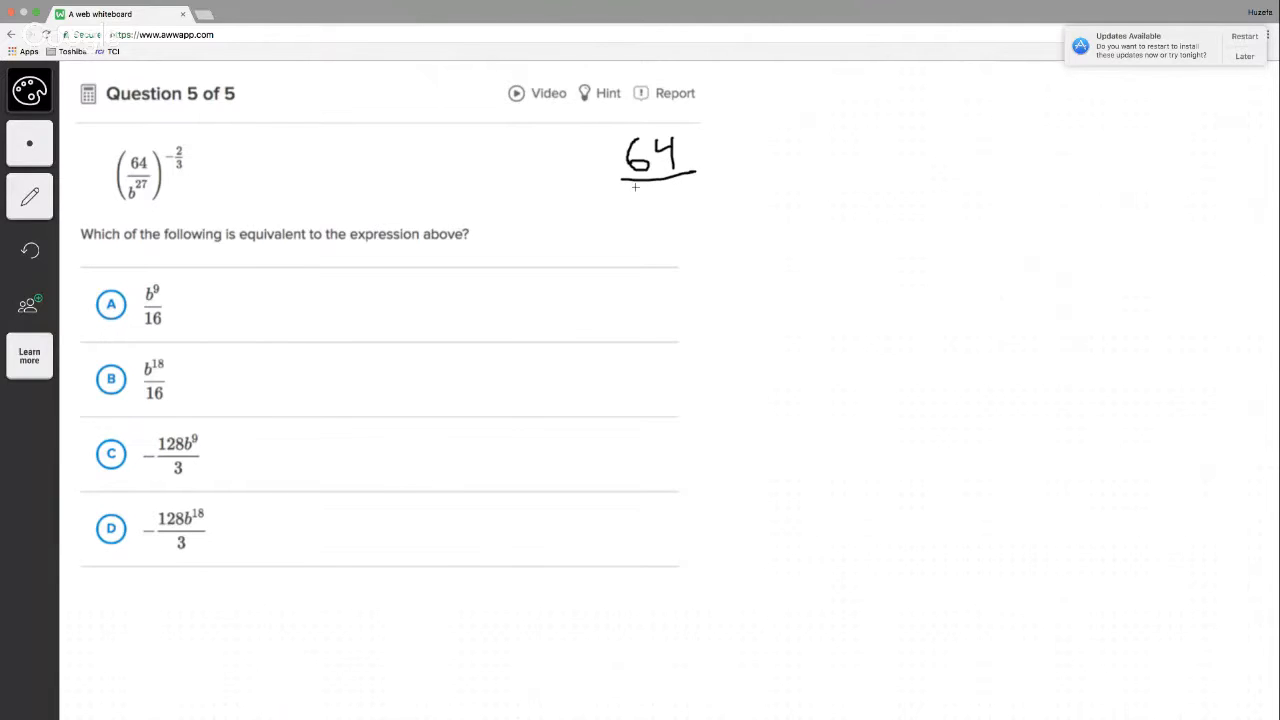
pyautogui.moveTo(636, 184); pyautogui.dragTo(684, 200)
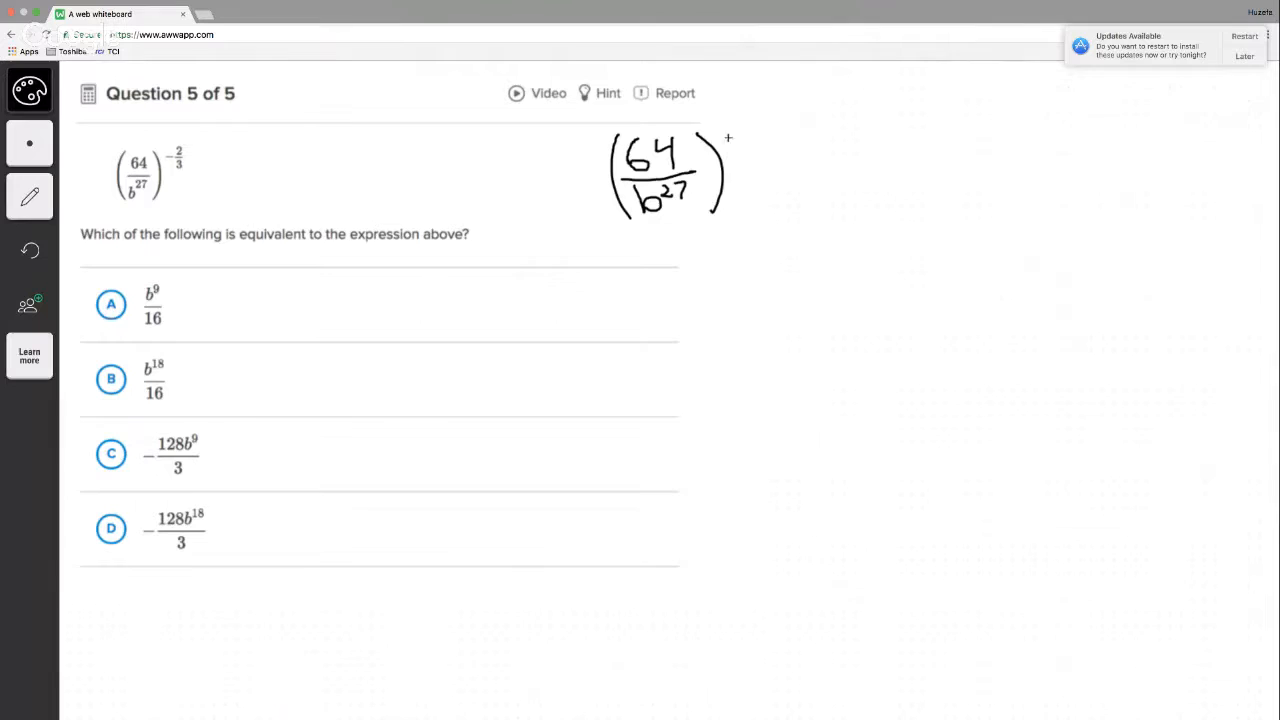
pyautogui.moveTo(728, 138); pyautogui.dragTo(756, 160)
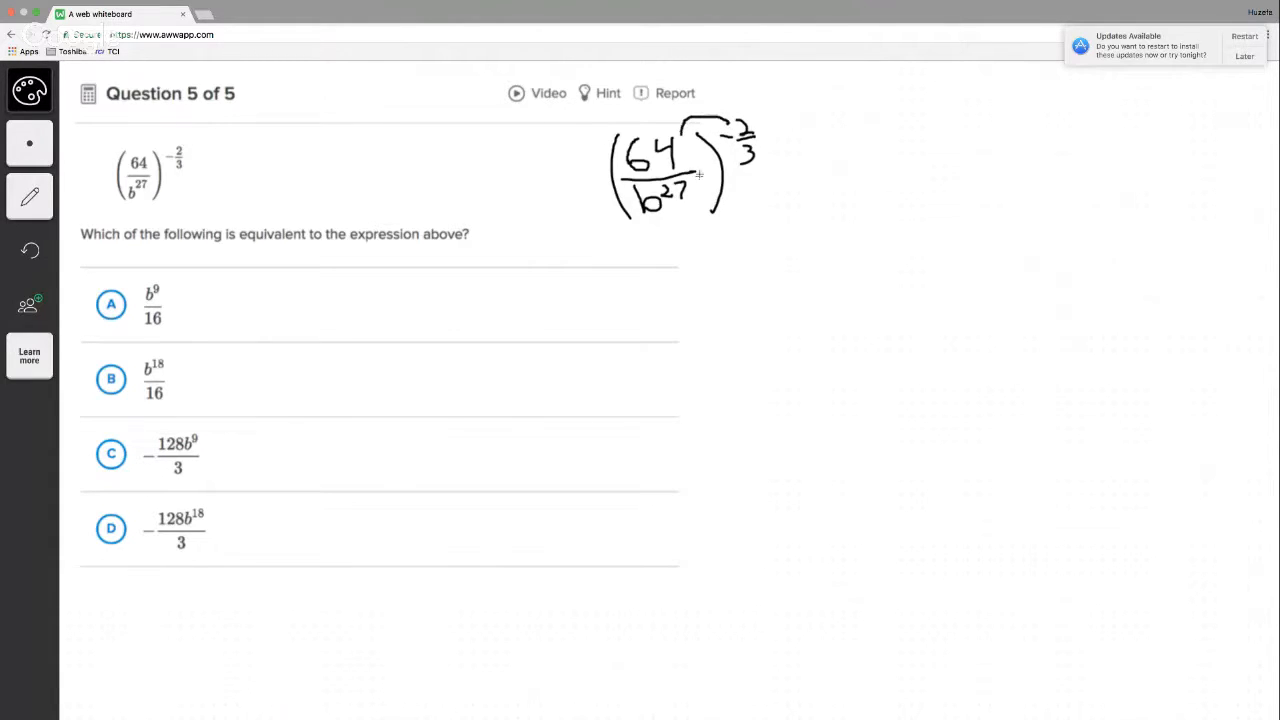
pyautogui.moveTo(690, 160); pyautogui.dragTo(724, 190)
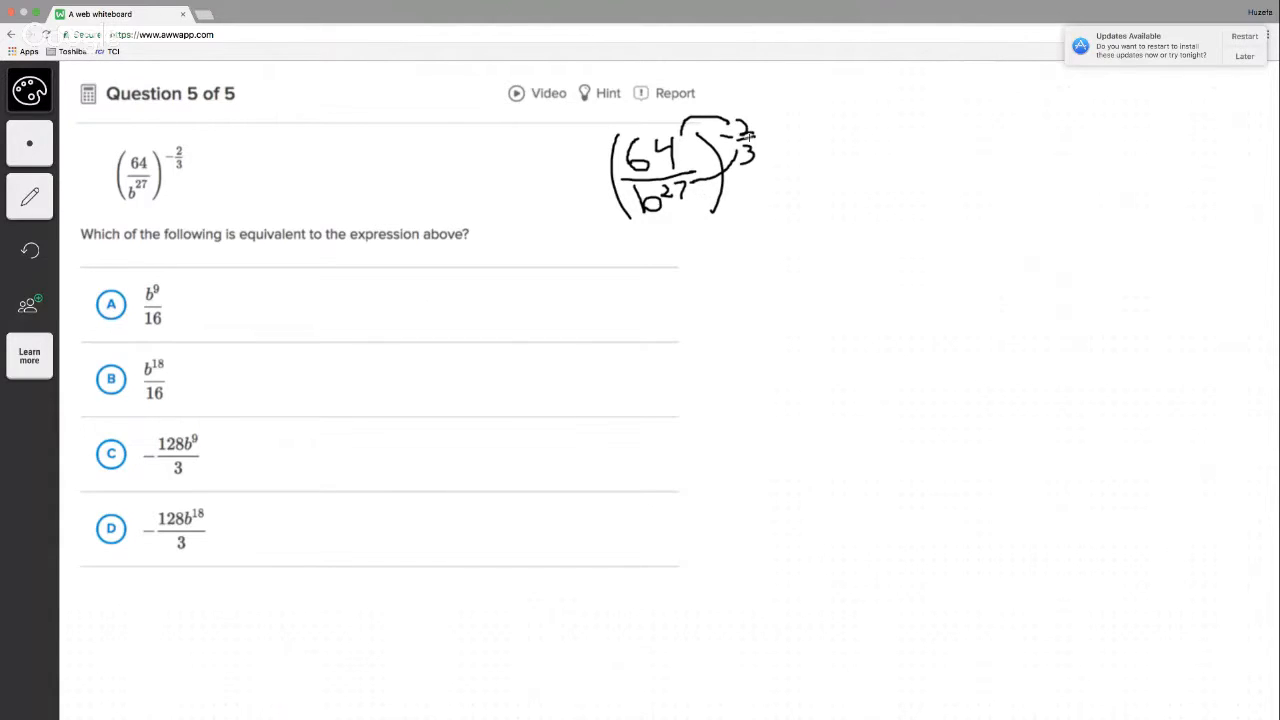
# - Rewrite it below as 64^(−2/3) over b^(−18)
pyautogui.moveTo(680, 276); pyautogui.dragTo(672, 304)
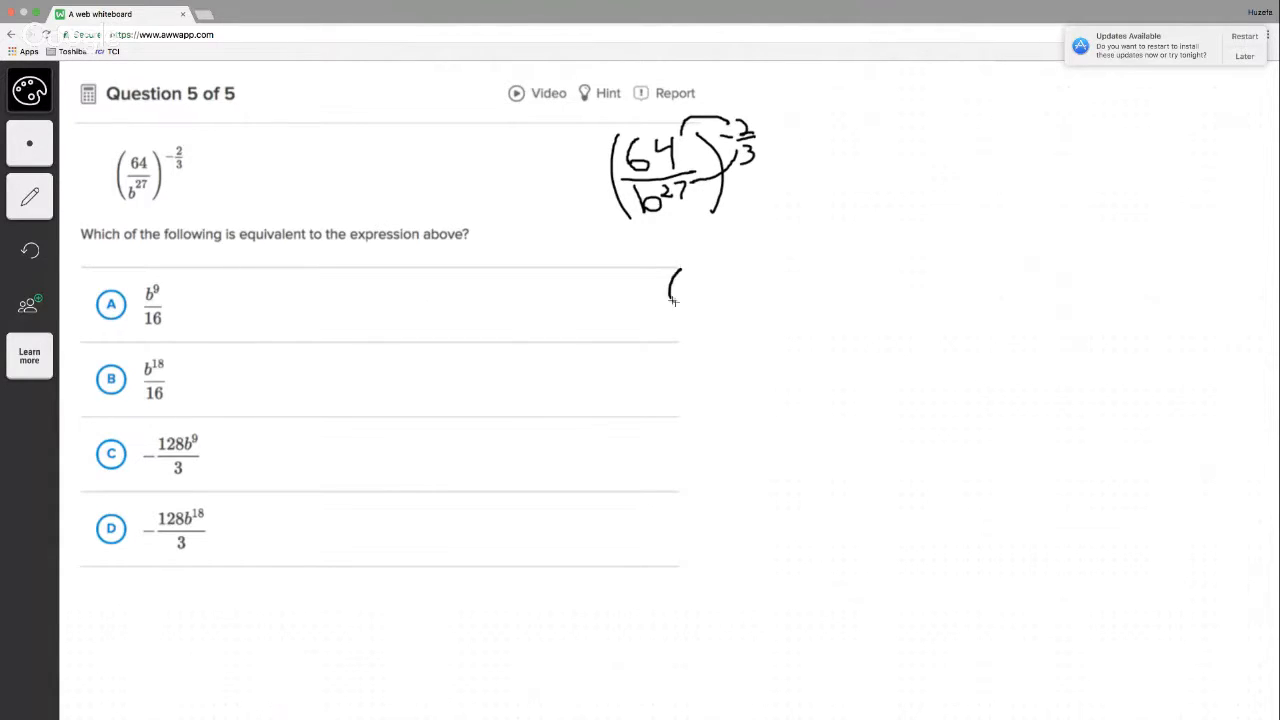
pyautogui.moveTo(670, 290); pyautogui.dragTo(720, 284)
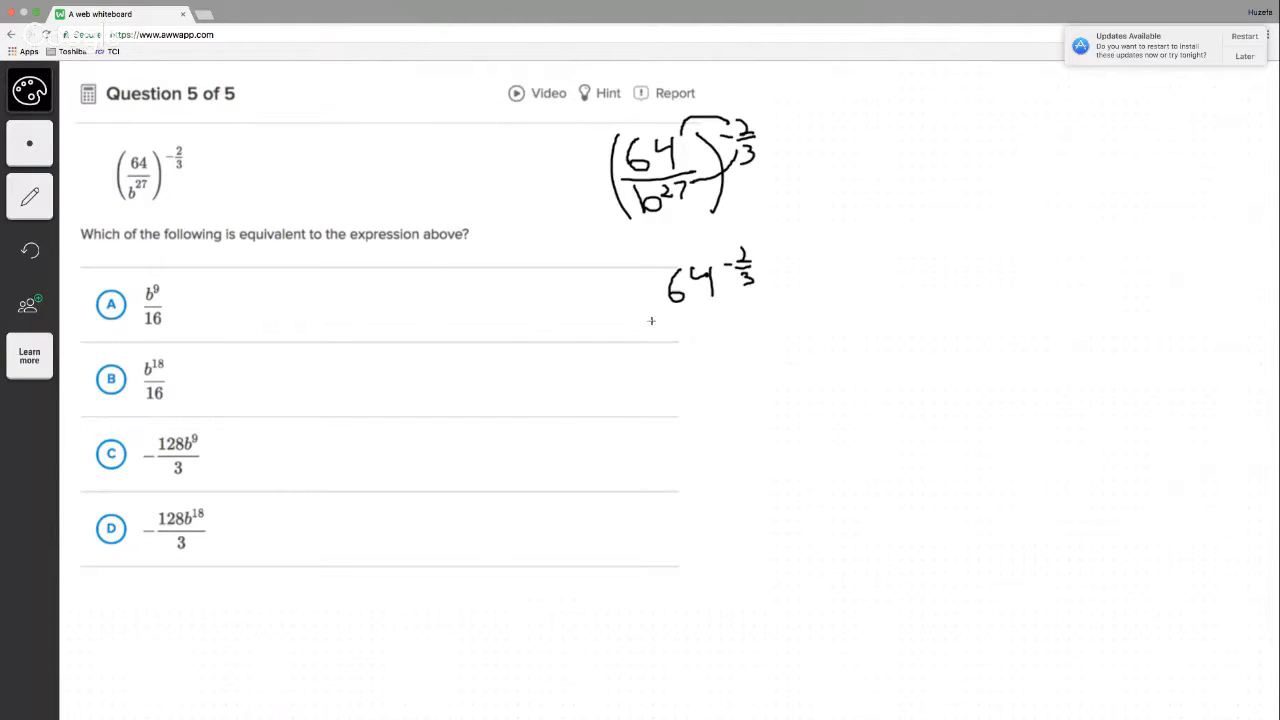
pyautogui.moveTo(650, 322); pyautogui.dragTo(808, 318)
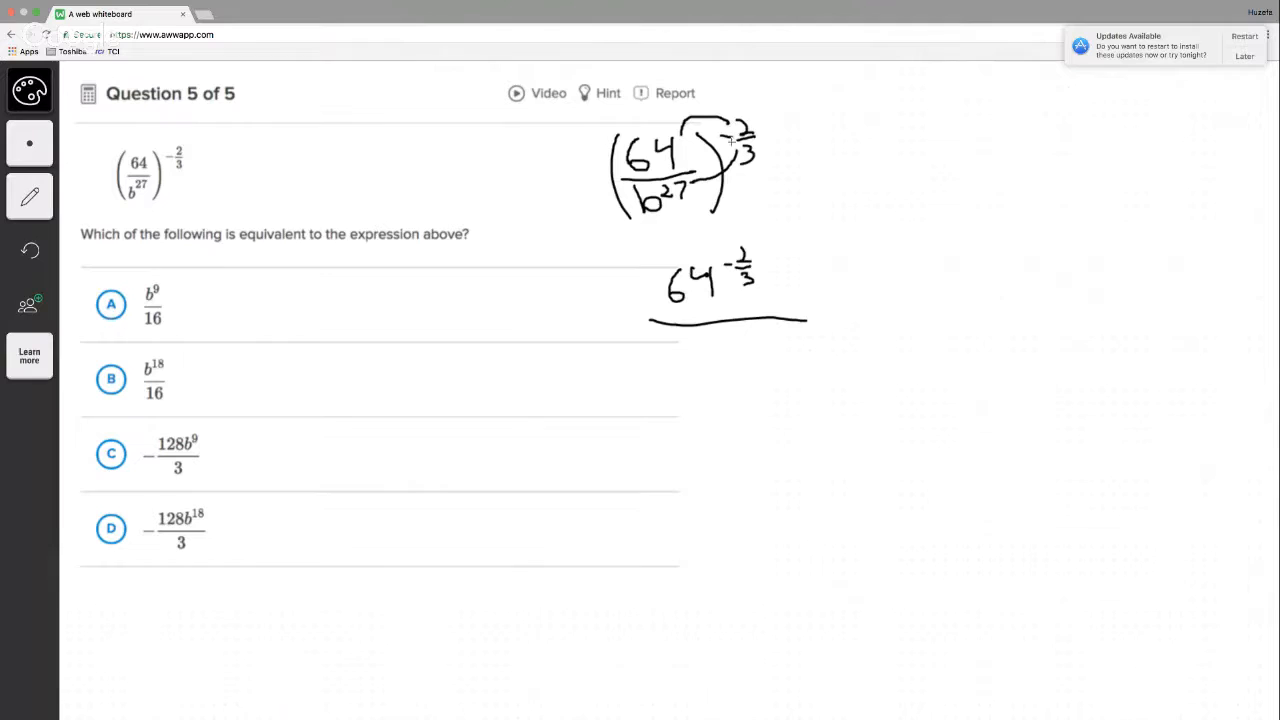
pyautogui.moveTo(718, 360)
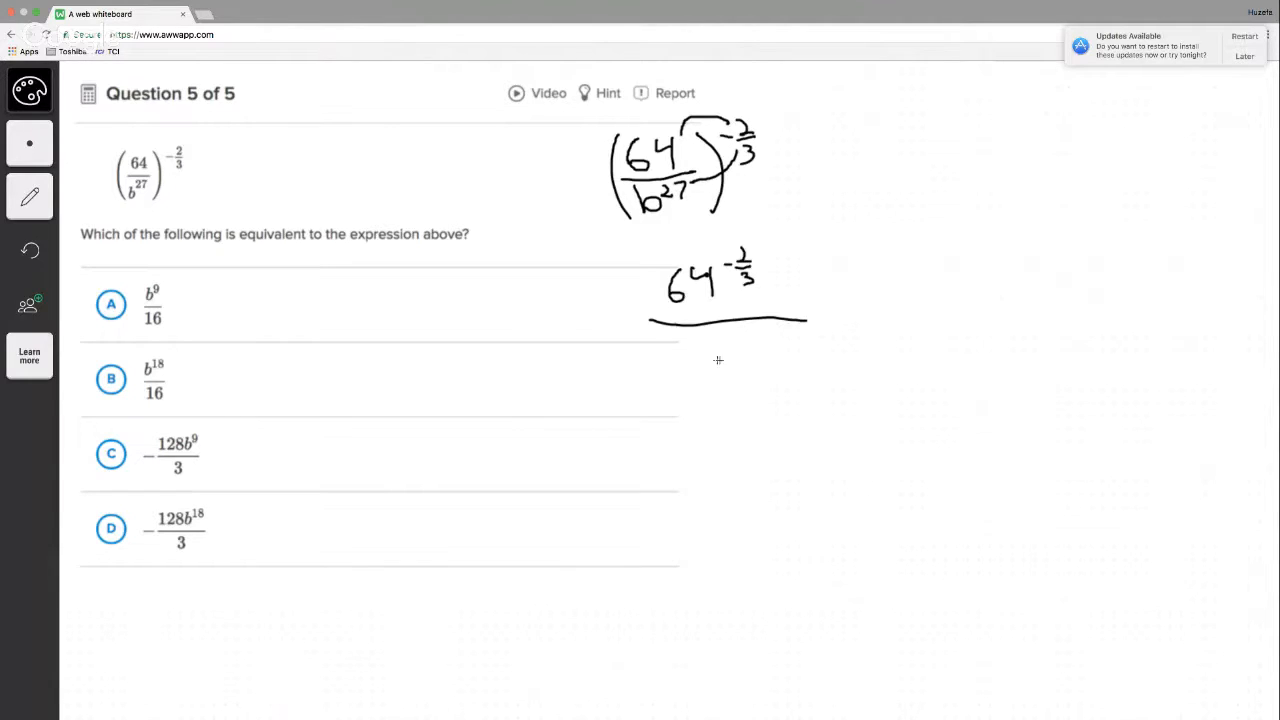
pyautogui.moveTo(690, 340); pyautogui.dragTo(716, 364)
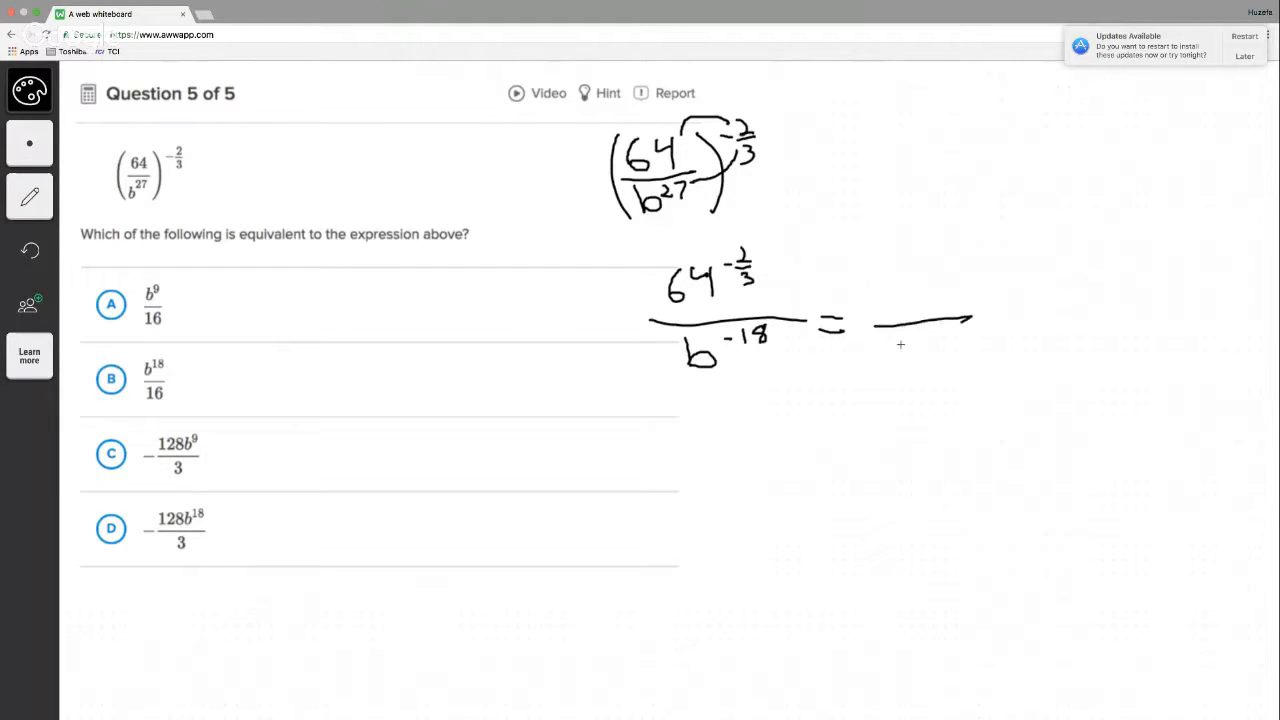
# - Cross out the negative exponents and flip to b¹⁸ over 64^(2/3)
pyautogui.moveTo(890, 360); pyautogui.dragTo(964, 340)
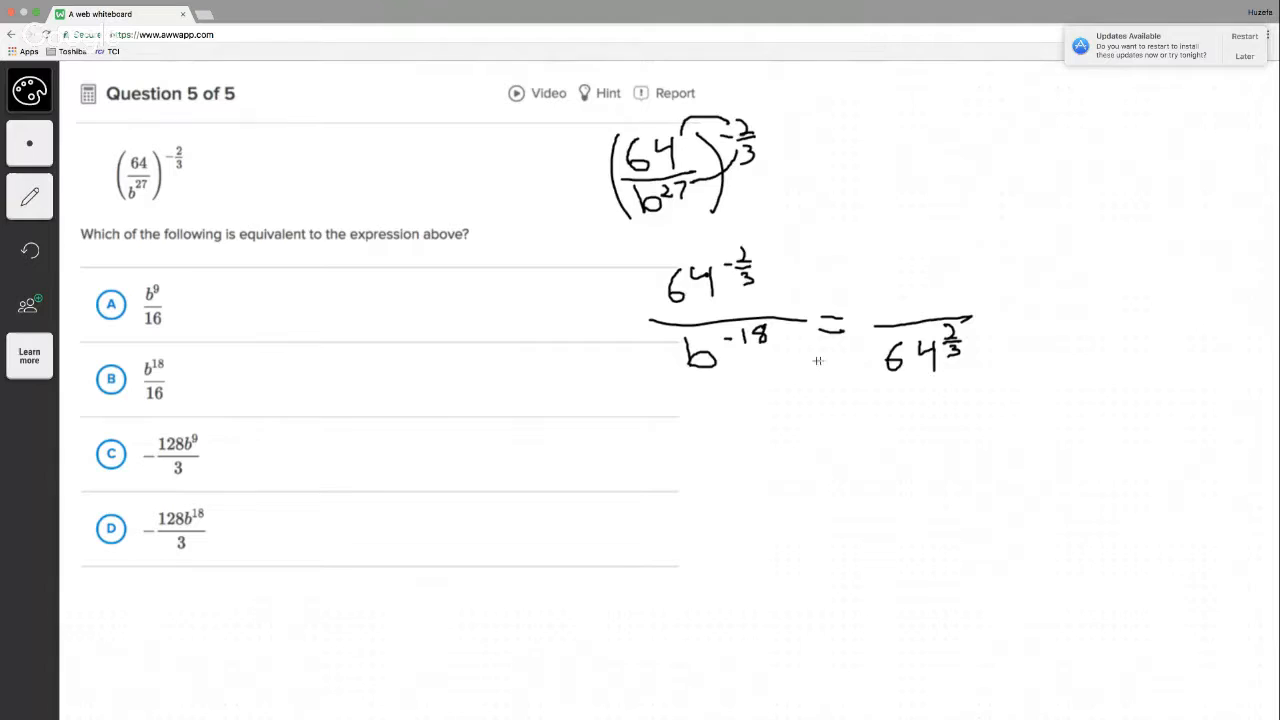
pyautogui.moveTo(810, 356); pyautogui.dragTo(868, 292)
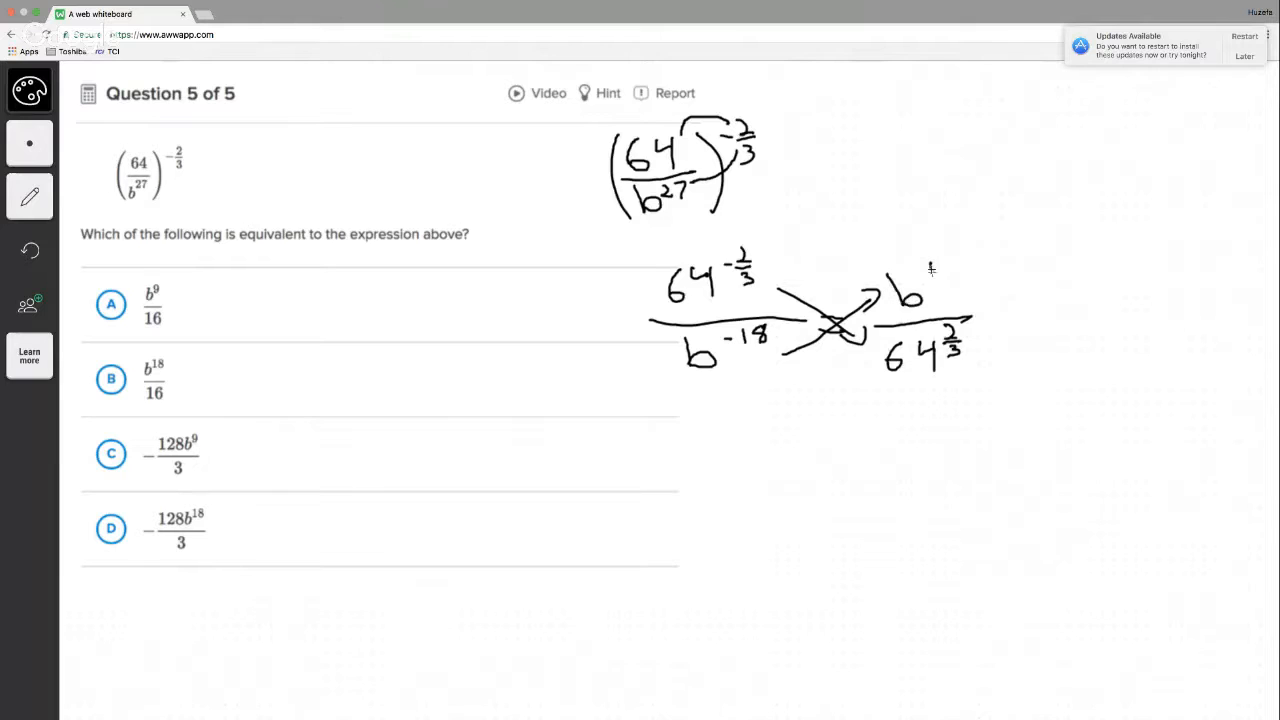
pyautogui.moveTo(930, 270); pyautogui.dragTo(950, 264)
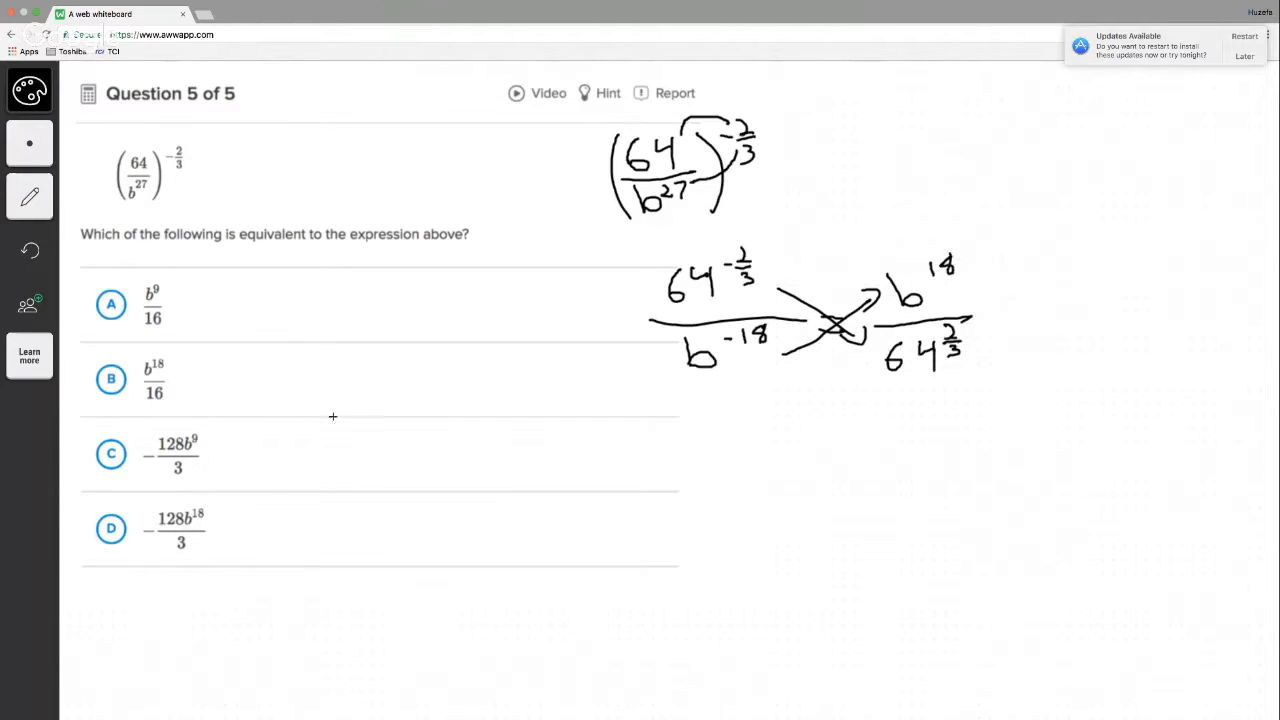
pyautogui.moveTo(120, 350)
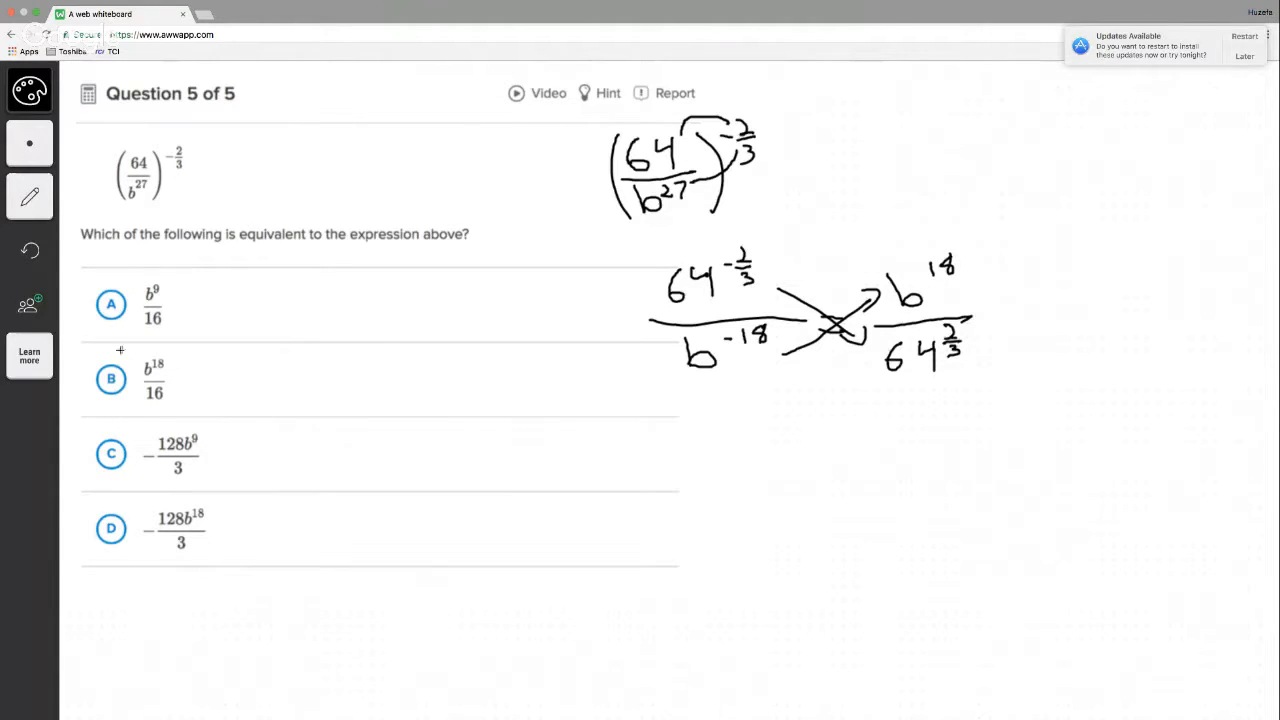
# - Strike out choices A and C, then simplify to b¹⁸/(∛64)² and b¹⁸/4²
pyautogui.moveTo(84, 316); pyautogui.dragTo(160, 298)
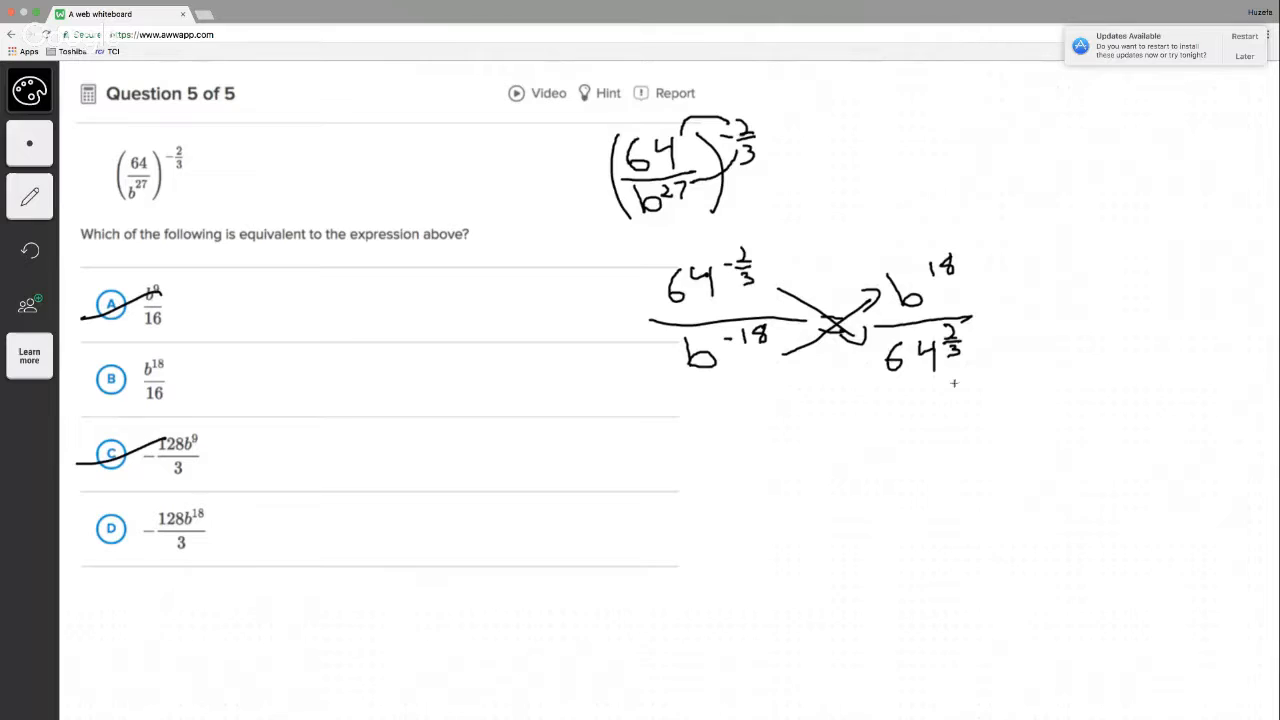
pyautogui.moveTo(972, 424)
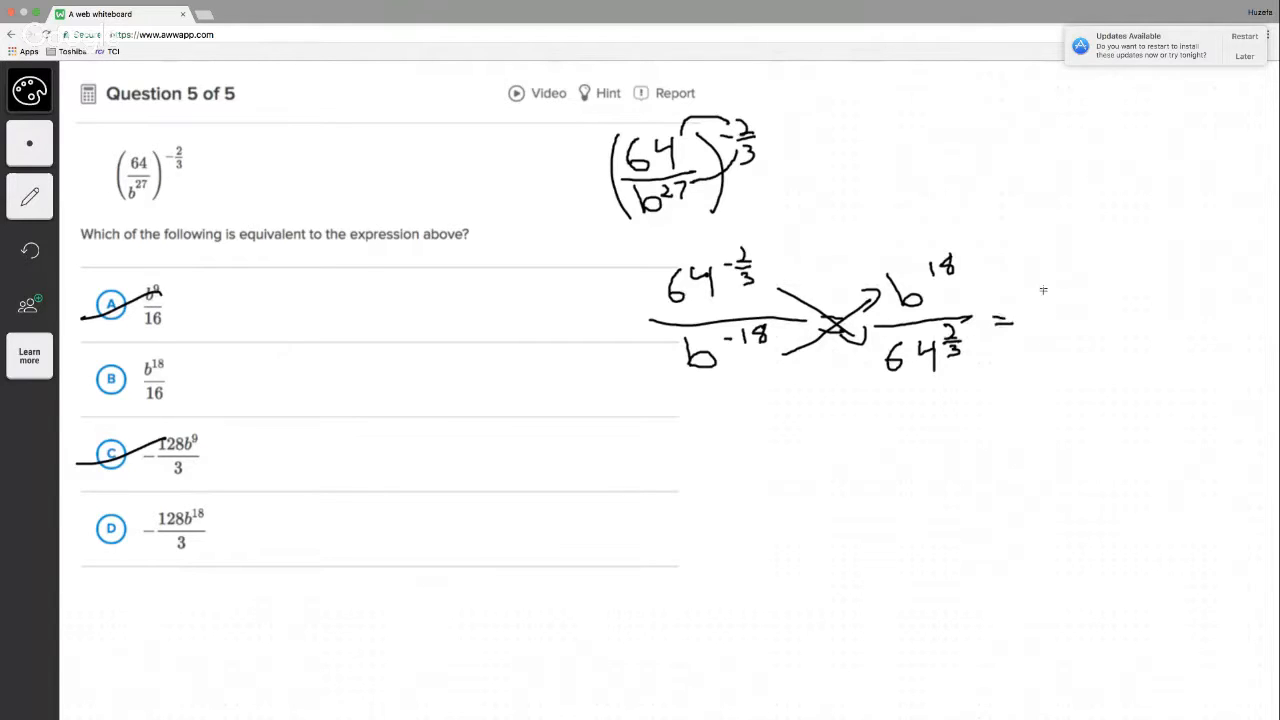
pyautogui.moveTo(1060, 354)
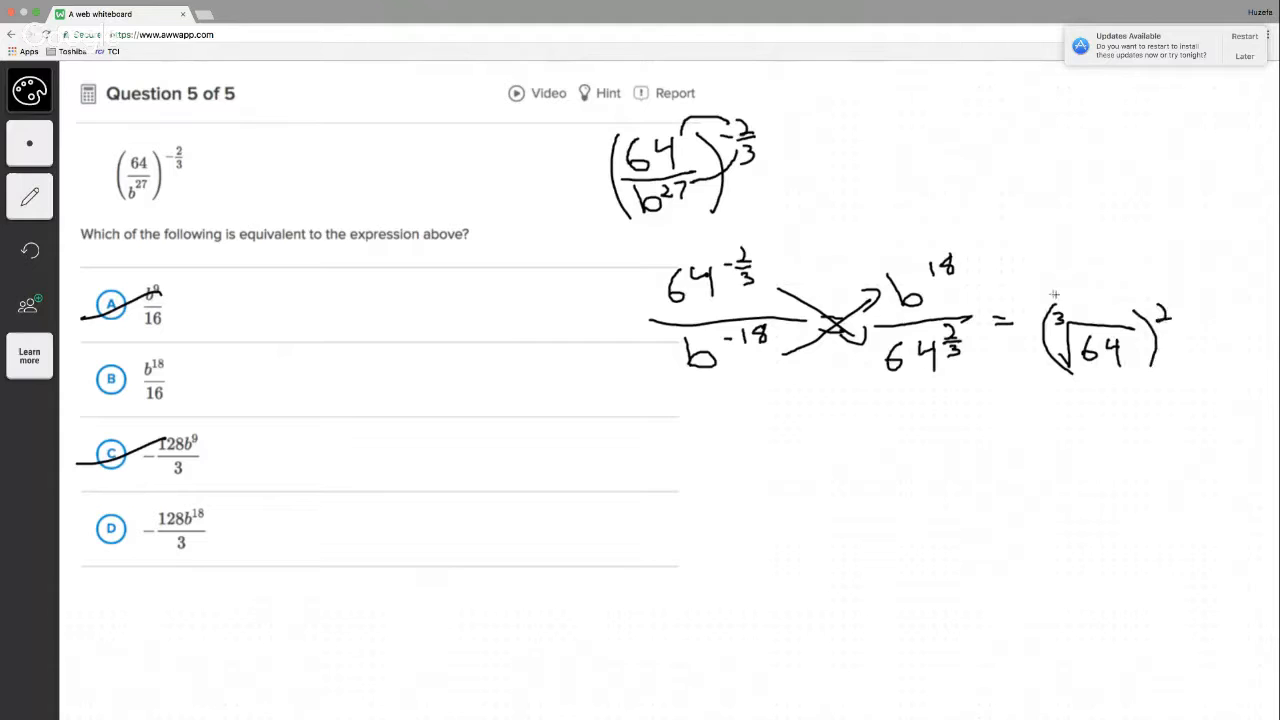
pyautogui.moveTo(1040, 292); pyautogui.dragTo(1176, 290)
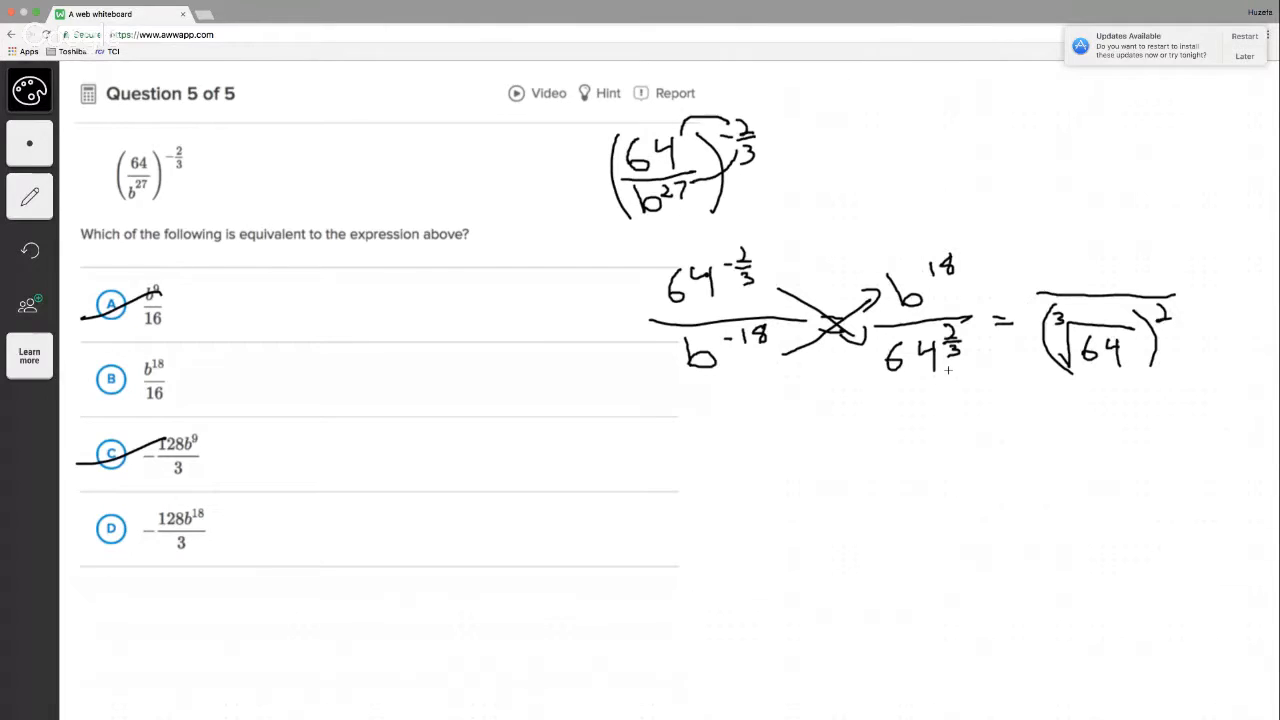
pyautogui.moveTo(1076, 282)
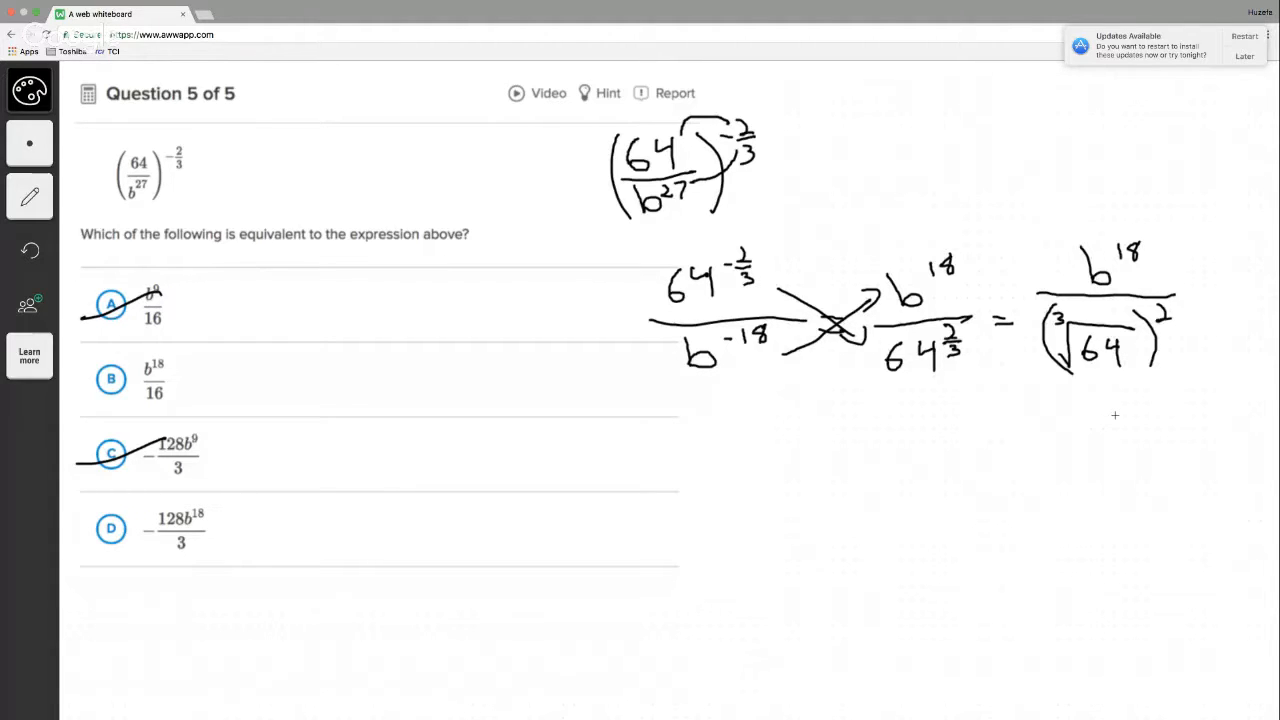
pyautogui.moveTo(1064, 366)
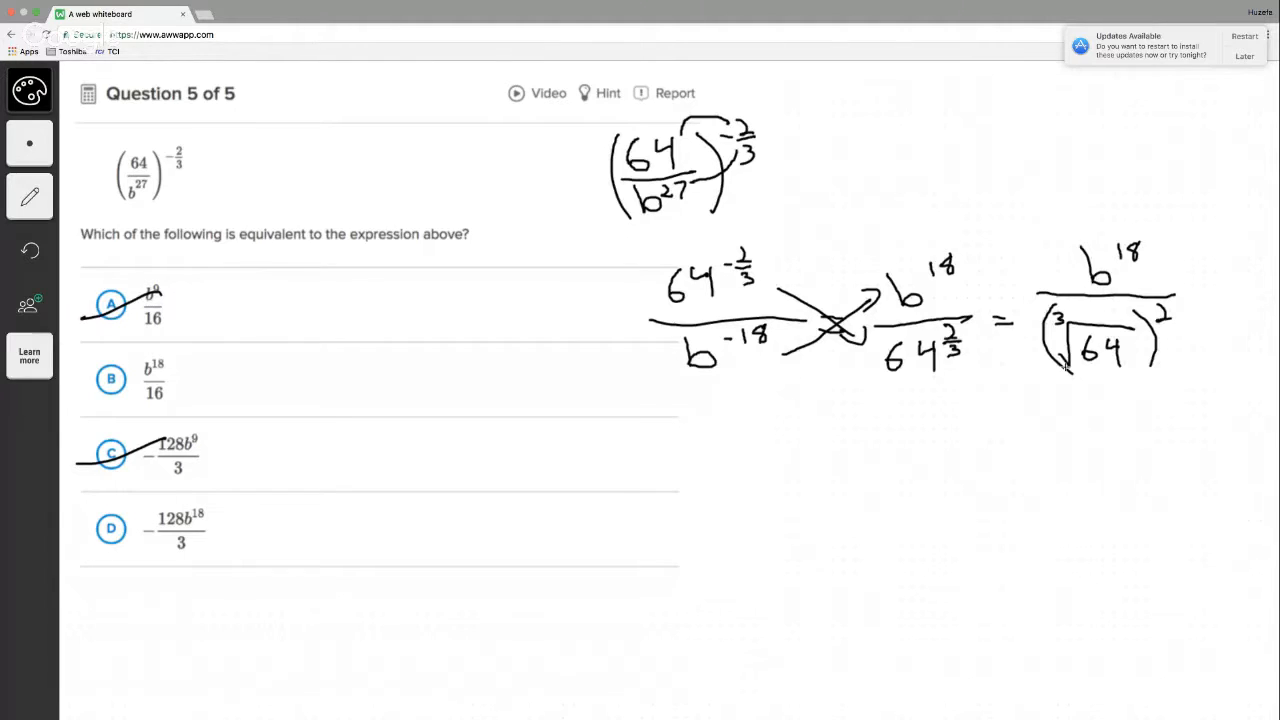
pyautogui.moveTo(1056, 436); pyautogui.dragTo(1070, 464)
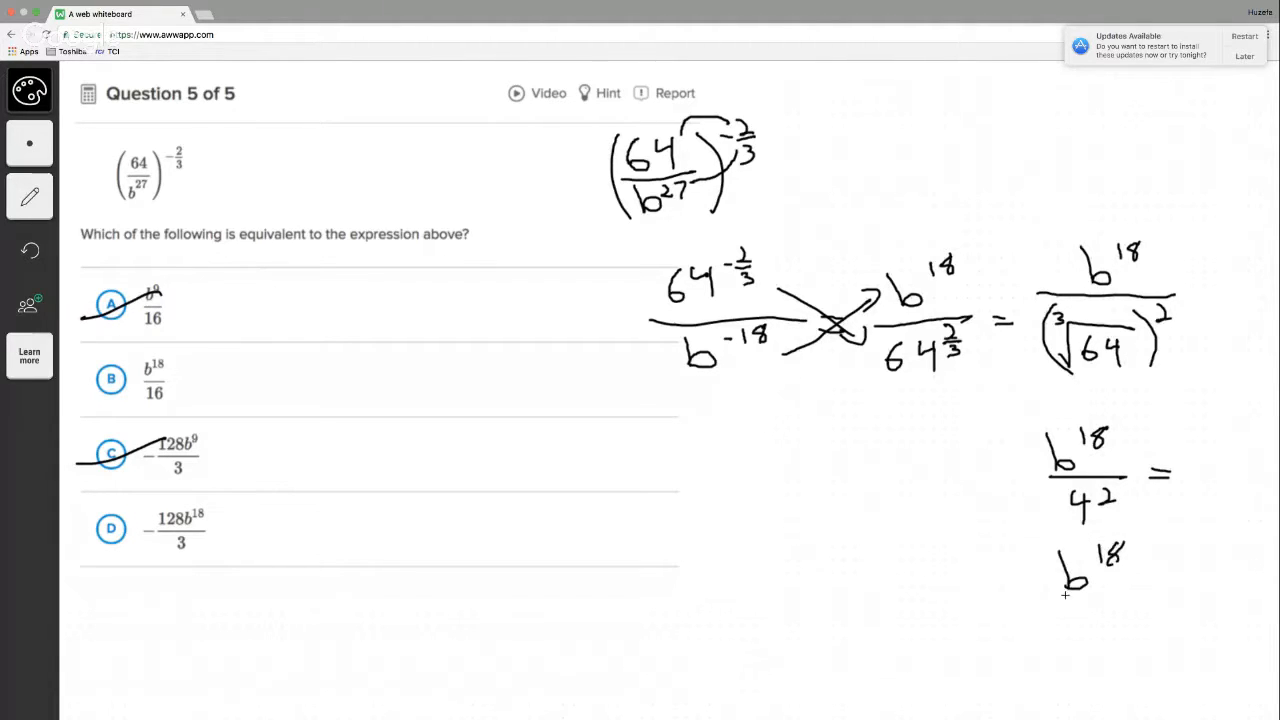
pyautogui.moveTo(1070, 590); pyautogui.dragTo(1116, 620)
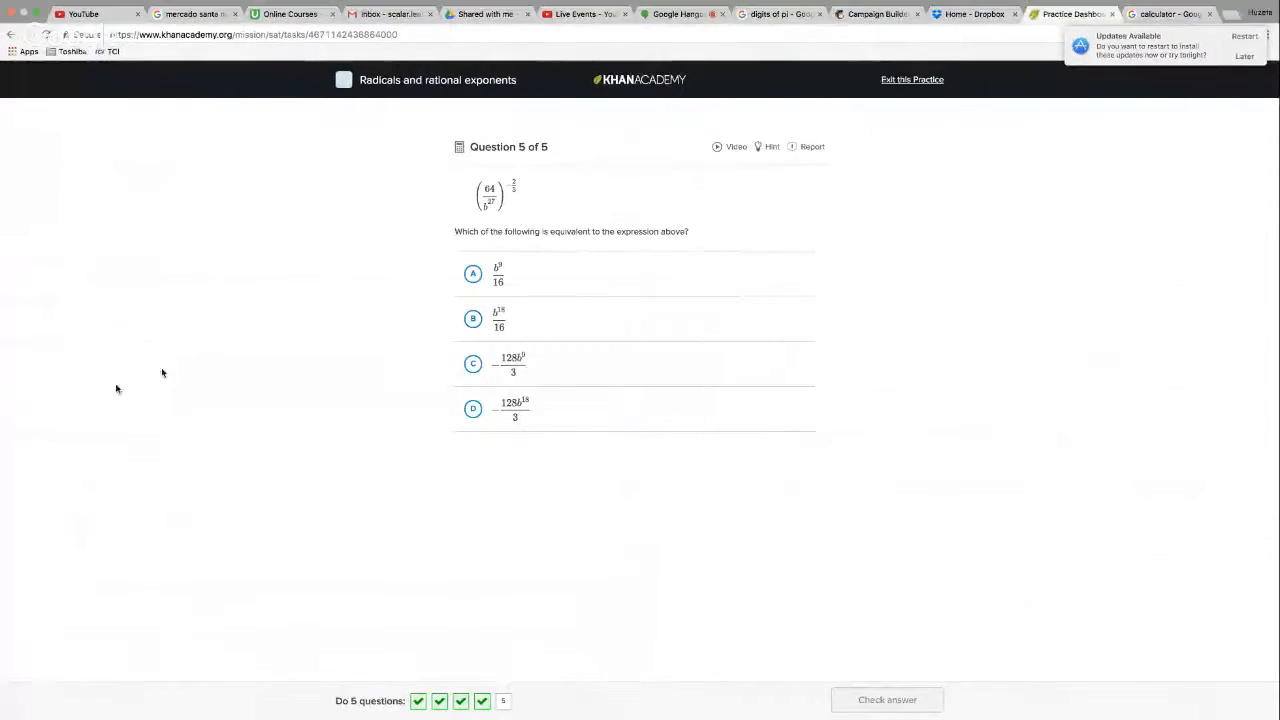
# - Submit b¹⁸/16 for question 5, get it correct, and switch back to the Hangouts broadcast
pyautogui.click(472, 318)
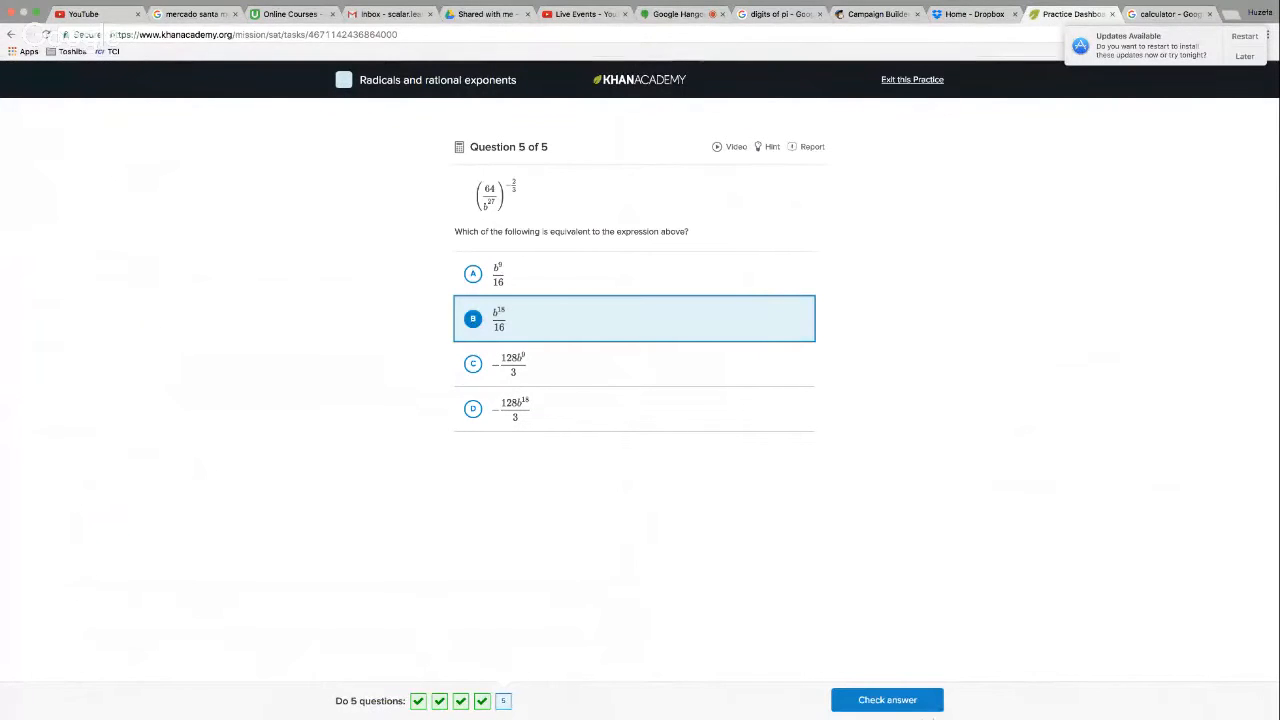
pyautogui.click(886, 700)
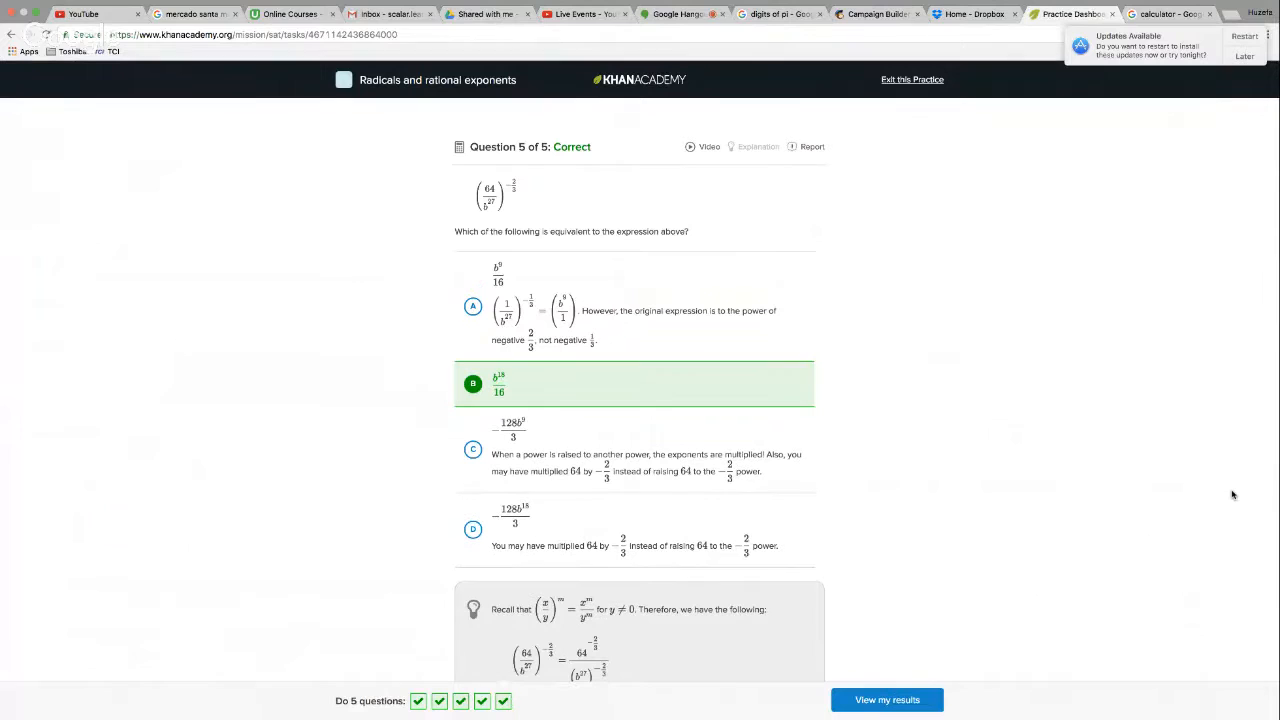
pyautogui.click(582, 14)
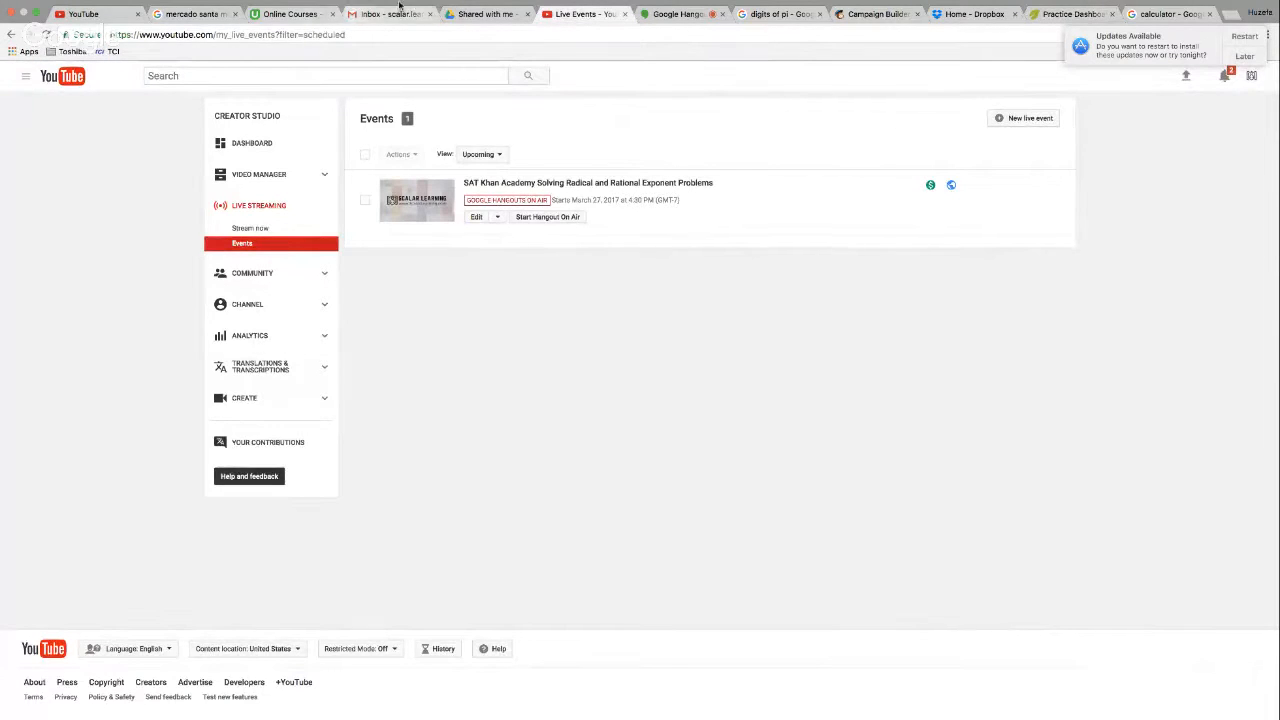
pyautogui.click(548, 216)
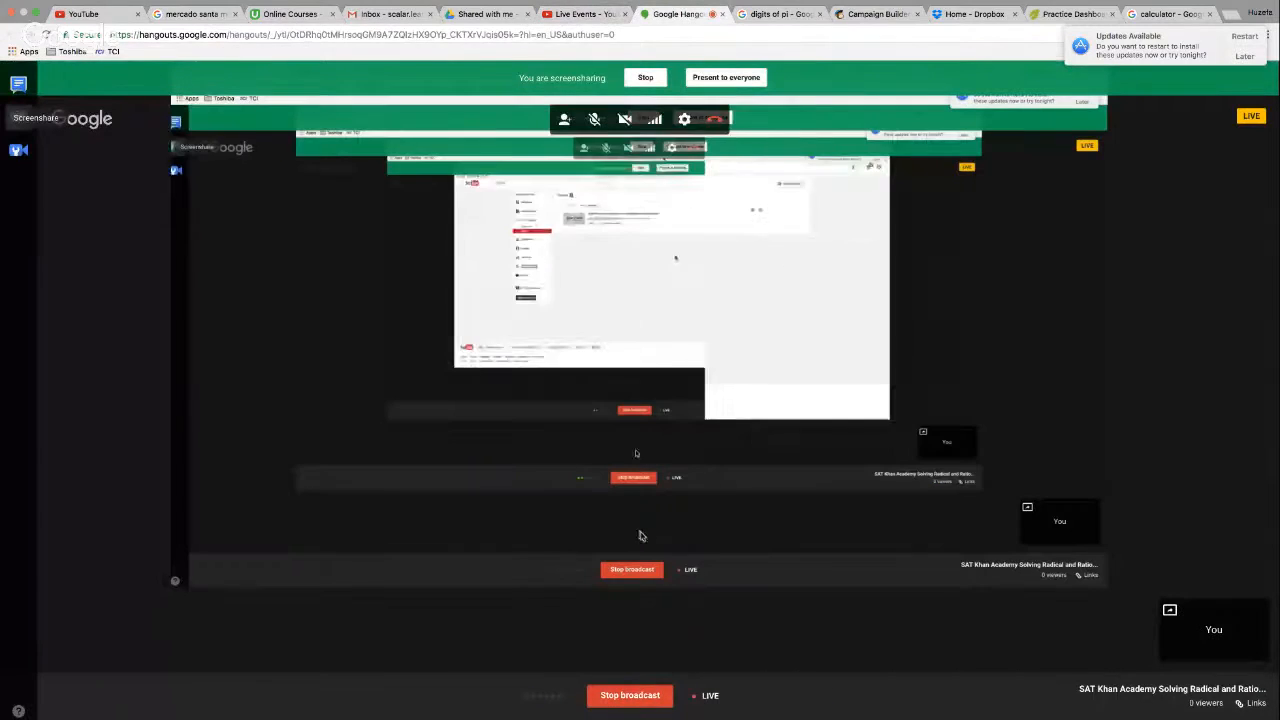